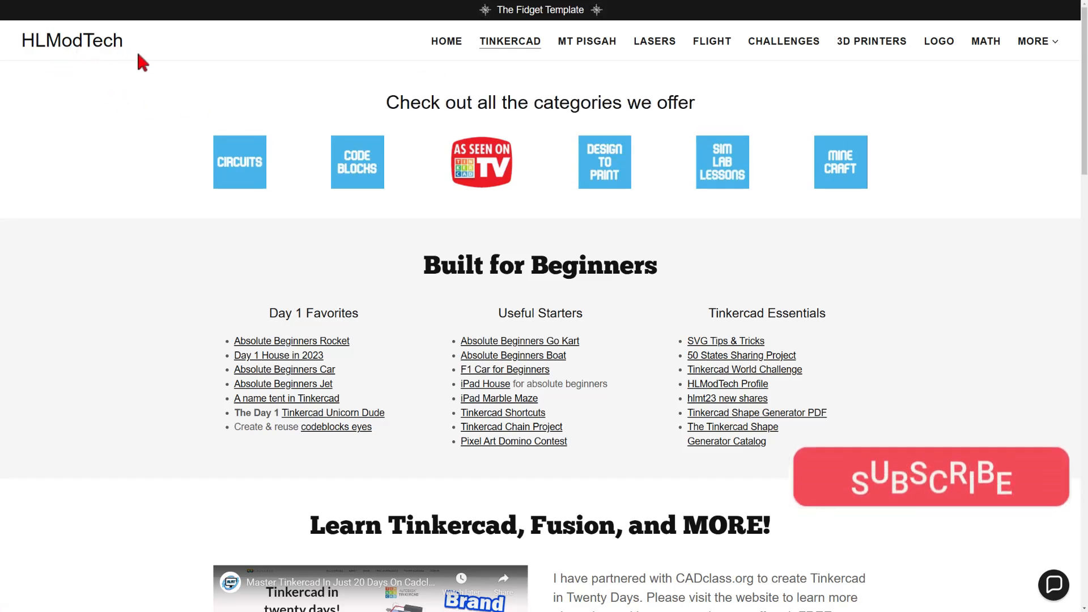
mouse_move(208, 113)
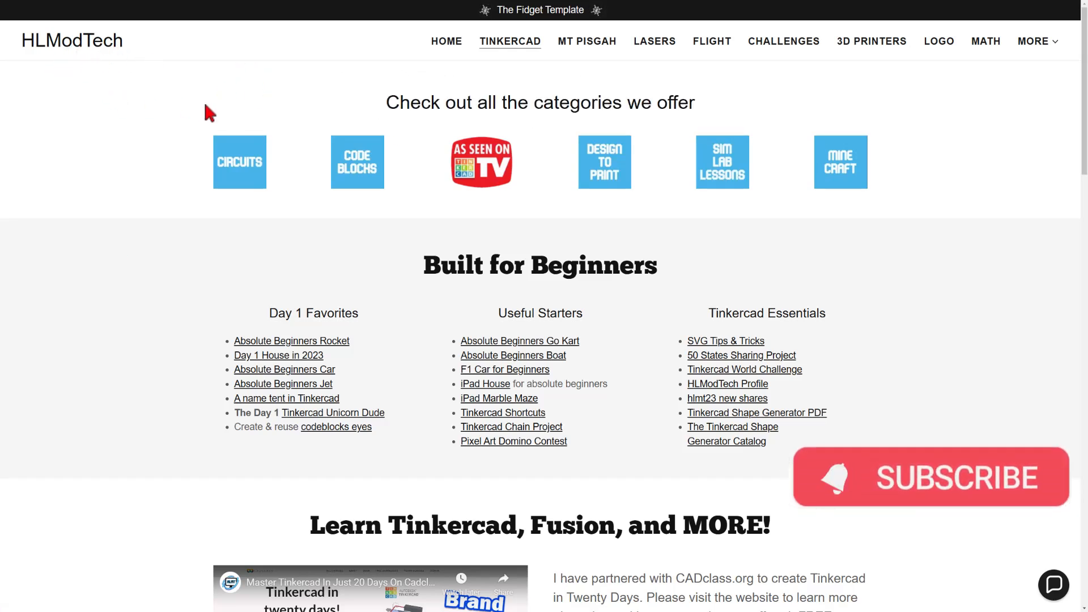
mouse_move(476, 220)
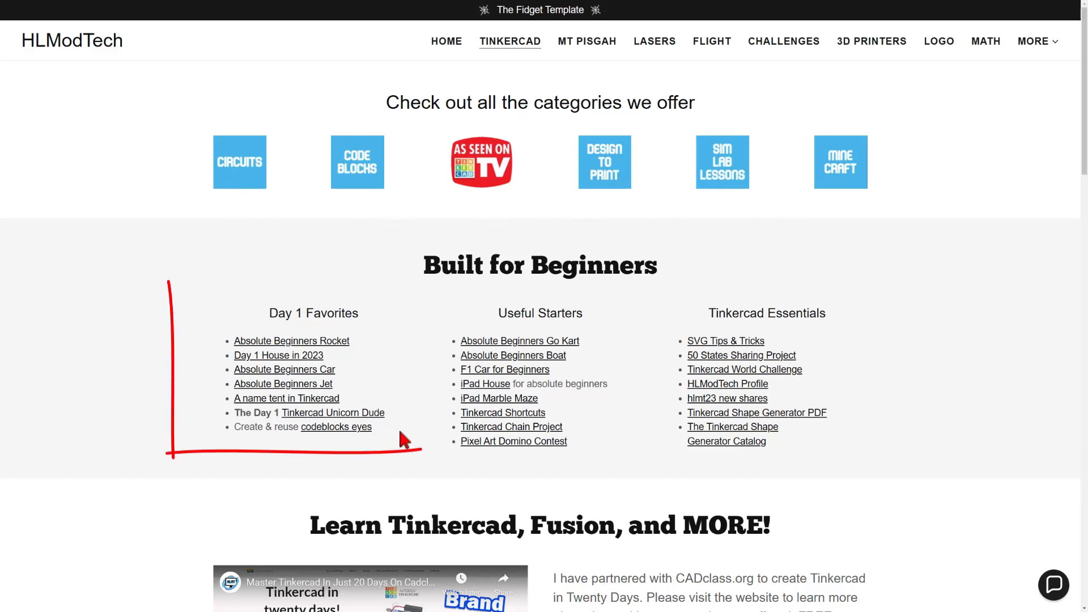
mouse_move(909, 356)
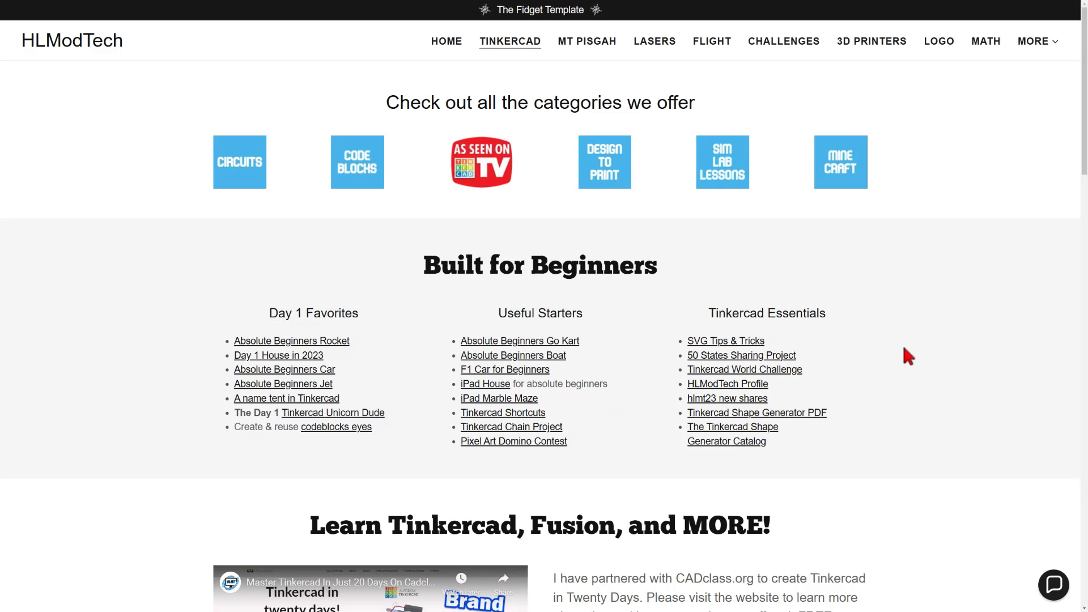
mouse_move(545, 28)
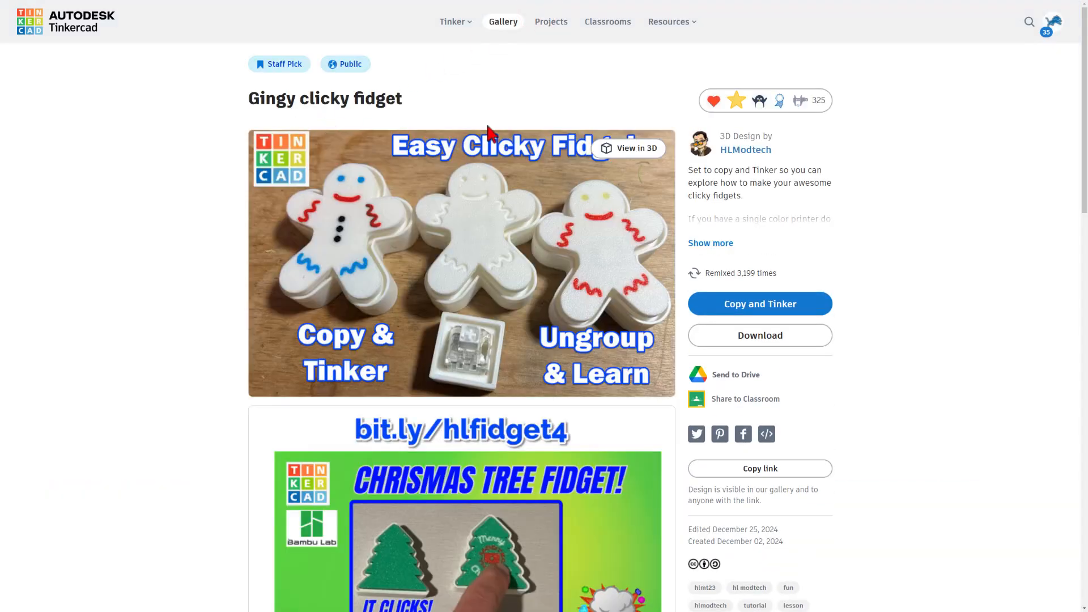
mouse_move(507, 279)
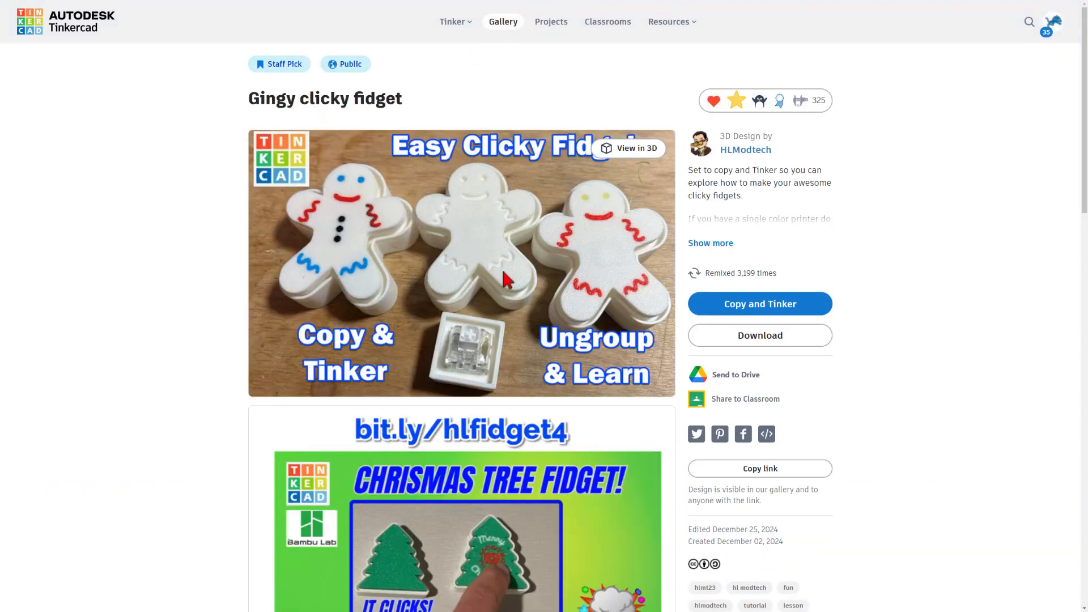
mouse_move(436, 259)
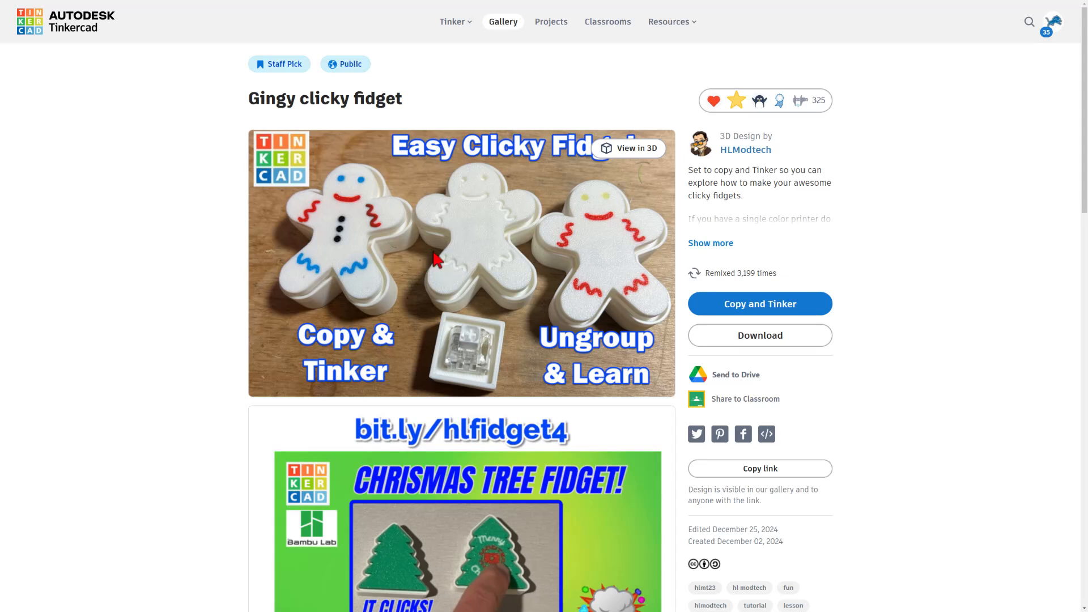
mouse_move(396, 260)
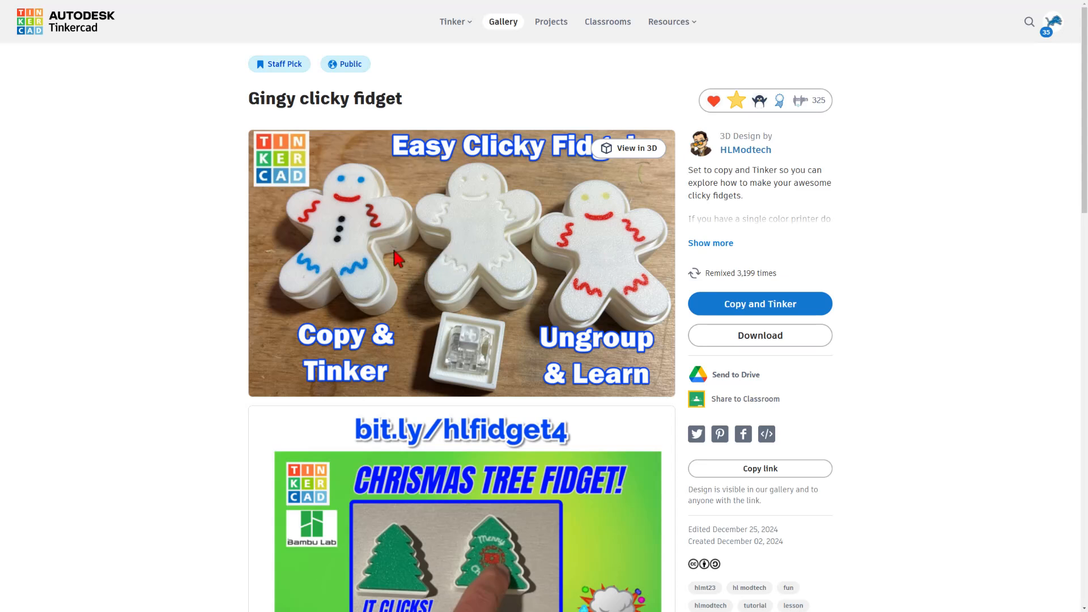
mouse_move(571, 279)
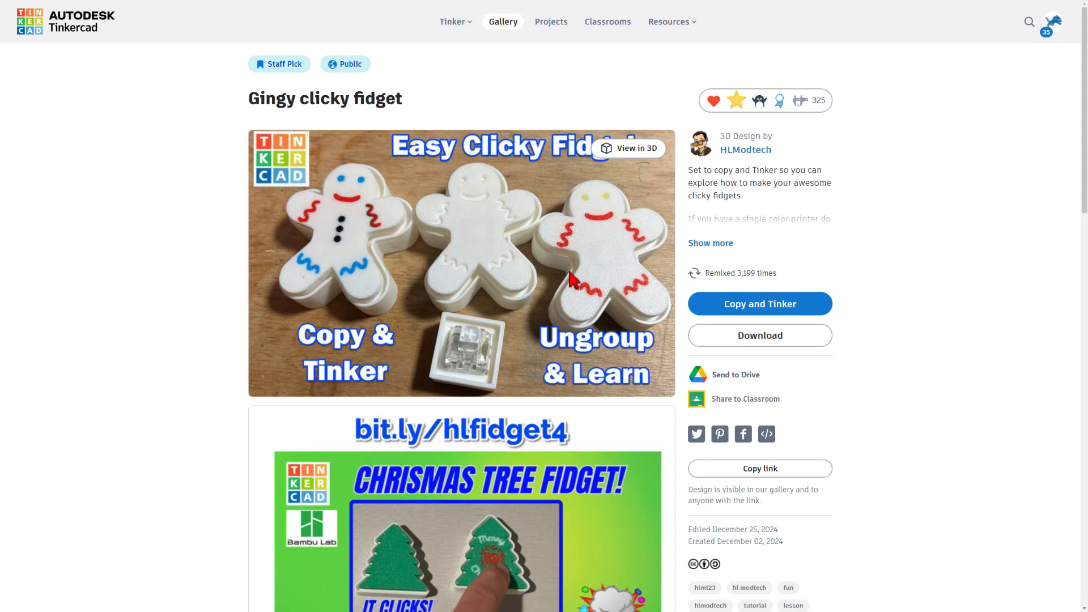
mouse_move(777, 325)
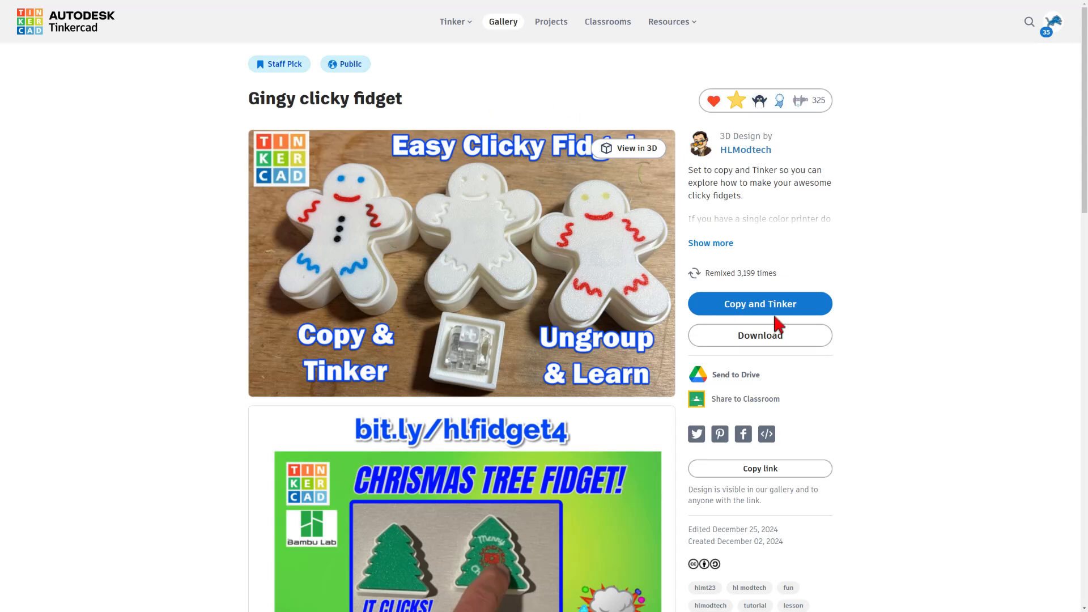
mouse_move(823, 316)
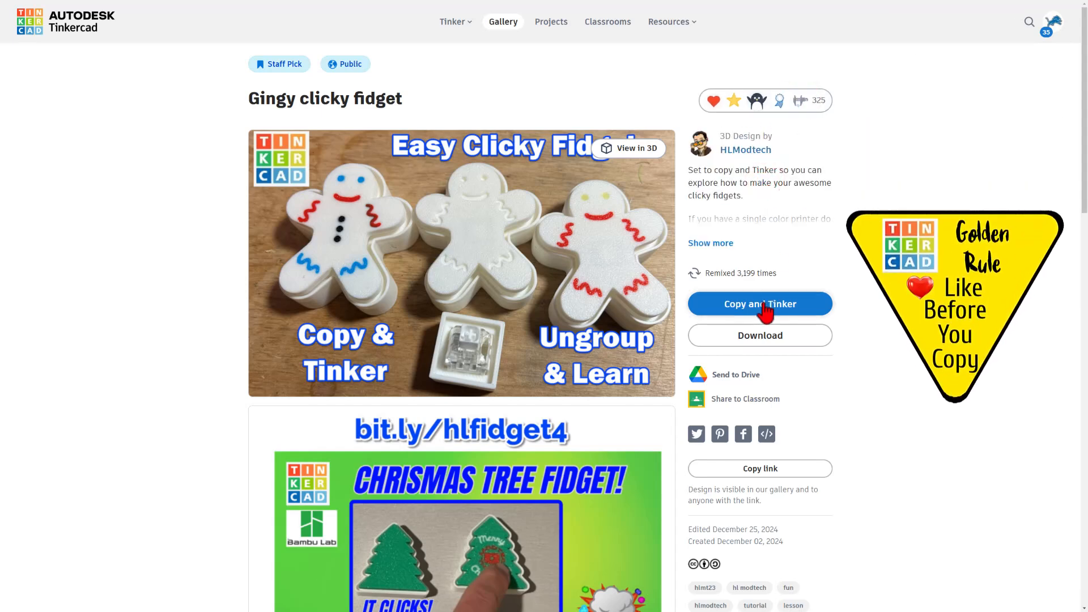
Step: Copy and Tinker the Gingy clicky fidget gallery design
left_click(760, 303)
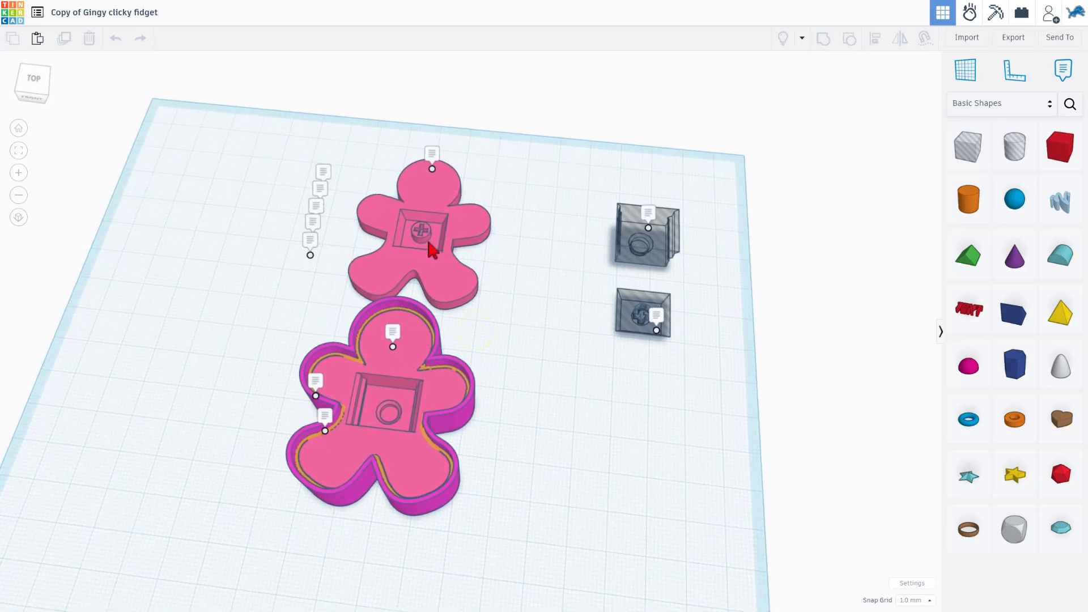
Step: Tilt to the front view and select the gray switch hole piece
left_click(558, 252)
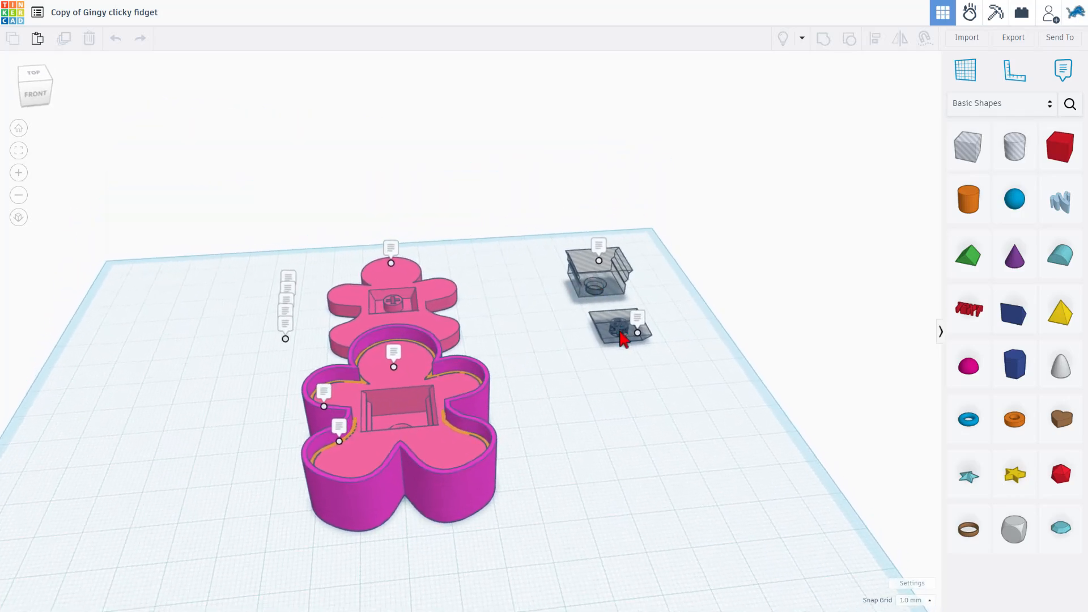
left_click(599, 271)
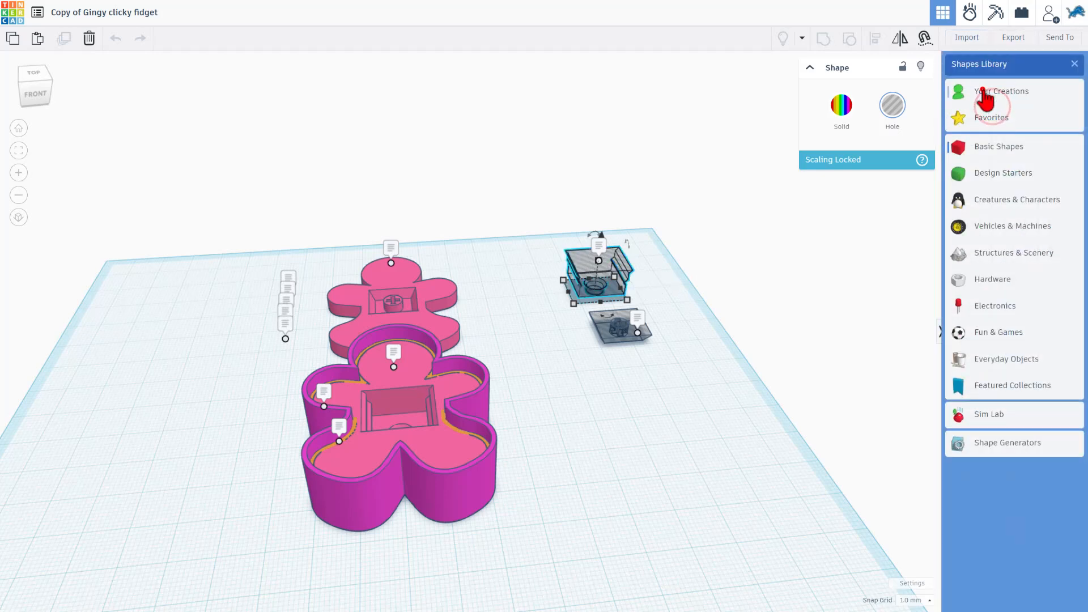
Step: Start saving the switch hole as a shape from Your Creations
left_click(1000, 91)
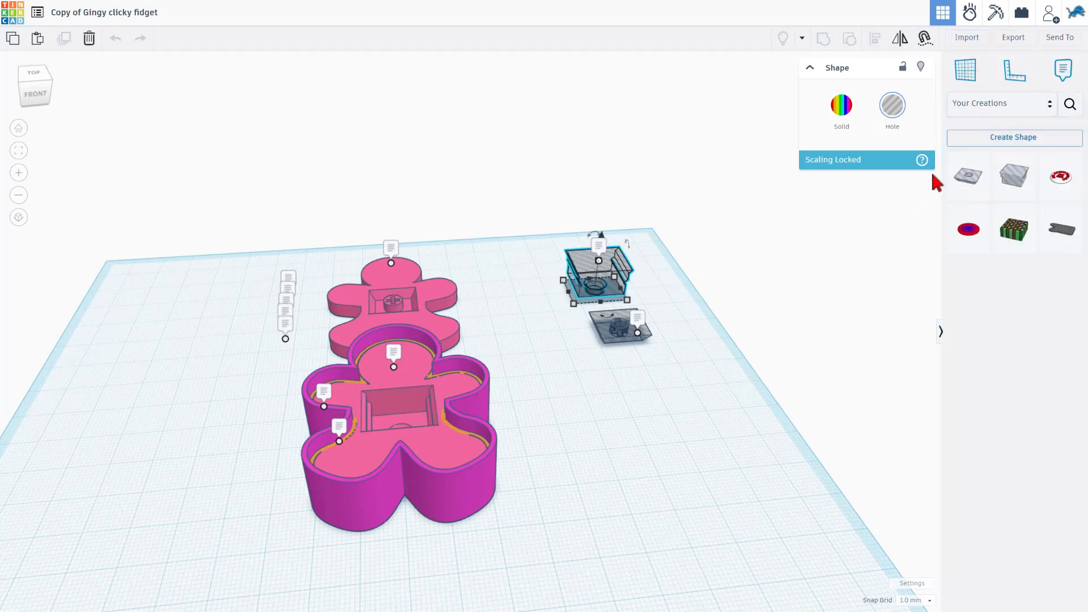
left_click(1013, 137)
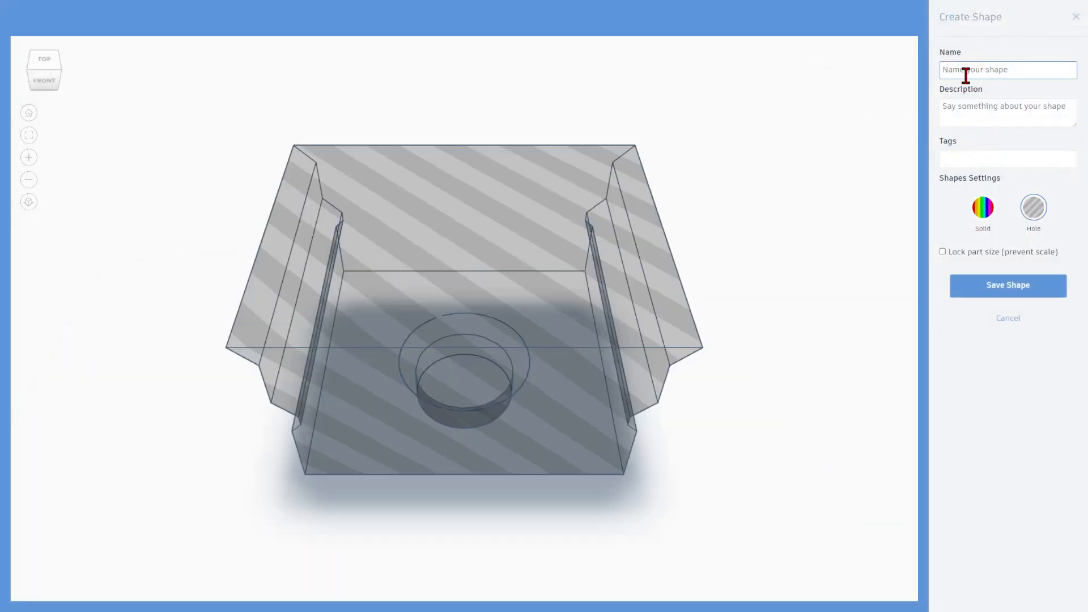
Step: Save the shape as 'clicky hole' with Lock part size enabled
type("clicky")
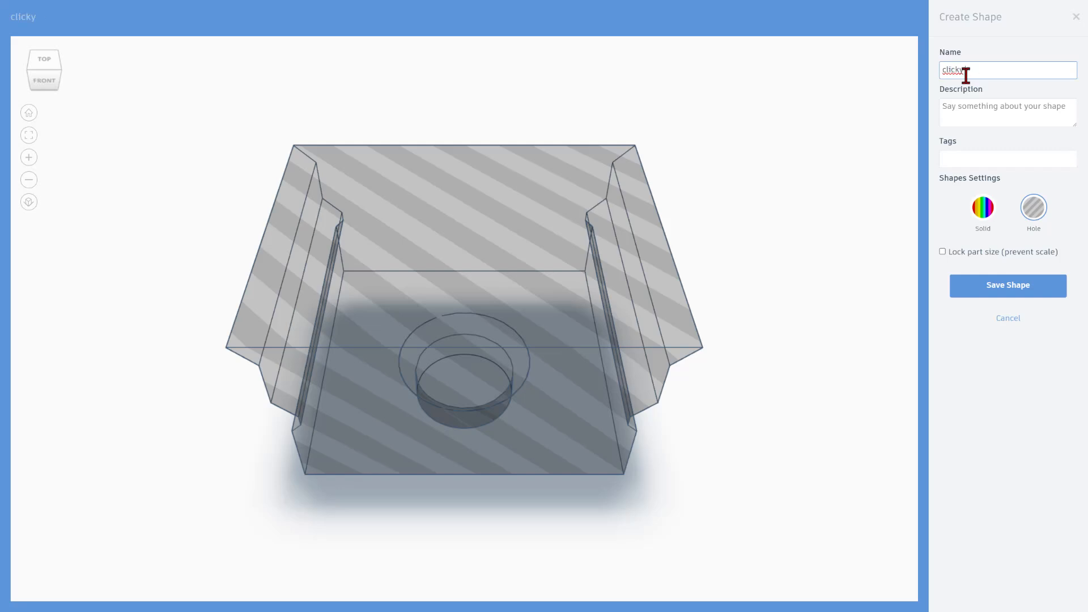
type("hole")
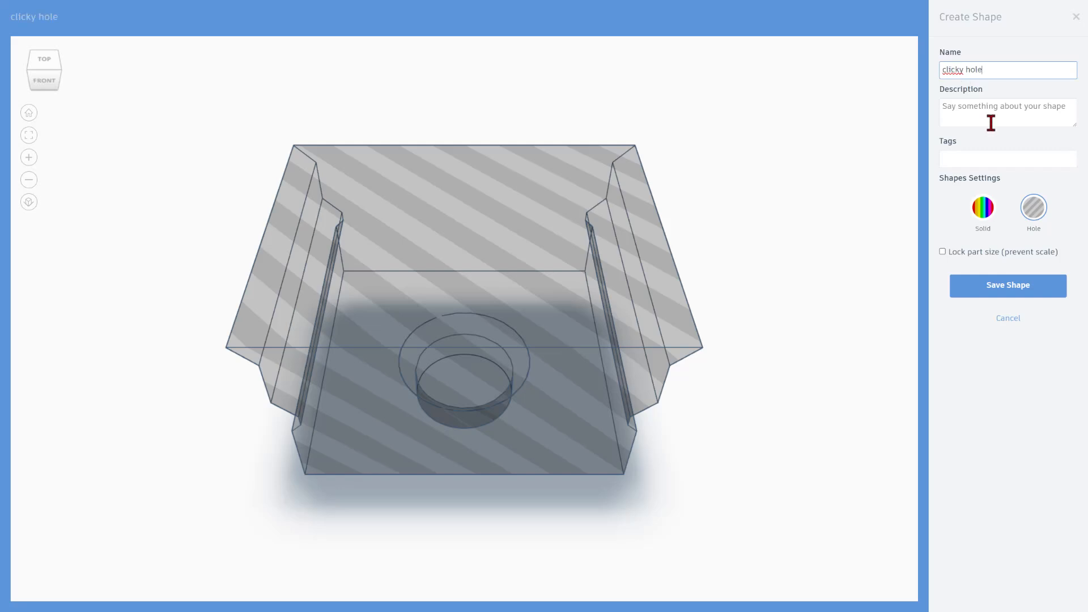
mouse_move(967, 267)
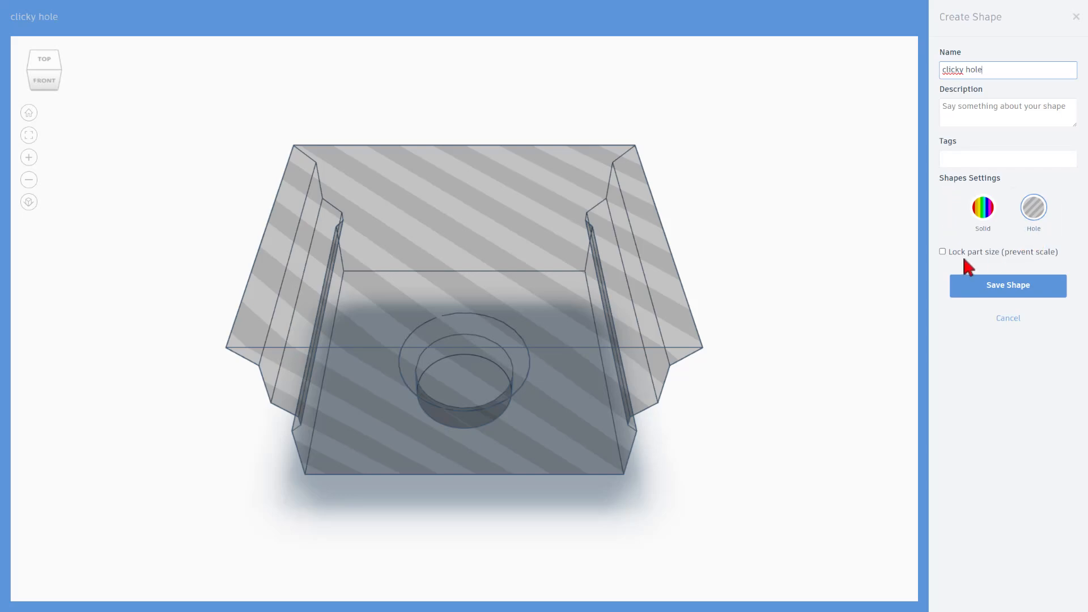
left_click(943, 251)
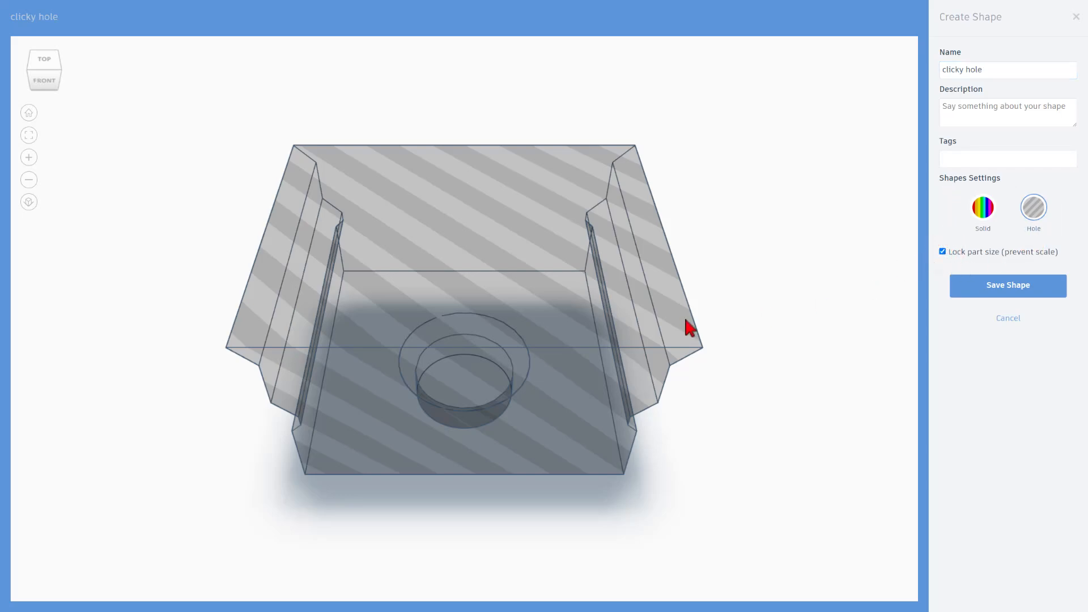
left_click(1008, 285)
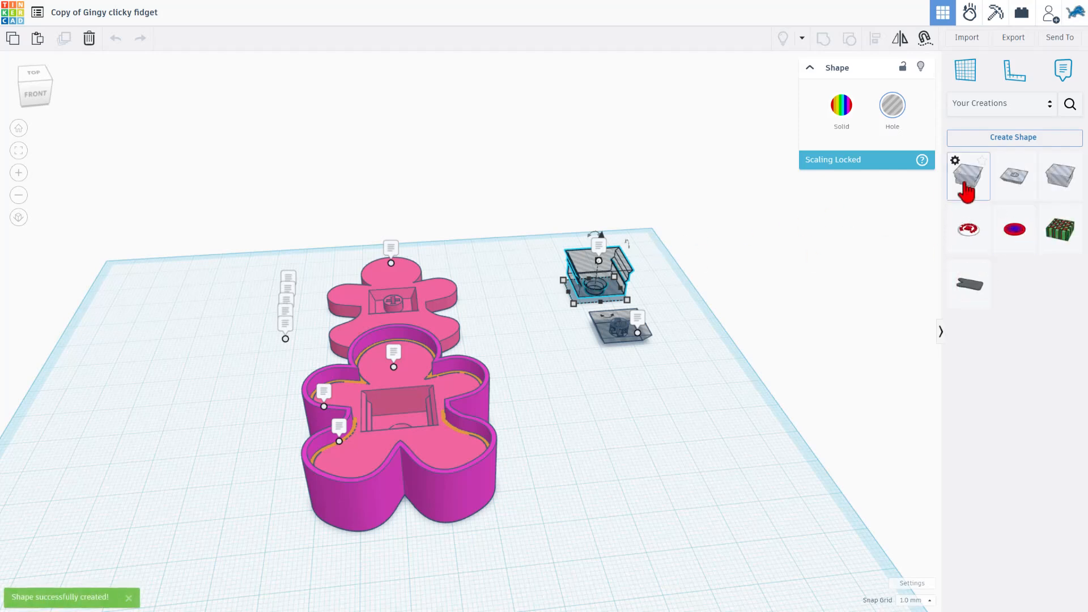
mouse_move(1045, 179)
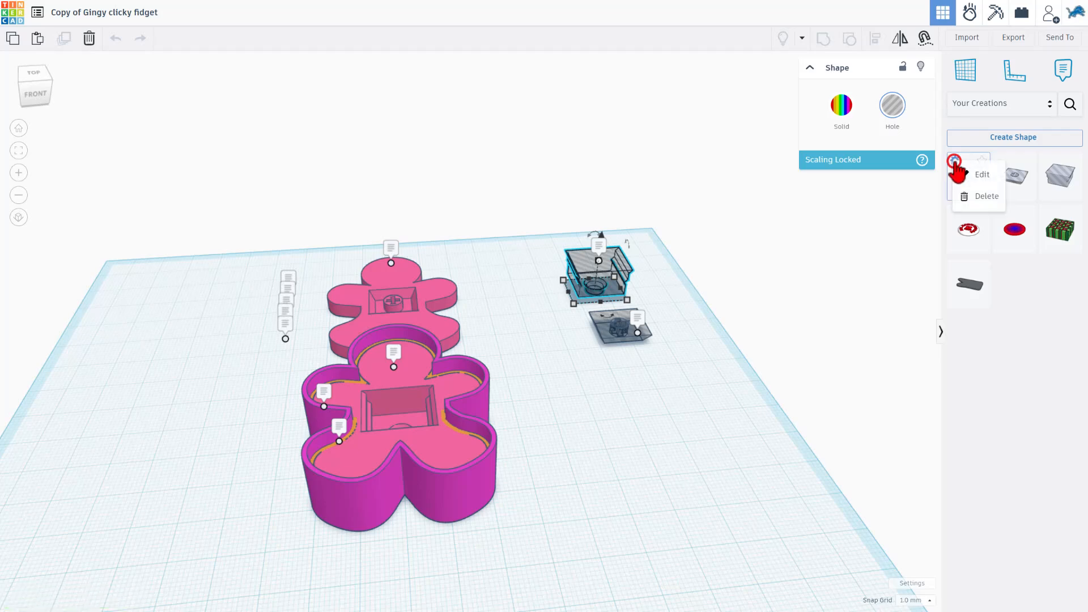
Step: Delete the 'clicky hole' creation and select the smaller gray switch piece
left_click(986, 196)
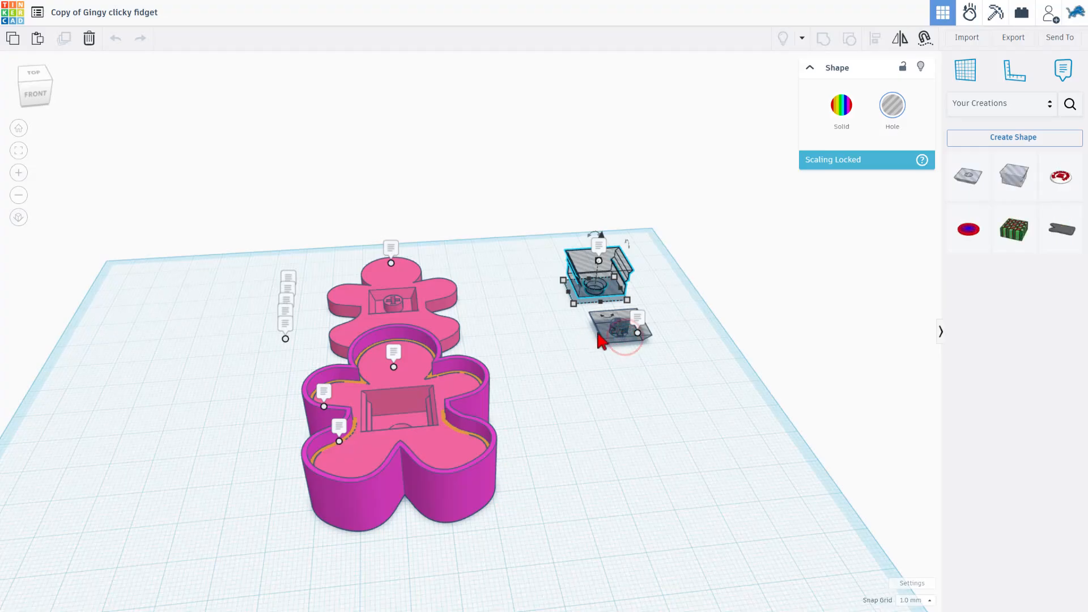
left_click(620, 332)
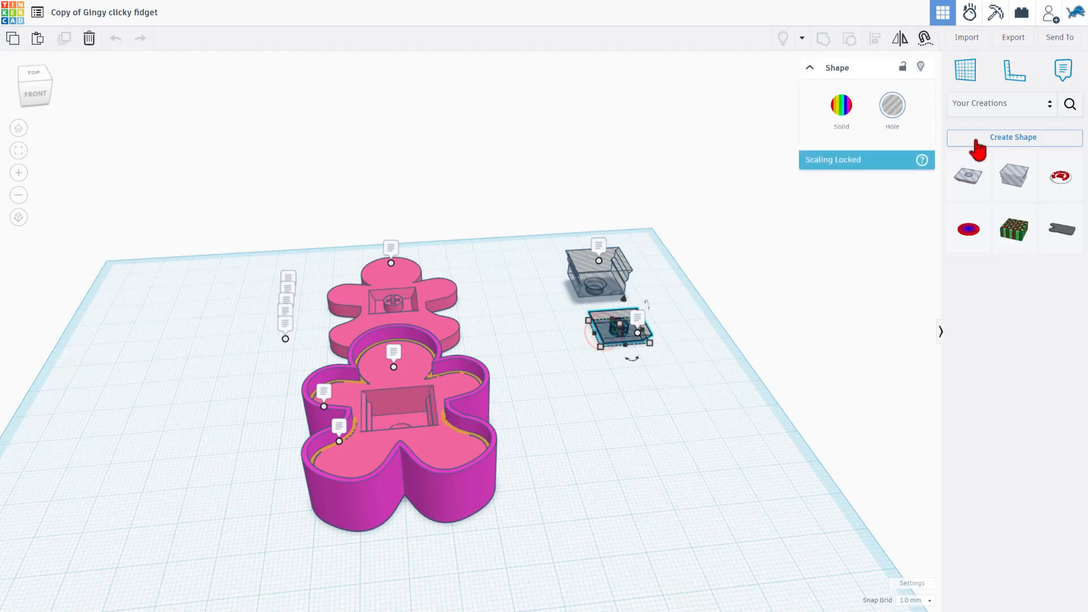
mouse_move(1014, 175)
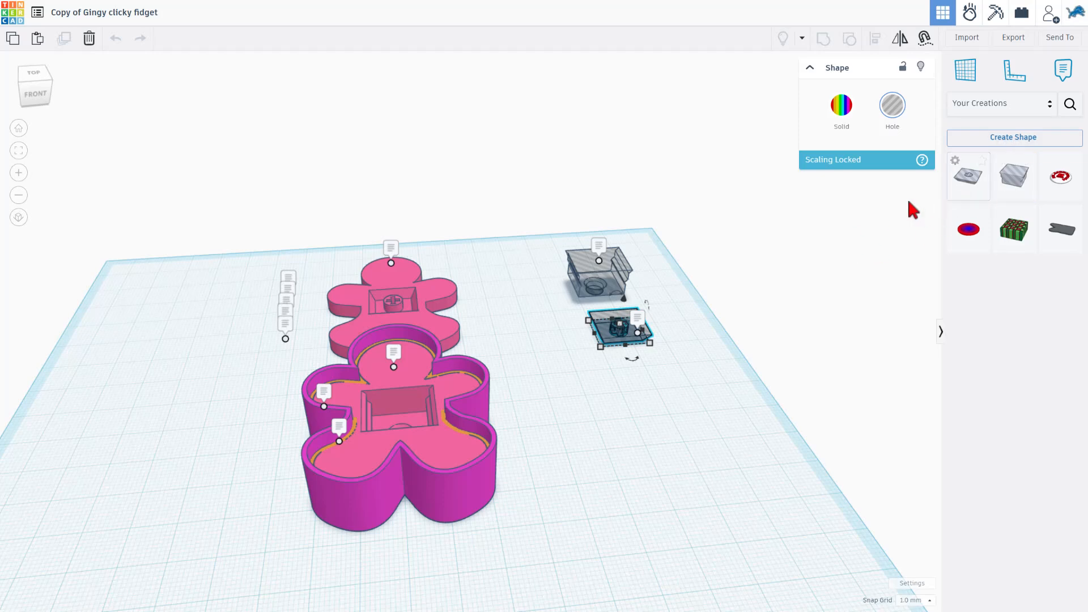
mouse_move(10, 18)
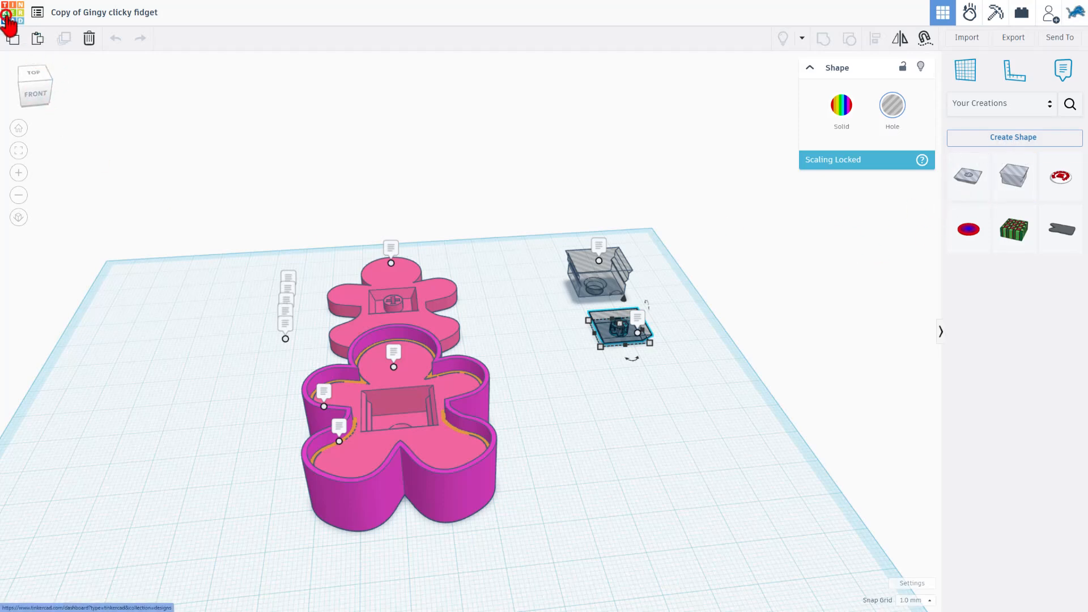
Step: Search the Tinkercad gallery for 'duckie' from the dashboard
left_click(10, 12)
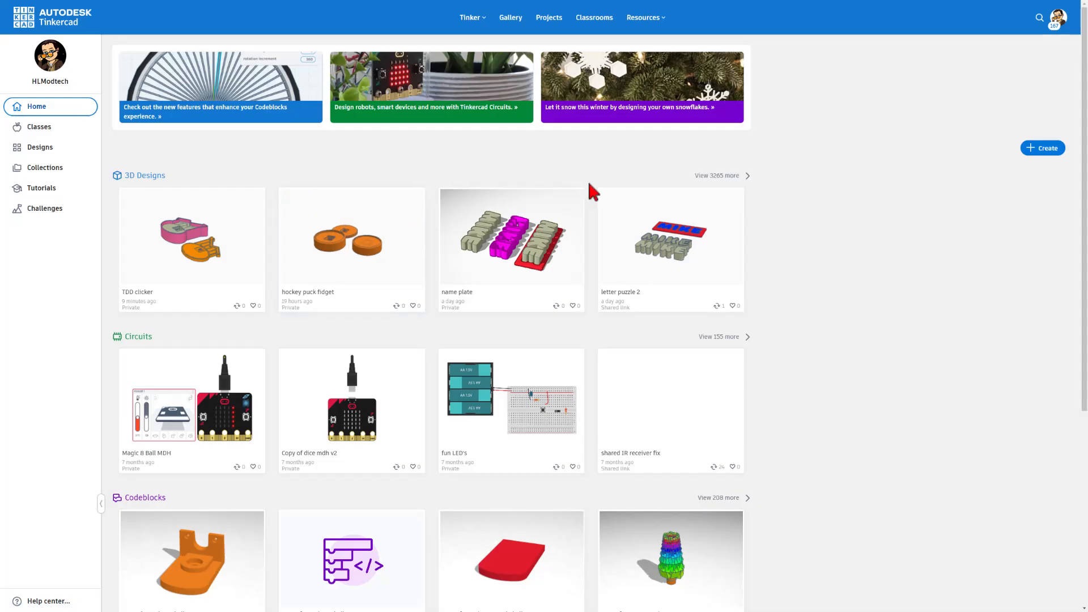
mouse_move(1045, 23)
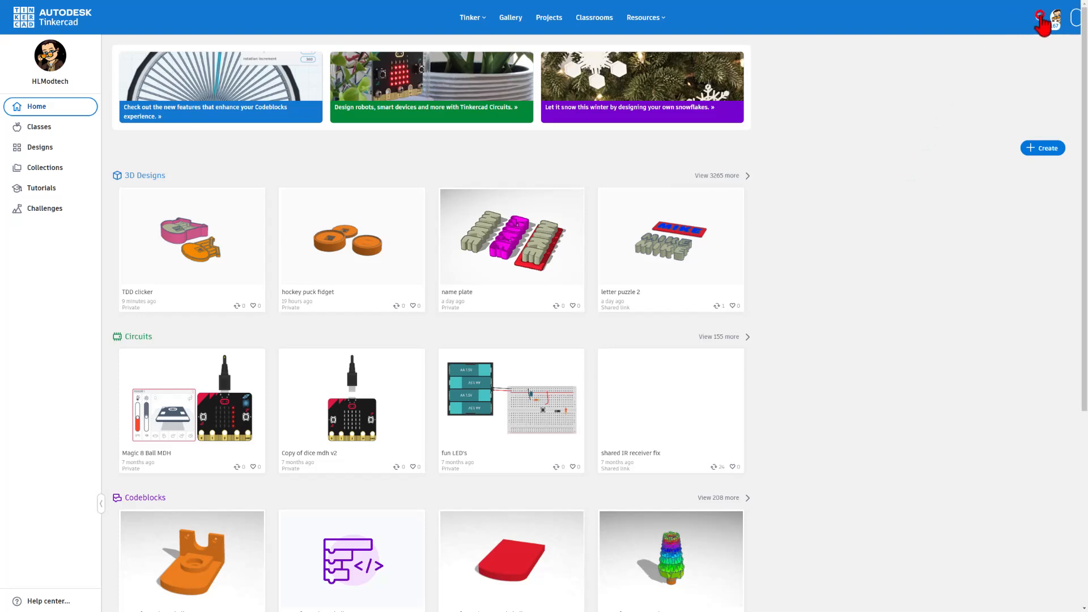
left_click(535, 16)
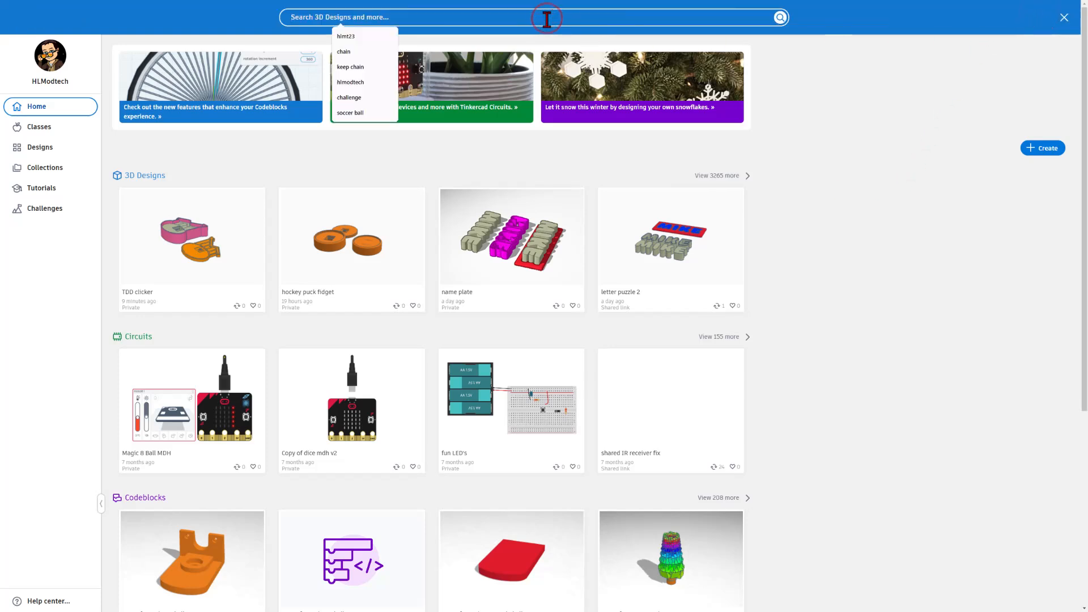
type("duckie")
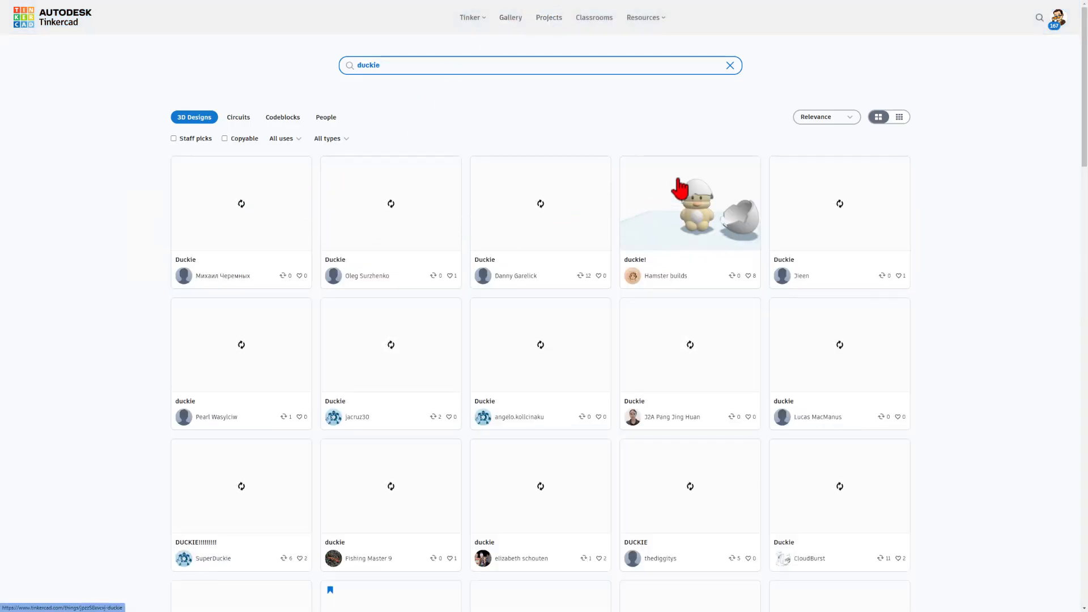
mouse_move(529, 158)
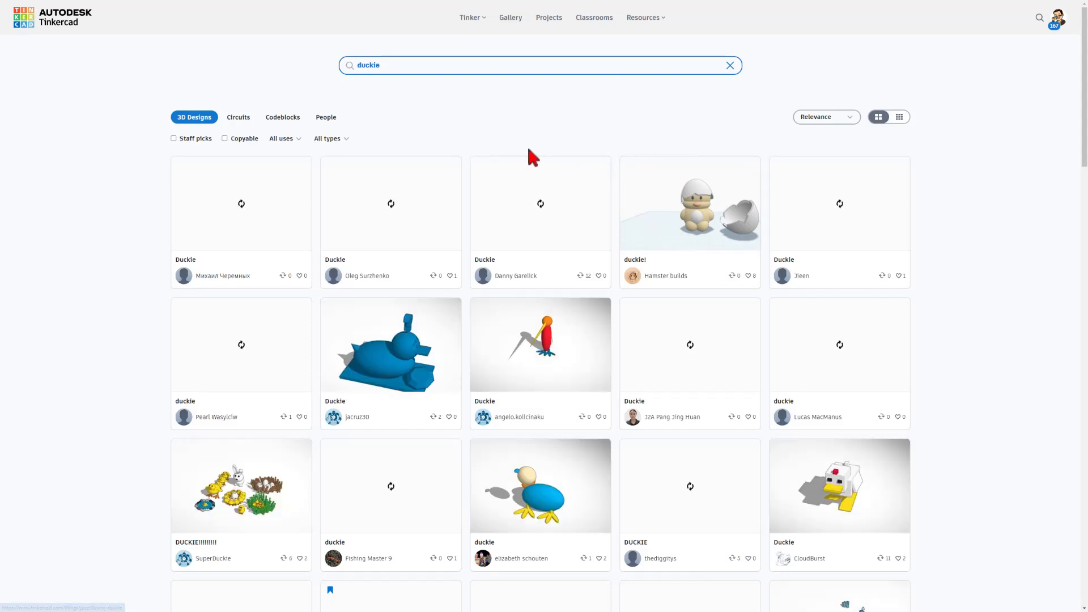
Step: Sort the duckie results by Reactions and open the top Duckie design
left_click(826, 116)
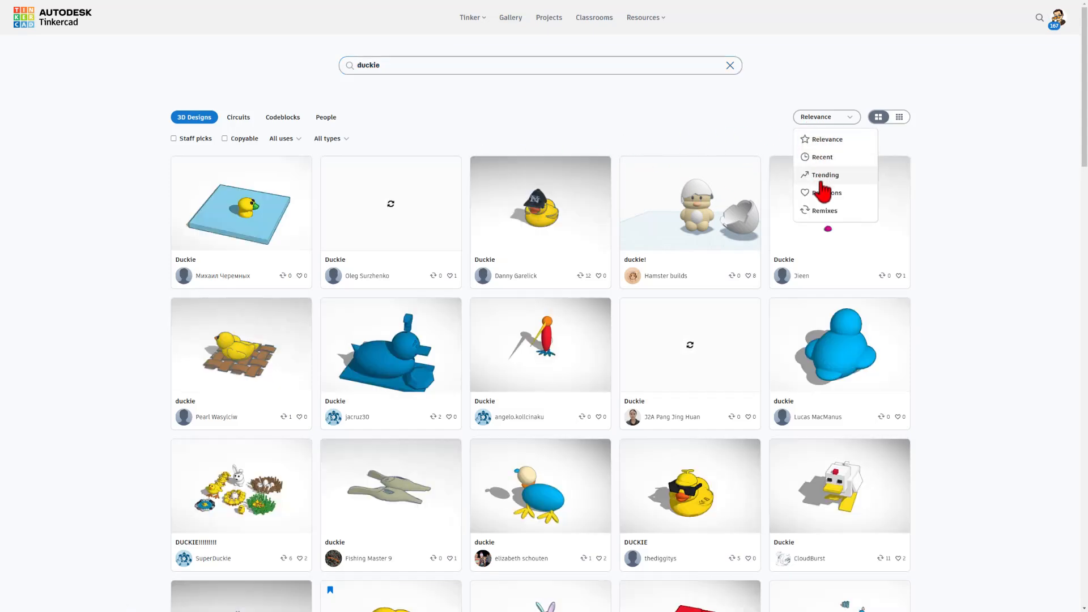
left_click(826, 192)
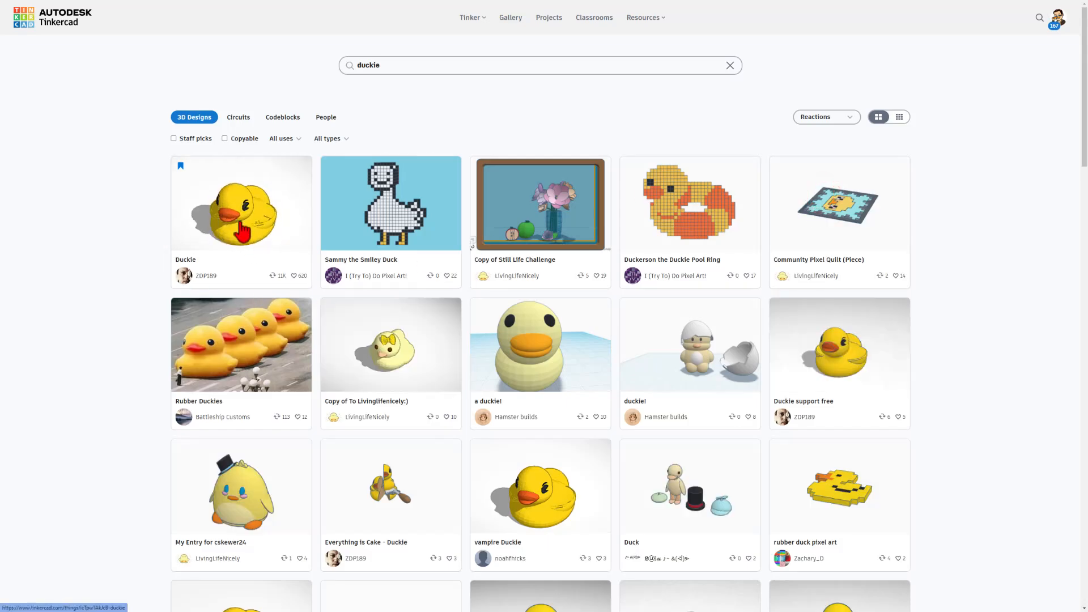
left_click(241, 203)
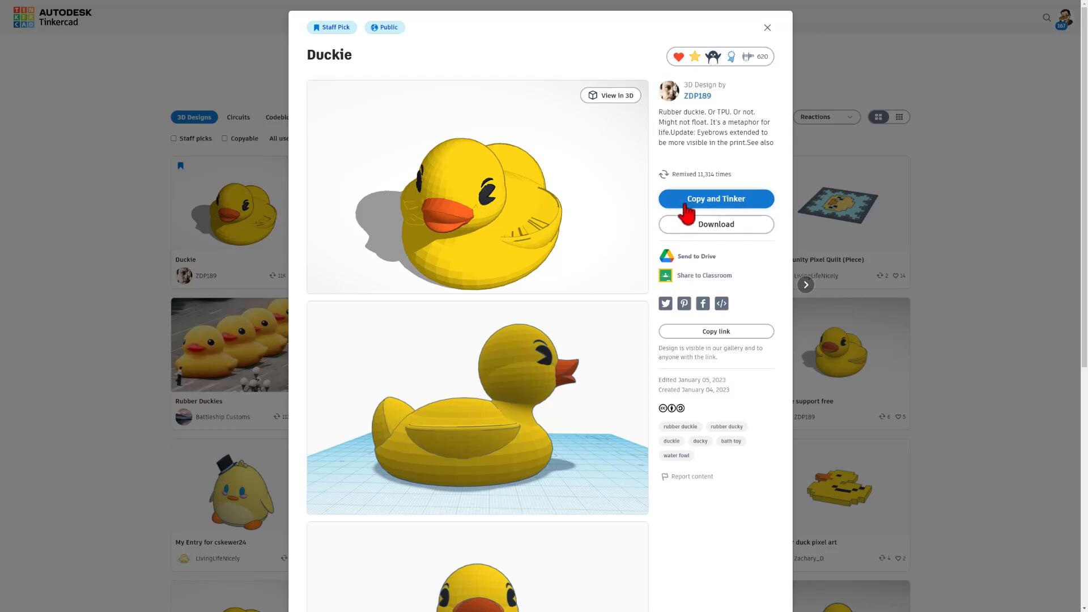
Step: Copy and Tinker ZDP189's Duckie design into an editable copy
left_click(730, 57)
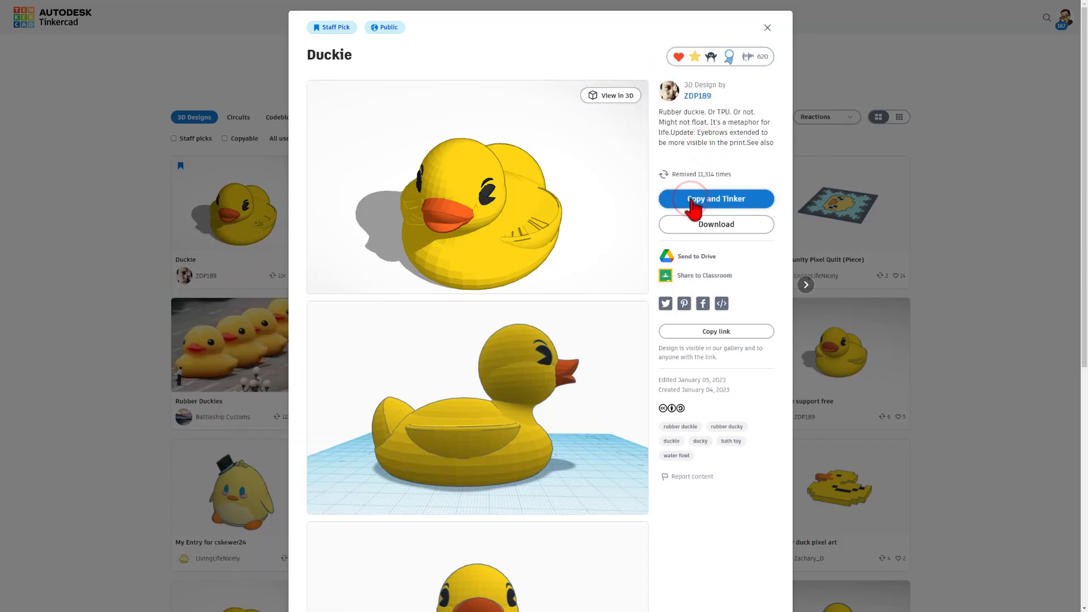
left_click(716, 198)
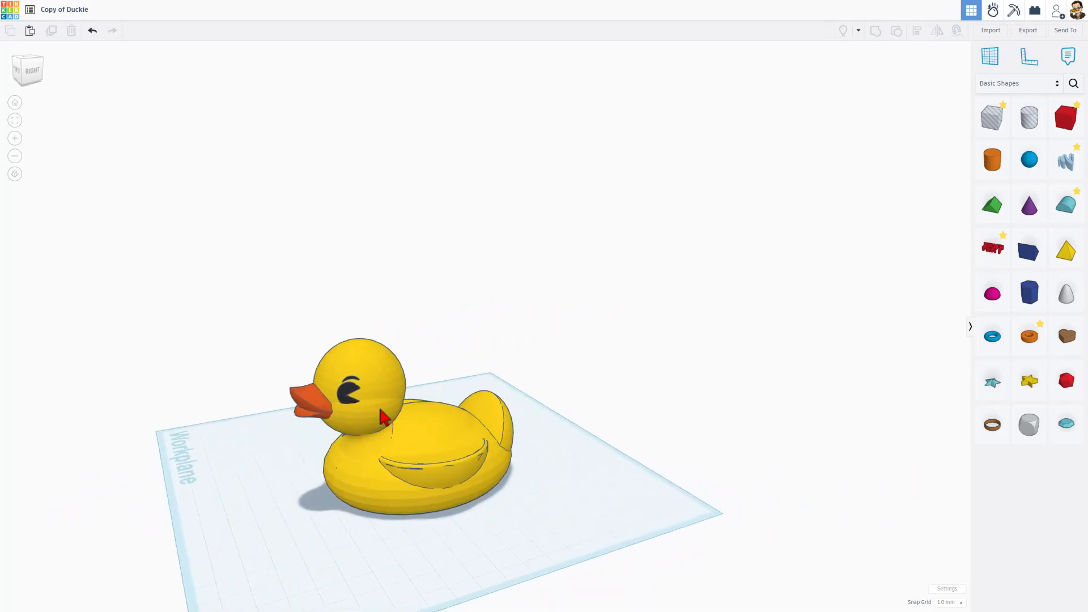
Step: Select the copied duck and ungroup it into separate parts
left_click(381, 417)
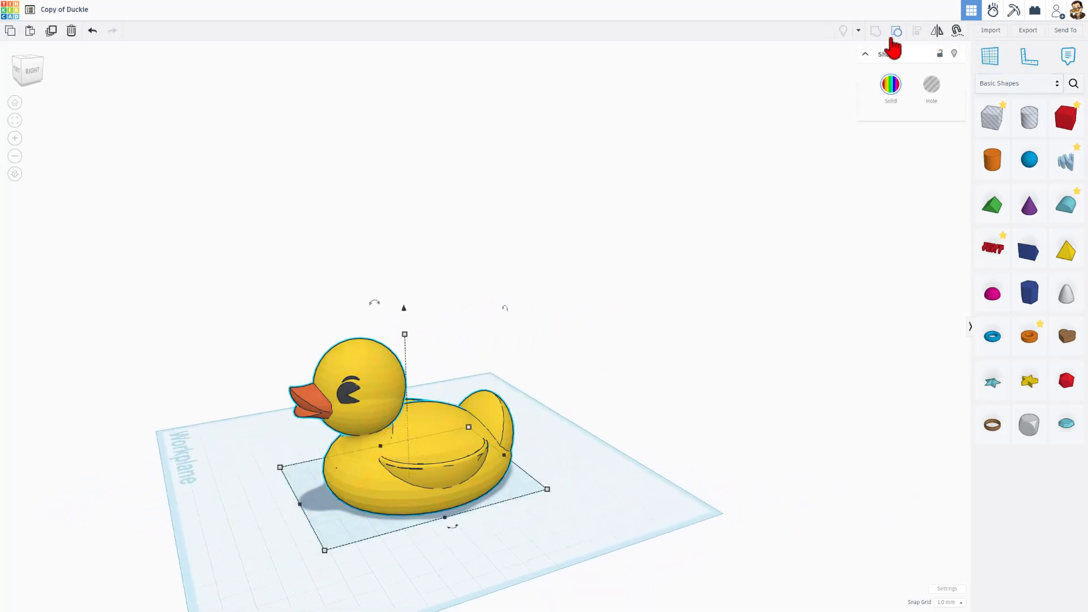
mouse_move(896, 30)
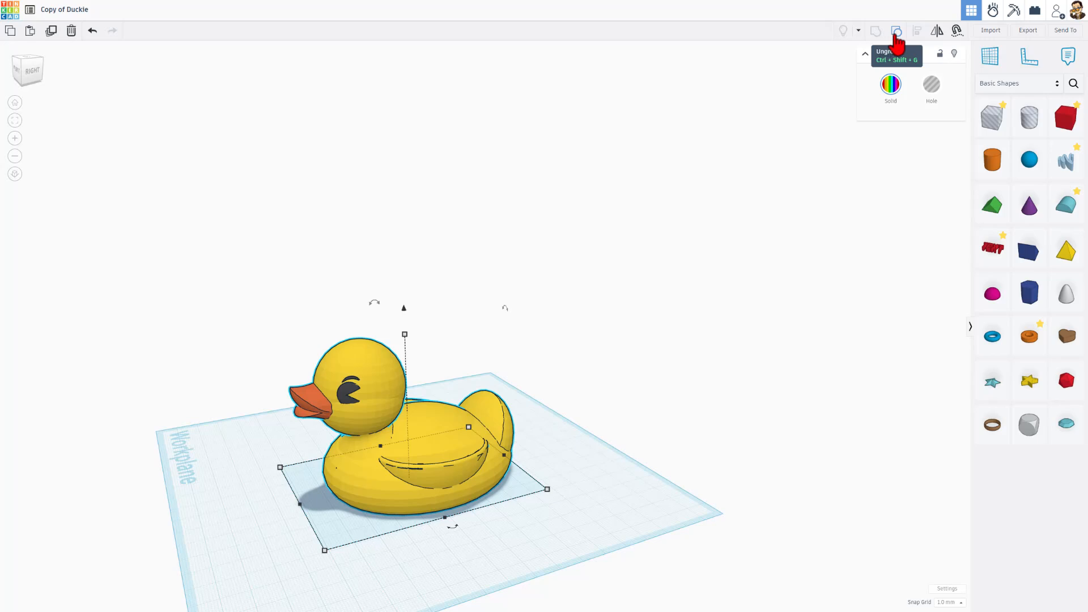
left_click(896, 30)
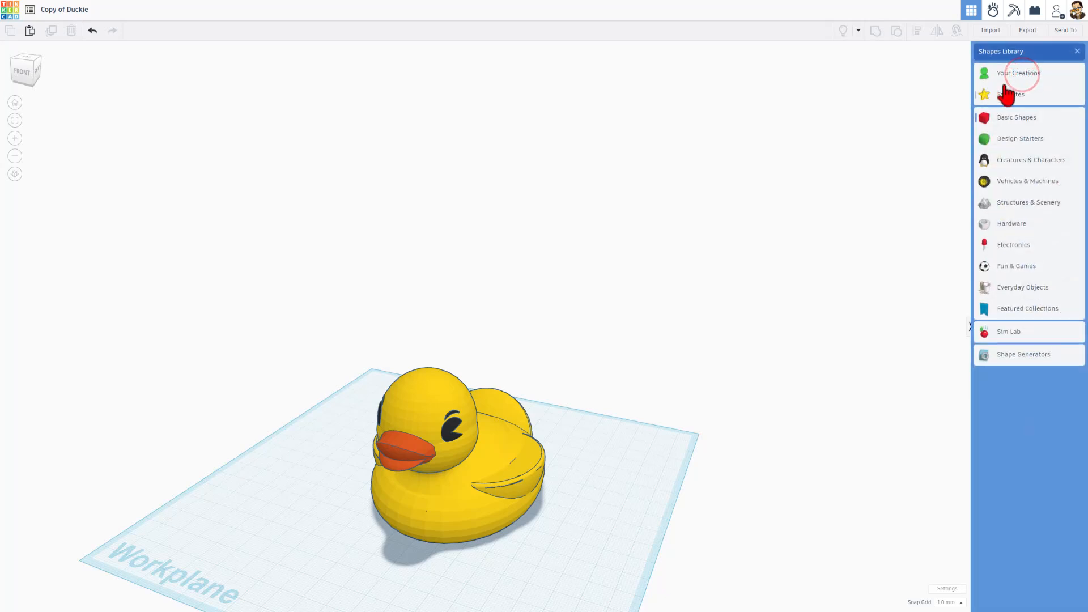
Step: Add a saved key socket hole from Your Creations to the workplane
left_click(1017, 73)
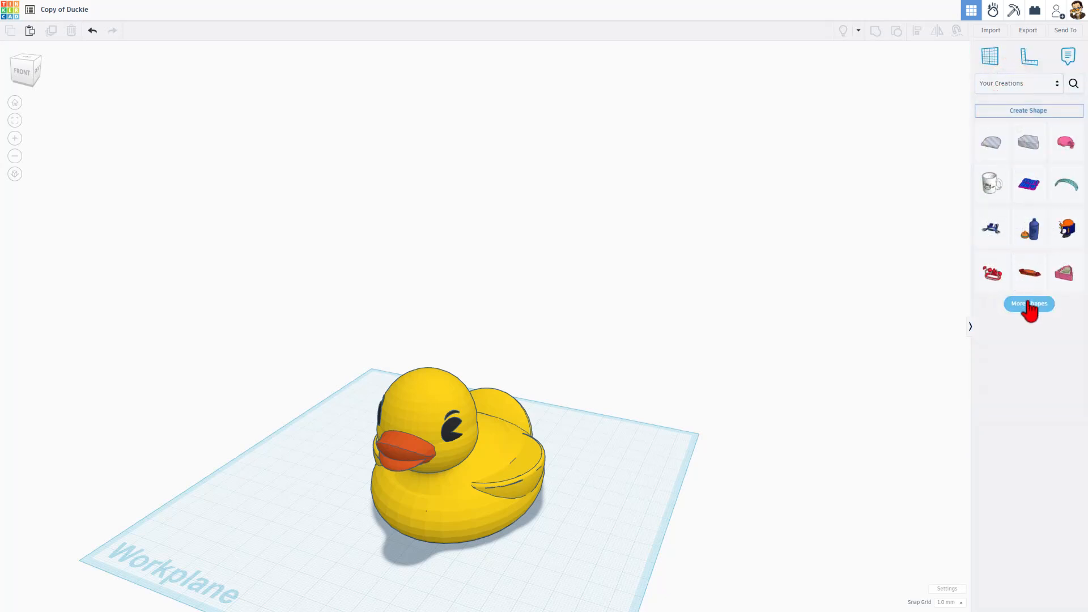
left_click(1029, 304)
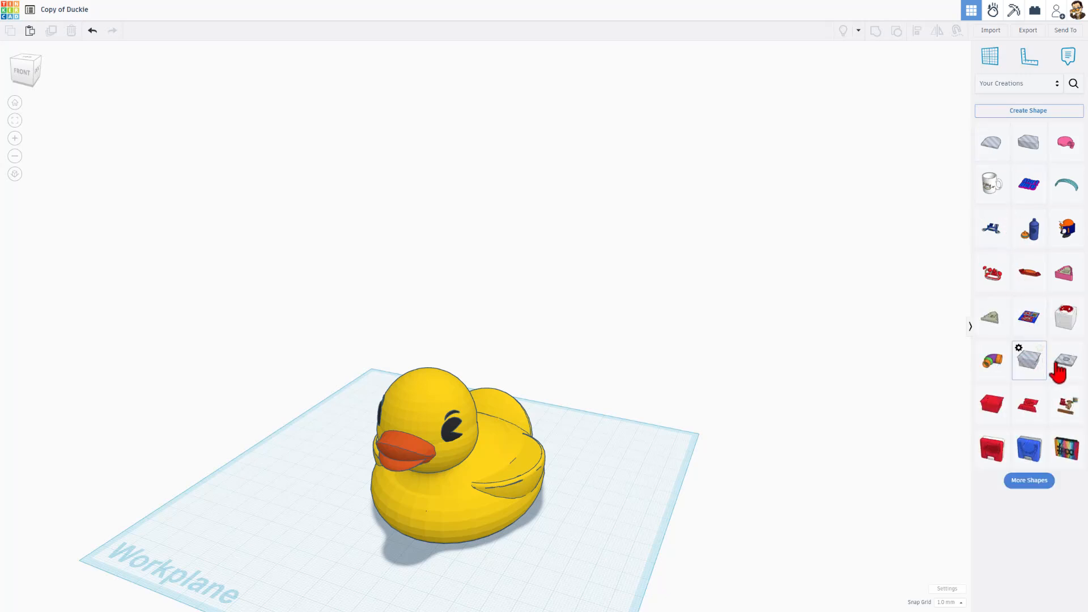
left_click(1066, 362)
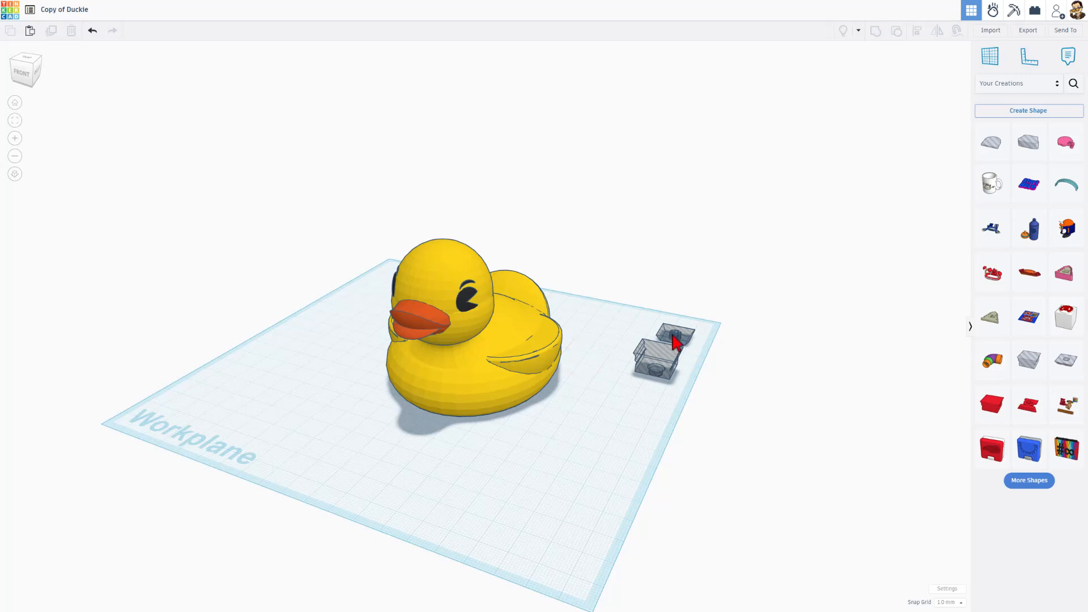
mouse_move(550, 388)
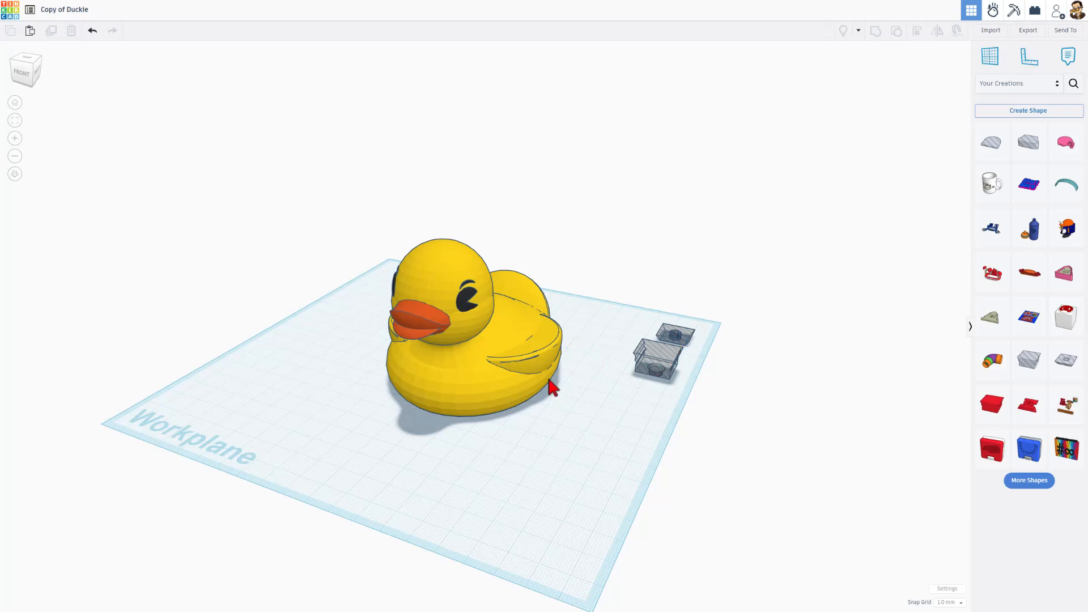
mouse_move(345, 239)
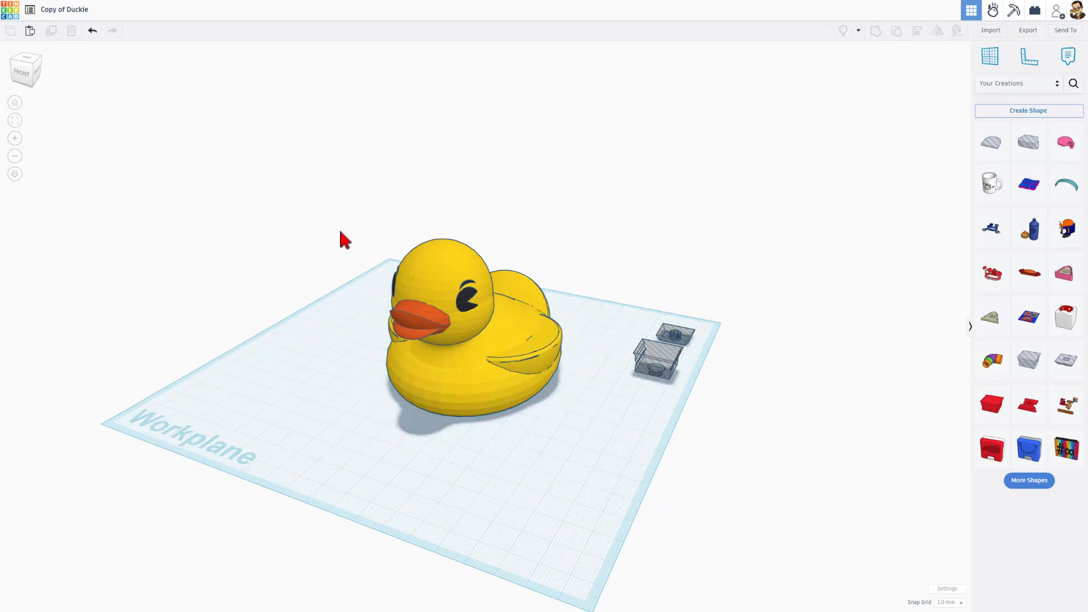
Step: Shrink the duck to about 47 by 61 mm and move a key socket hole beside it
left_click(468, 327)
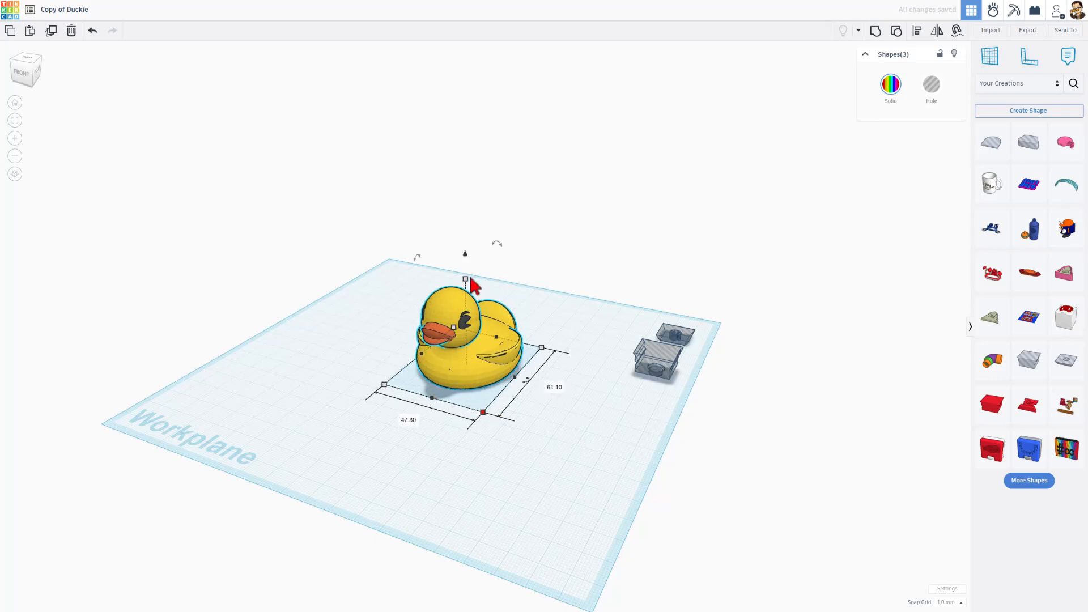
left_click(561, 303)
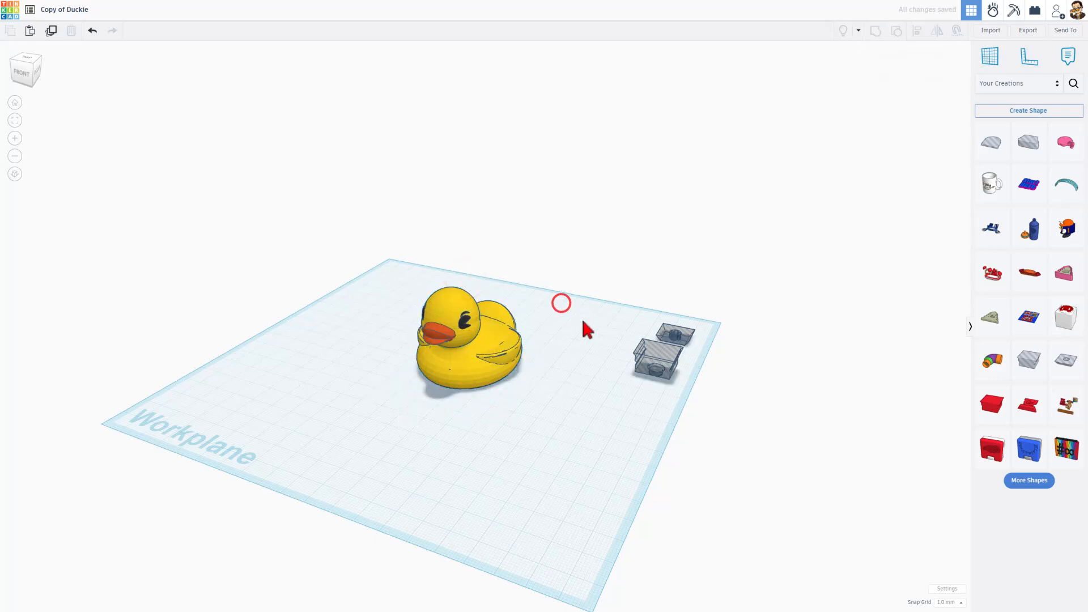
left_click(657, 355)
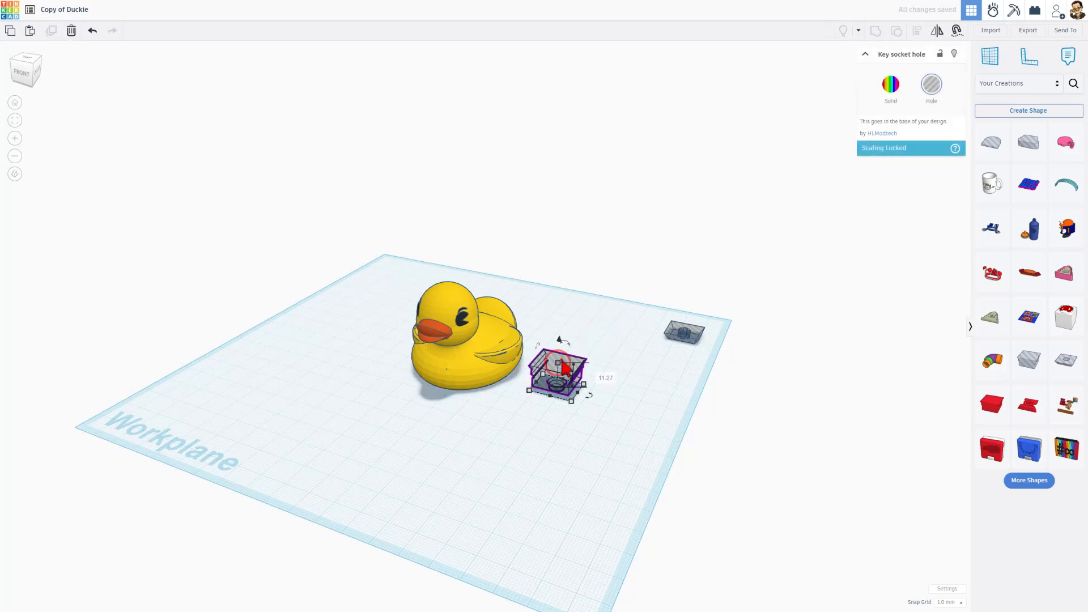
Step: Add a large Basic Shapes box hole around the duck's lower body and place a custom workplane
left_click(481, 414)
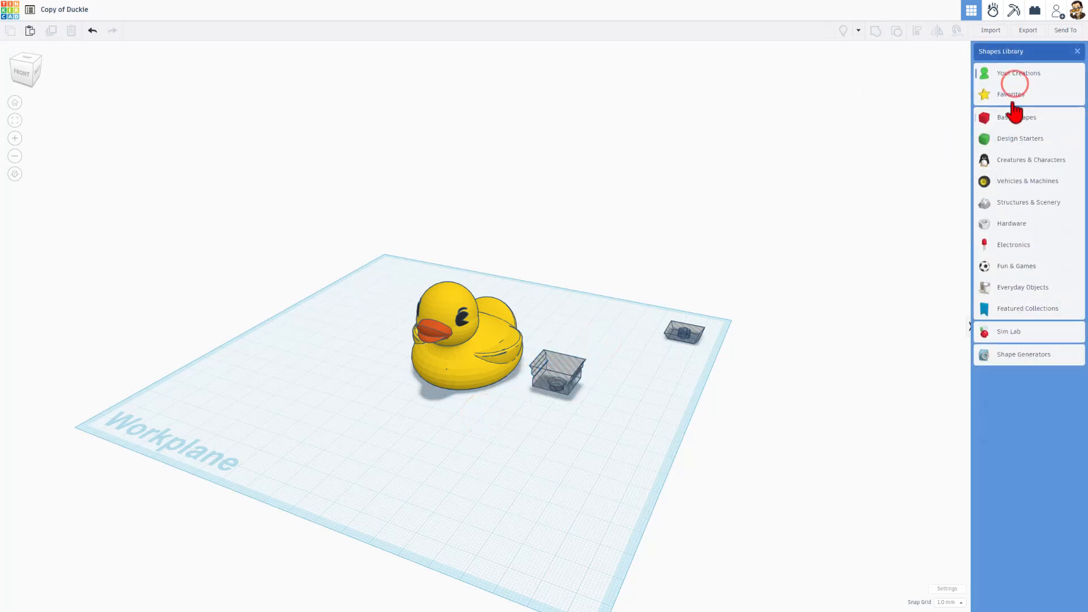
left_click(1016, 117)
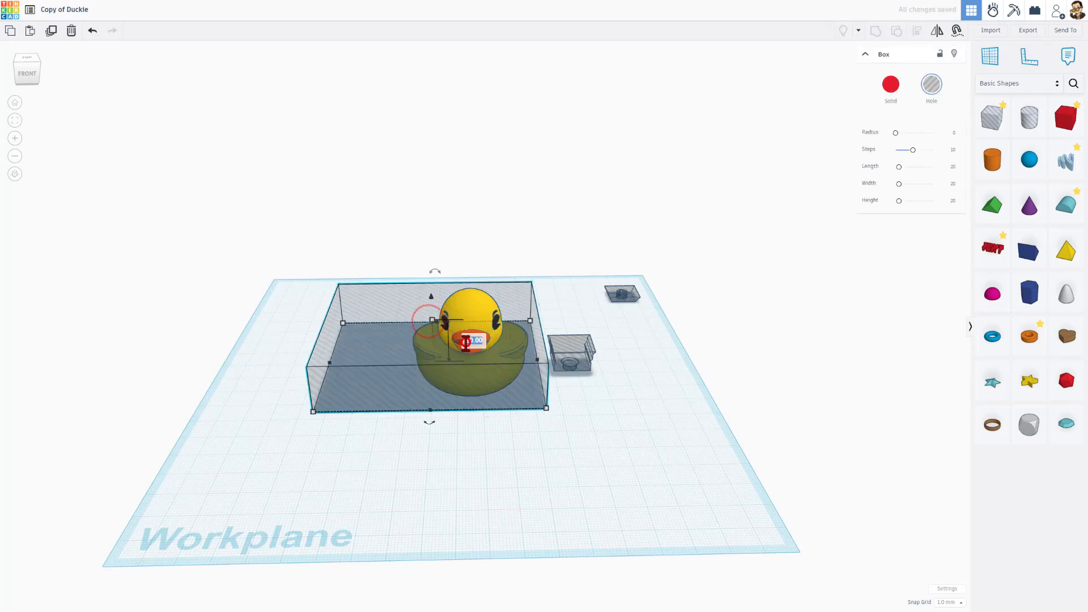
key("ctrl+d")
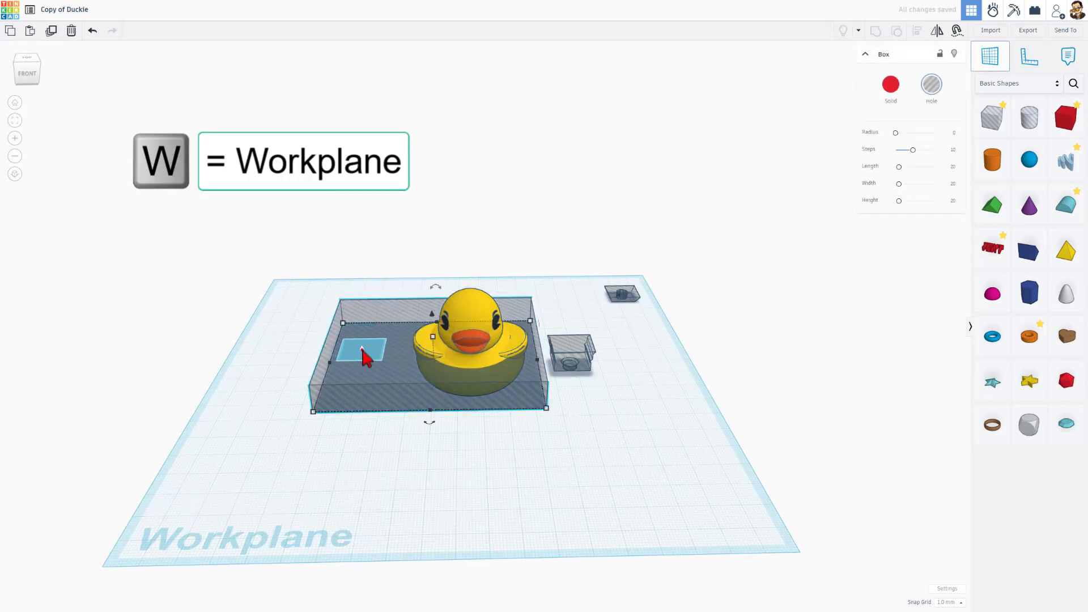
key("d")
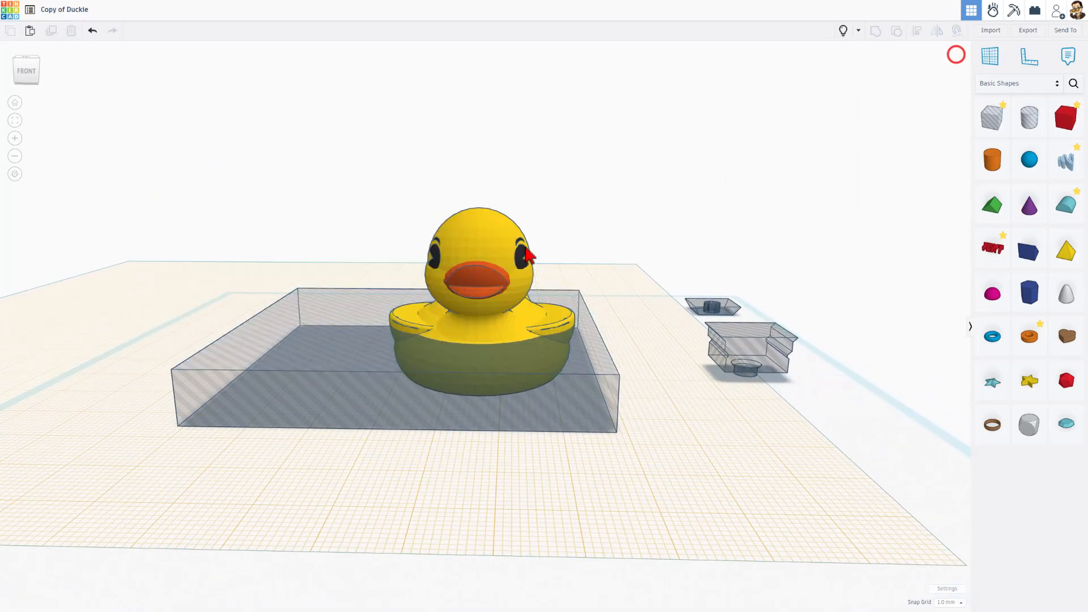
Step: Group the duck parts, push the yellow copy back behind the original, and select the box hole
left_click(528, 253)
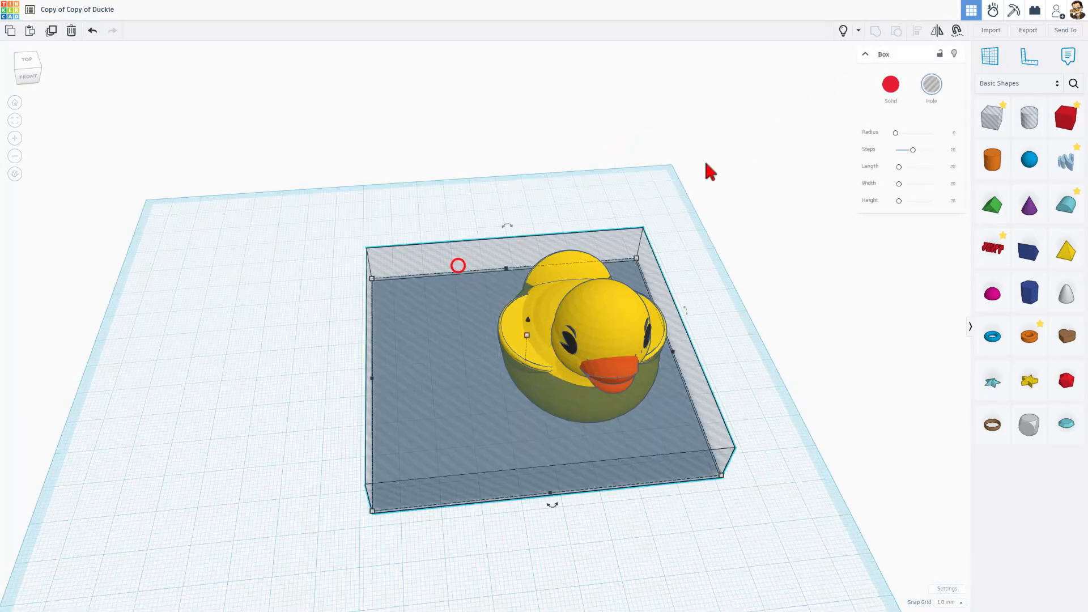
left_click(70, 30)
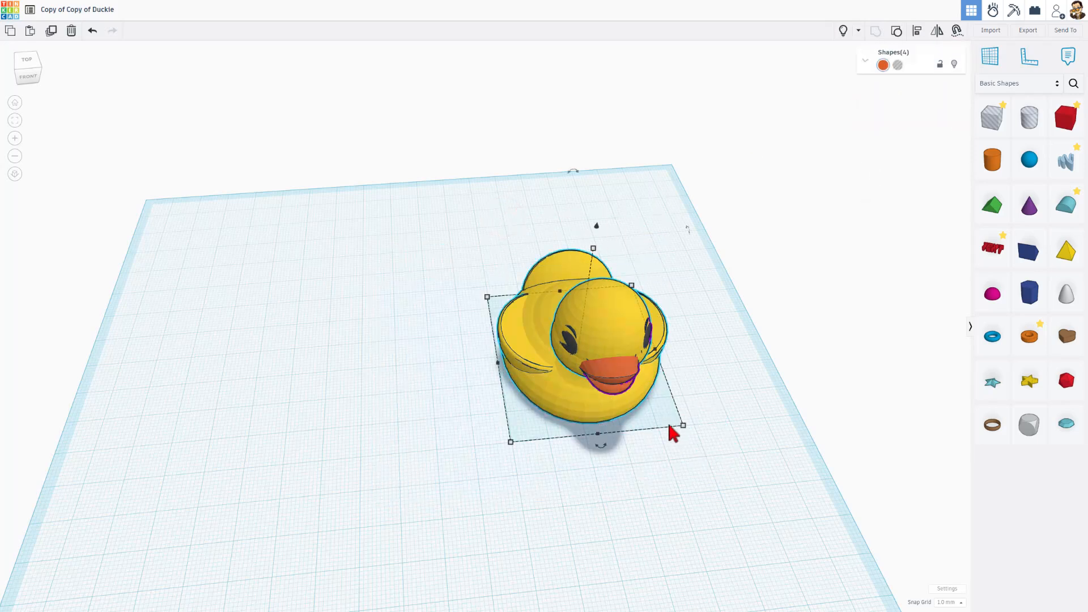
key("shift+up")
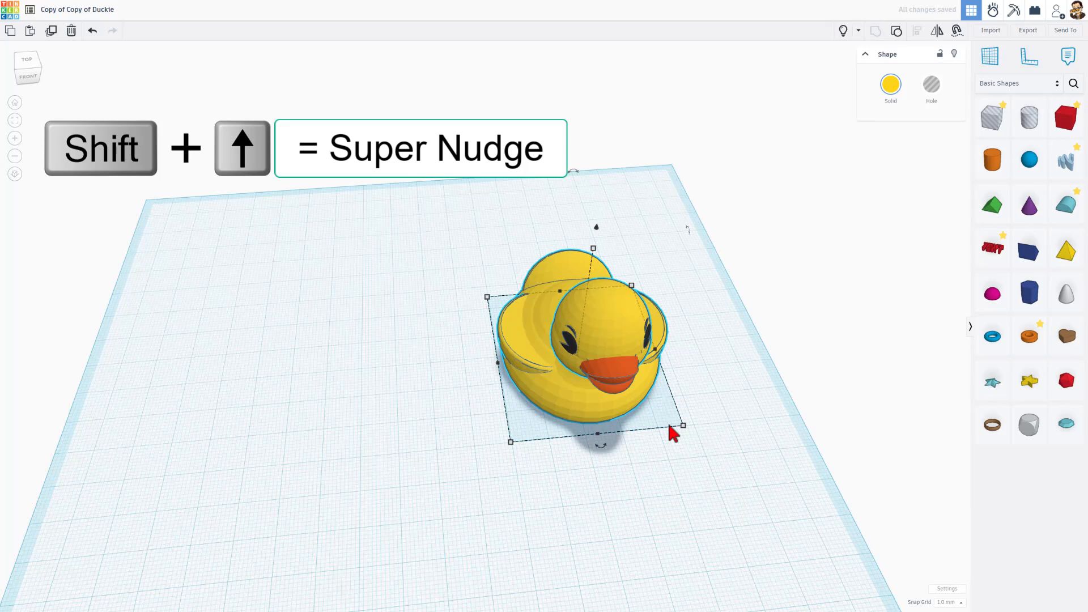
key("shift+up")
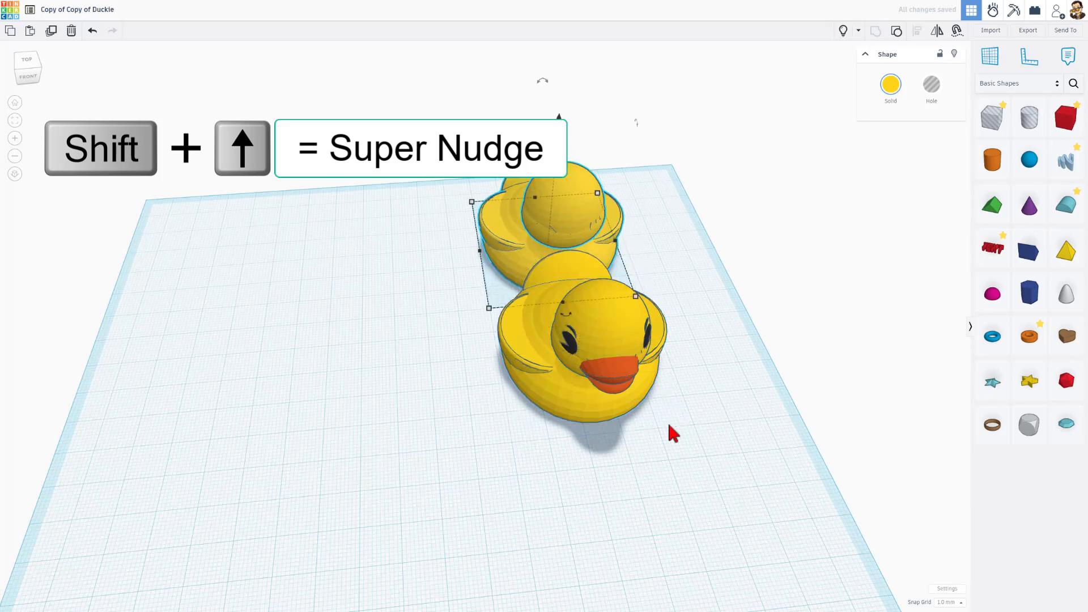
key("shift+Up")
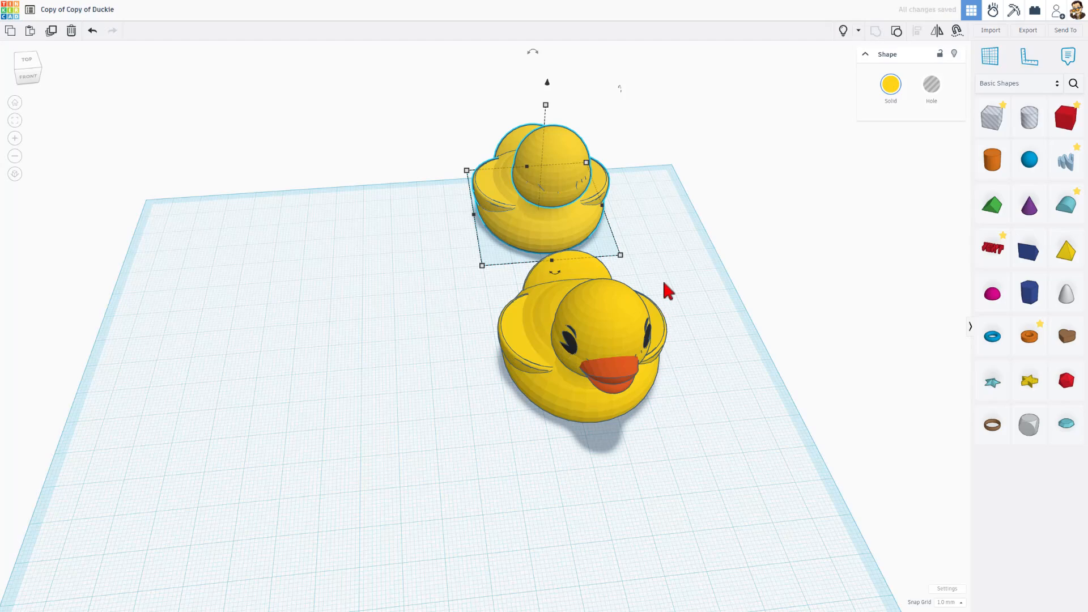
left_click(839, 30)
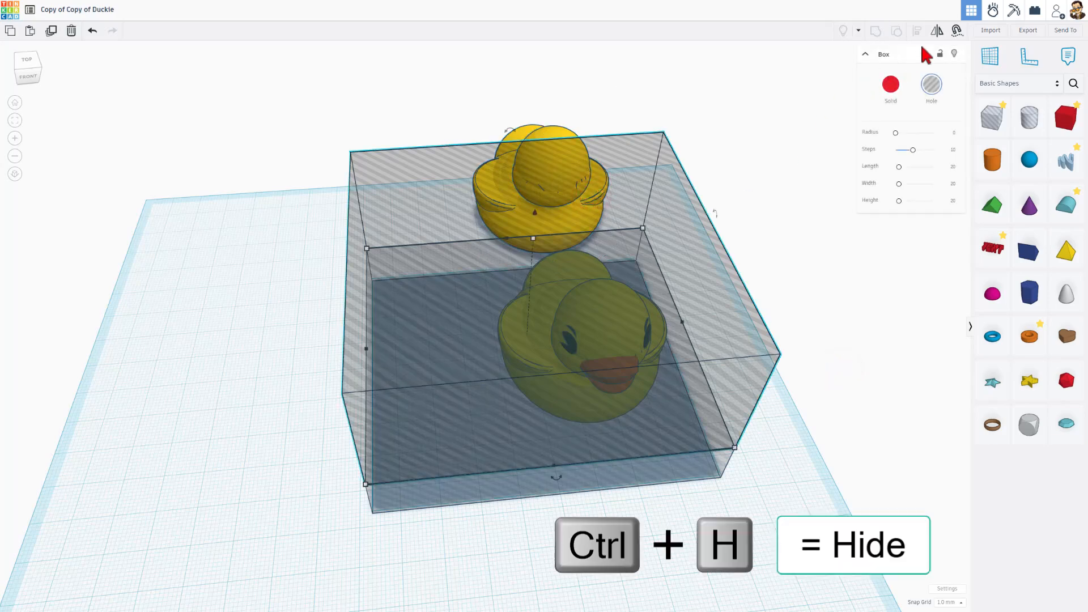
Step: Group the box hole with the front duck and select the multicolour duck near the workplane centre
key("ctrl+h")
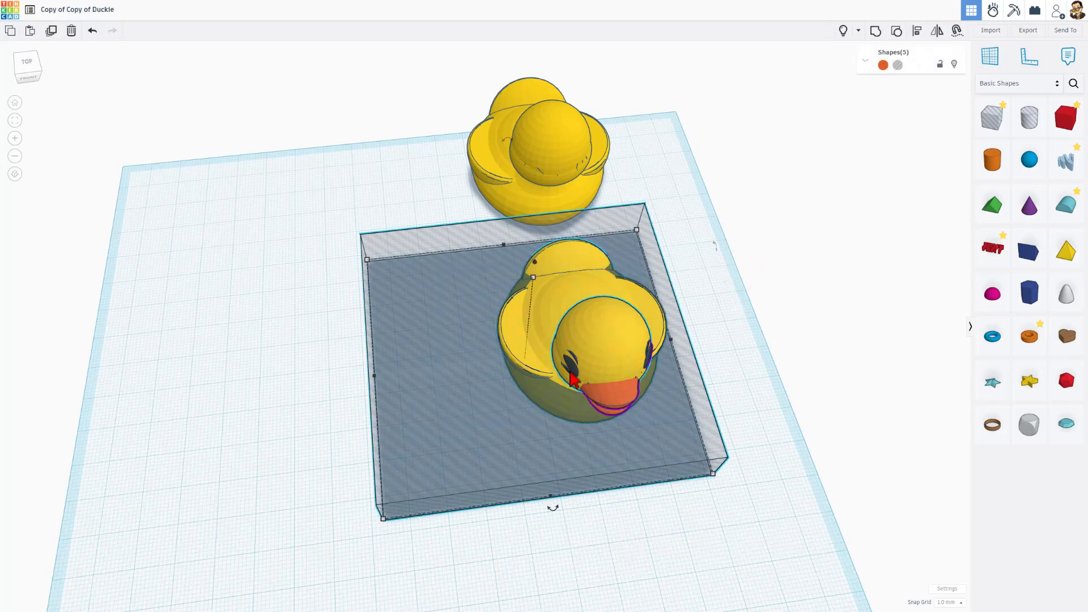
key("ctrl+g")
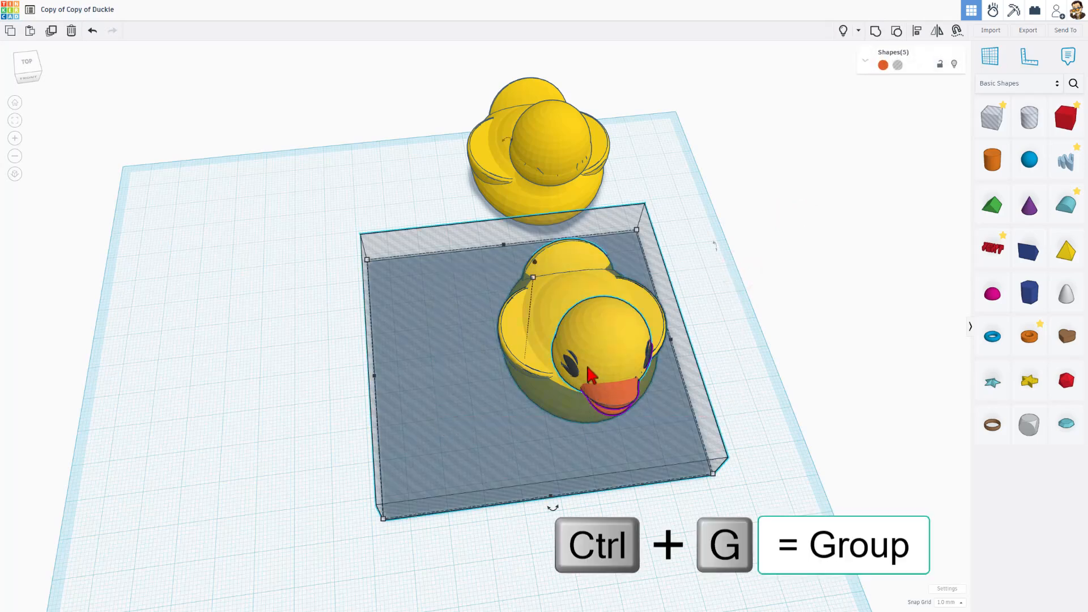
key("ctrl+g")
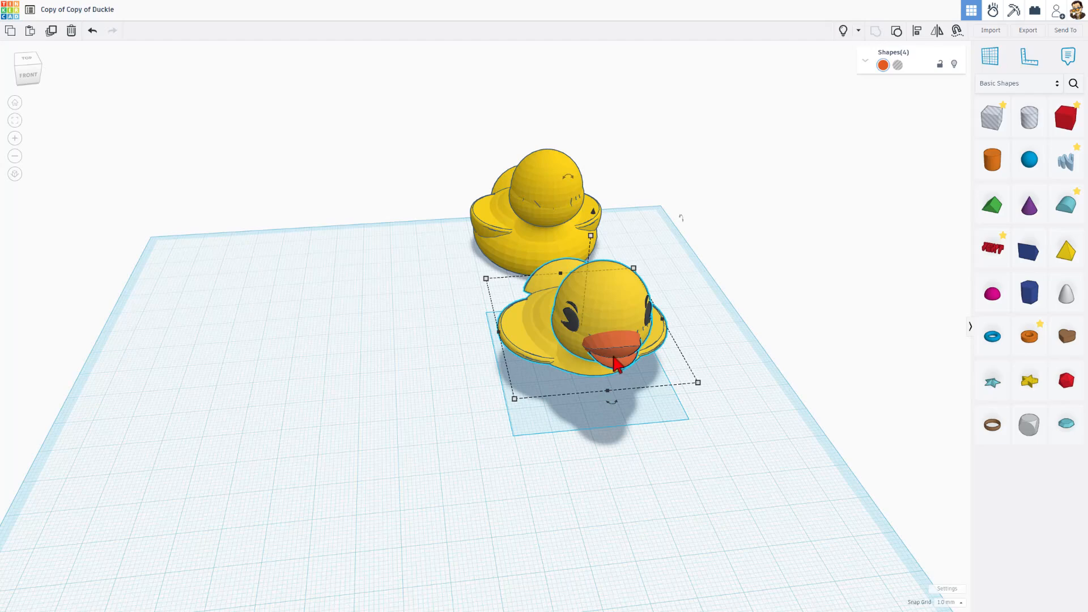
left_click(548, 208)
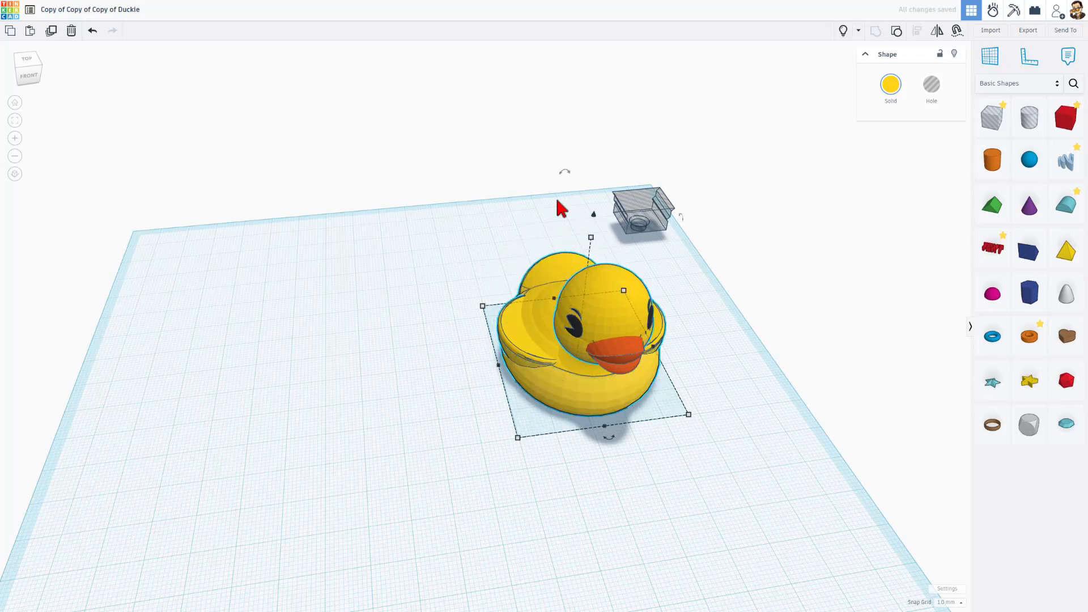
Step: Hide a part, select the duck, and nudge it left with Shift+Left
key("ctrl+h")
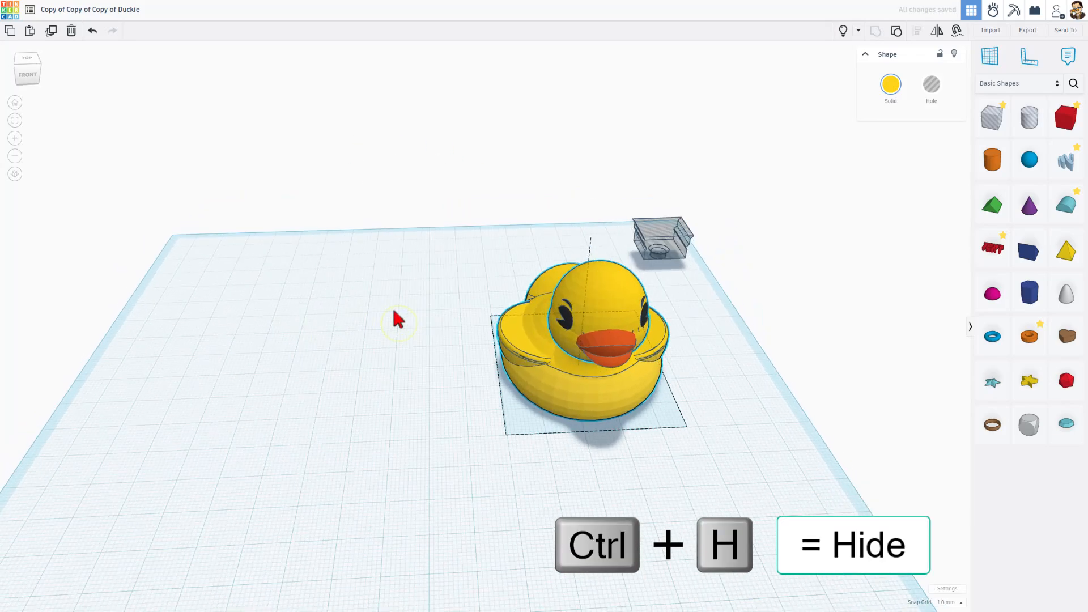
left_click(587, 333)
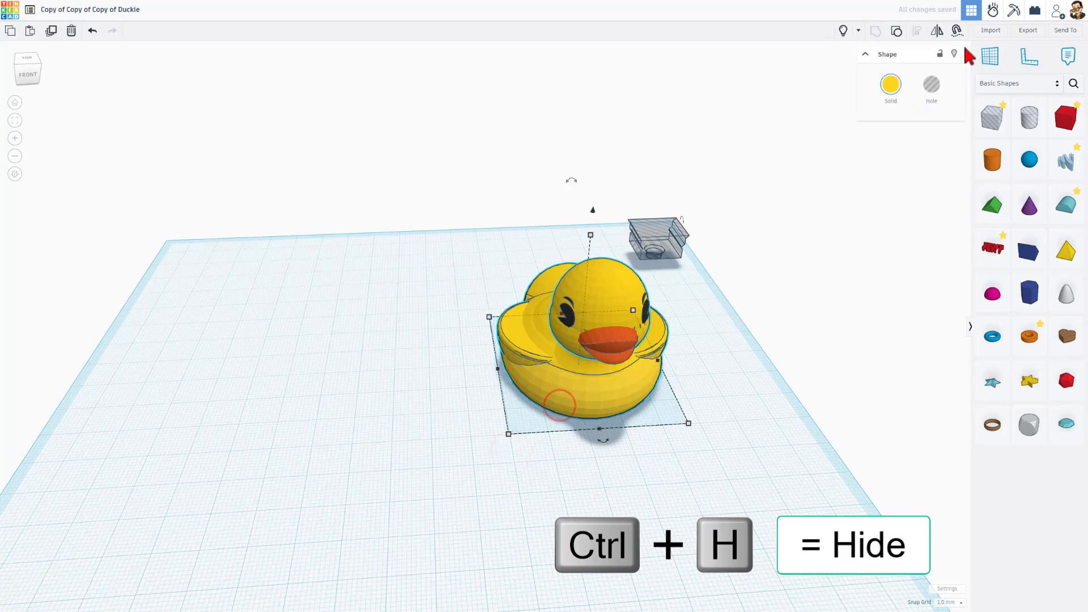
key("ctrl+h")
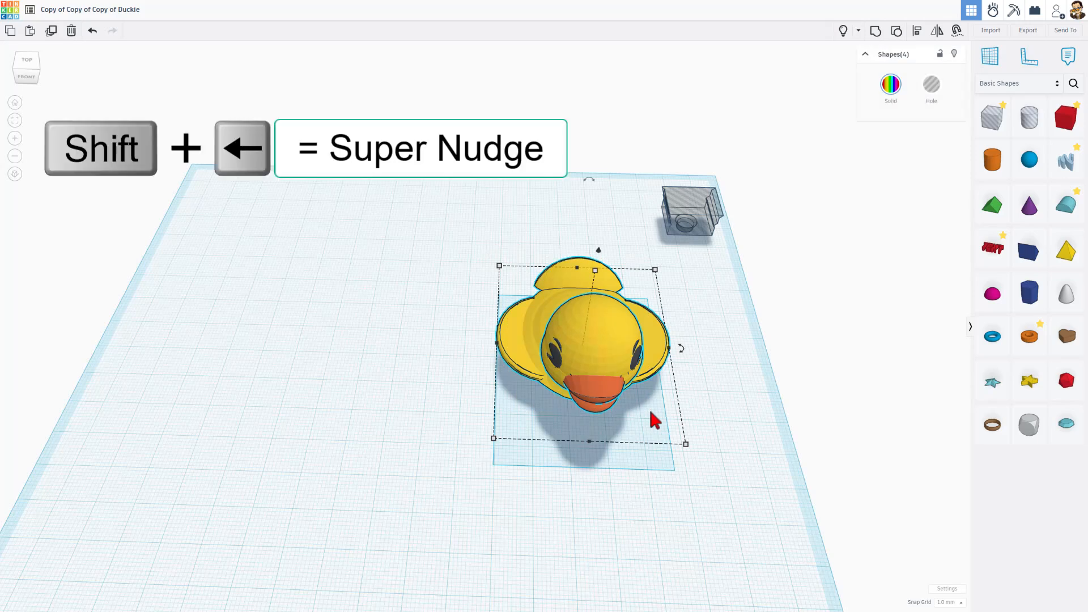
key("shift+Left")
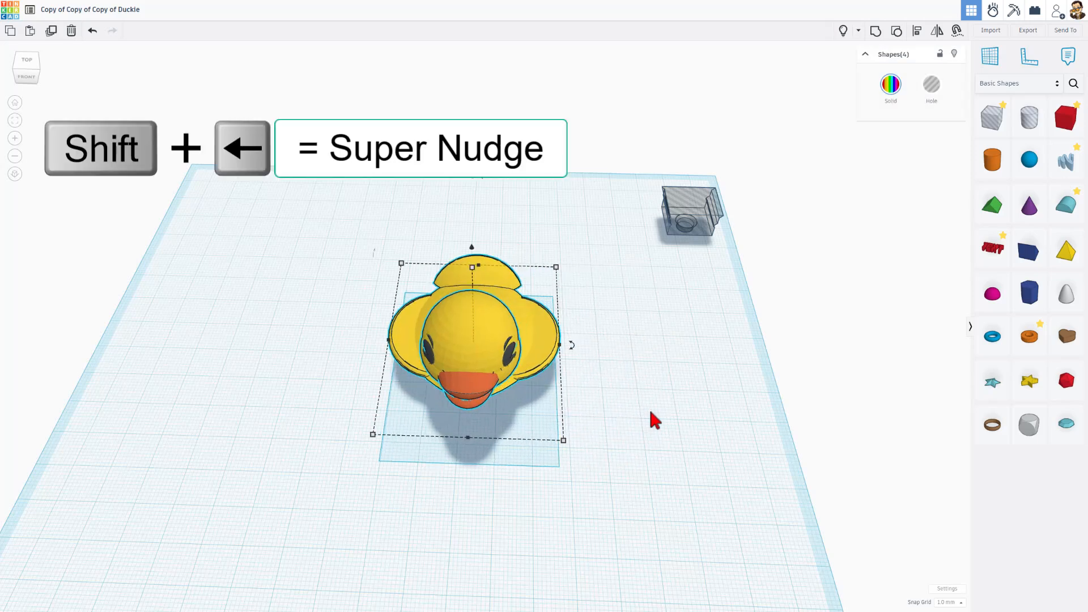
key("shift+Left")
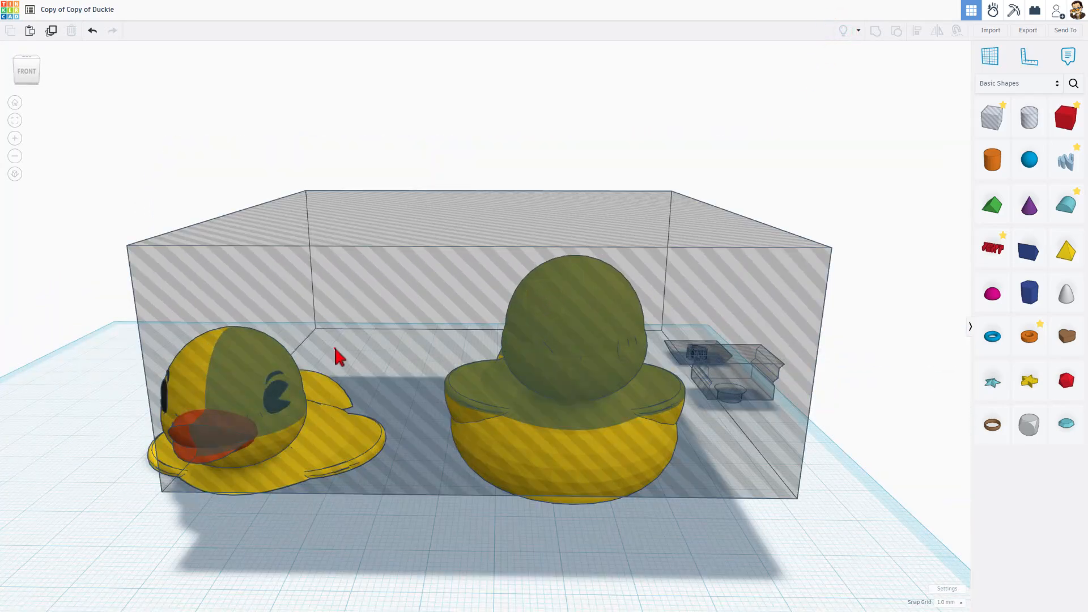
Step: Group the large hole box with the duck body to cut off its top
left_click(565, 347)
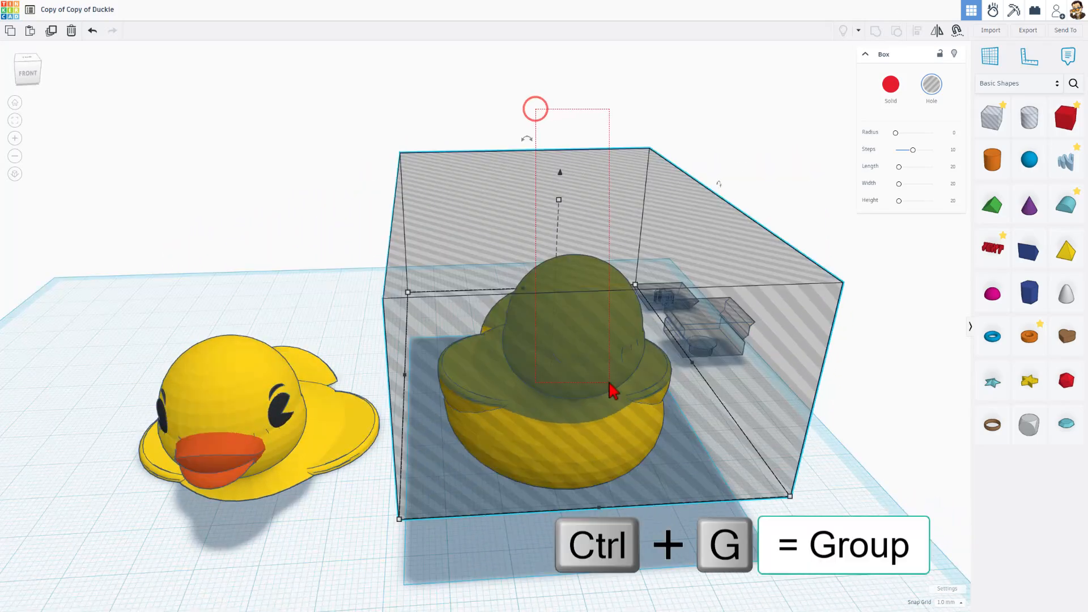
key("ctrl+g")
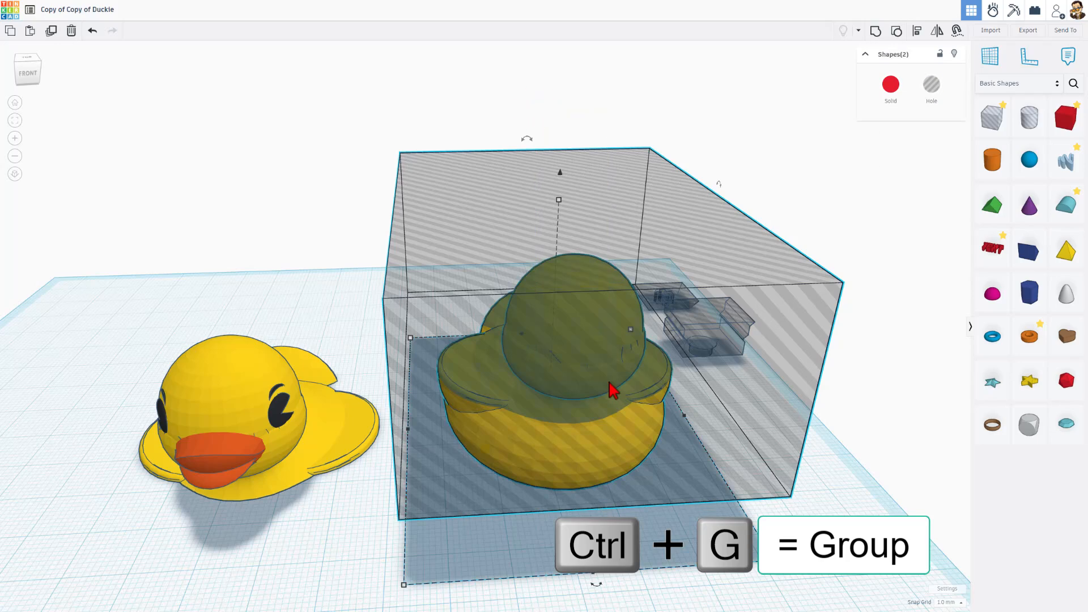
key("ctrl+g")
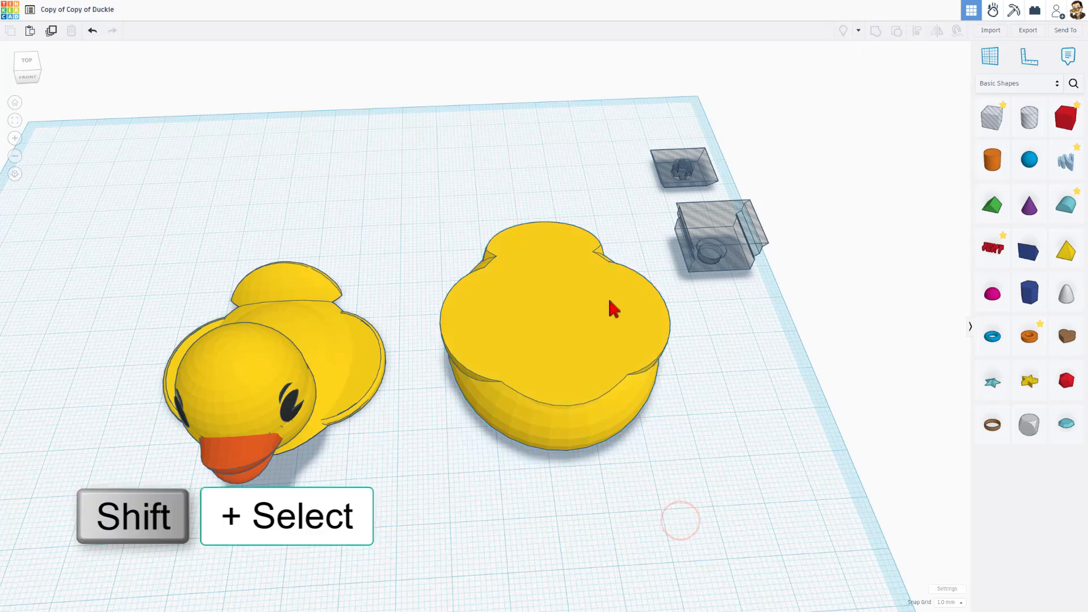
Step: Centre the key socket hole on the duck base and set Snap Grid to 0.1 mm
left_click(715, 236)
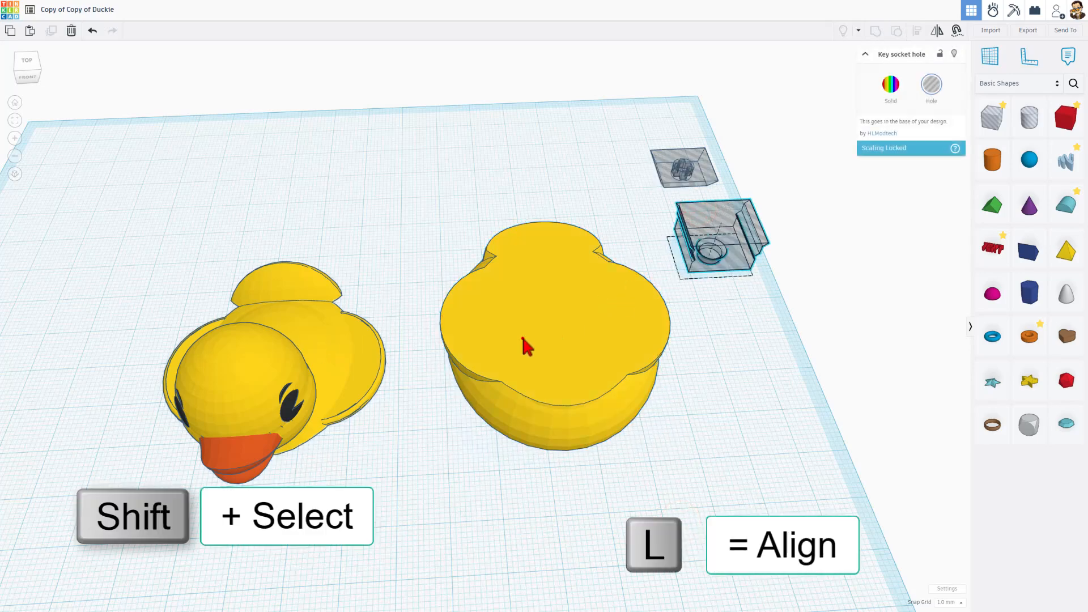
left_click(554, 329)
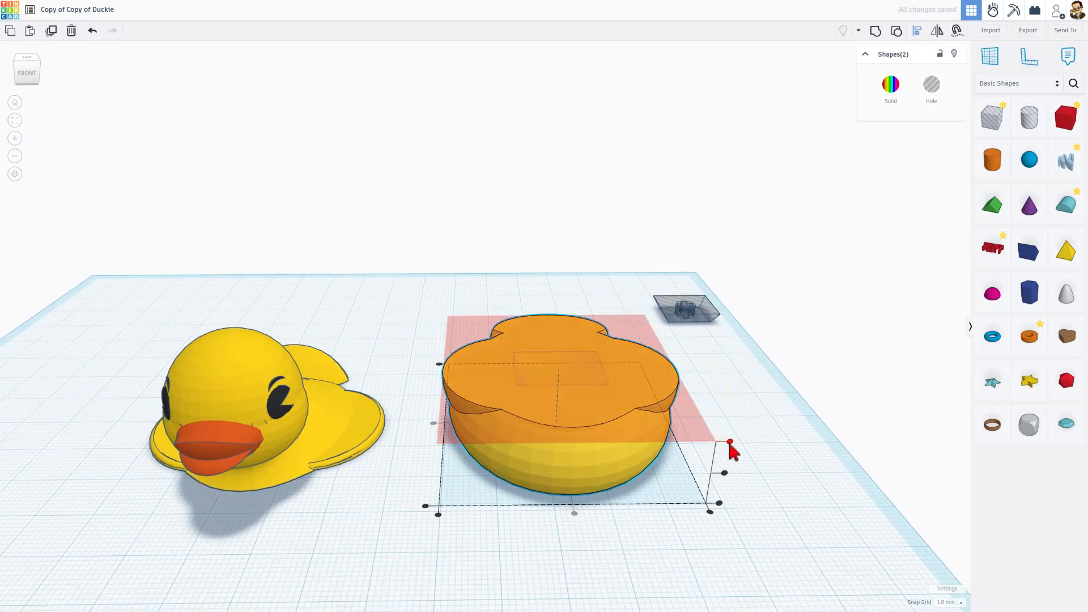
left_click(729, 383)
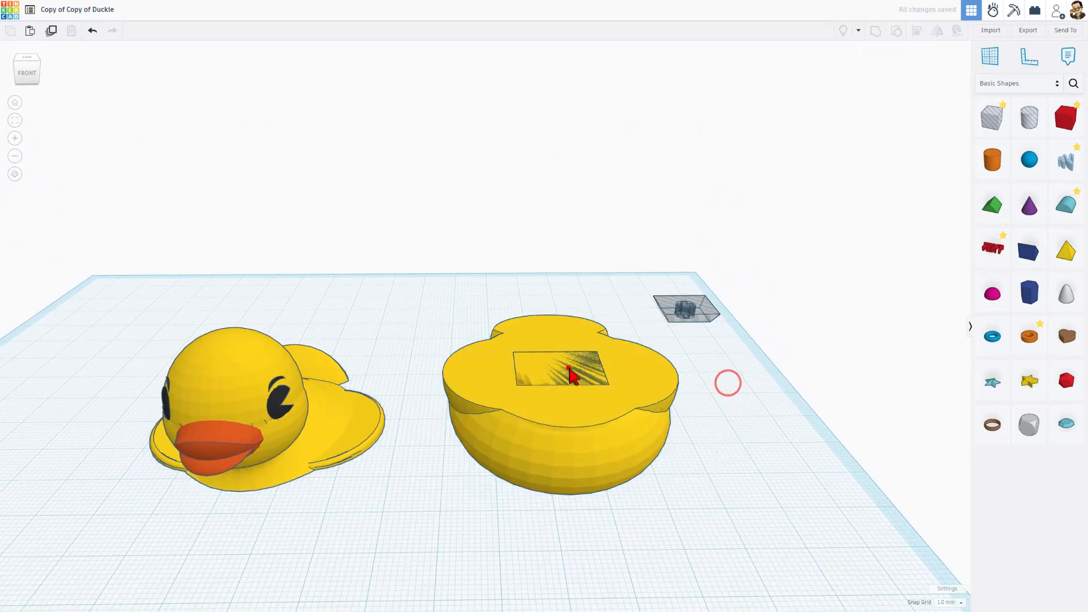
left_click(563, 361)
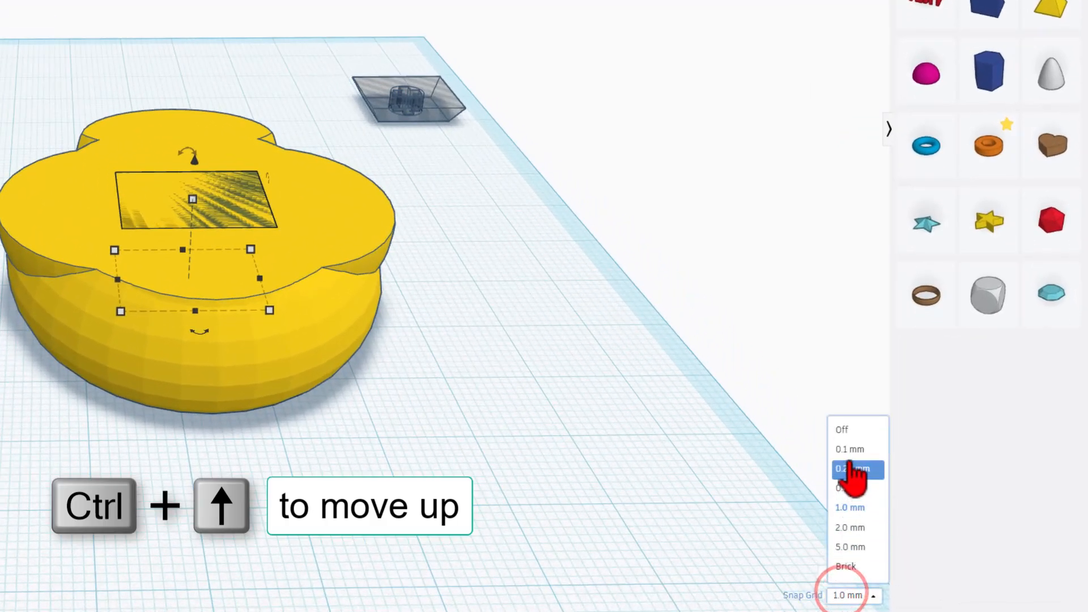
left_click(850, 449)
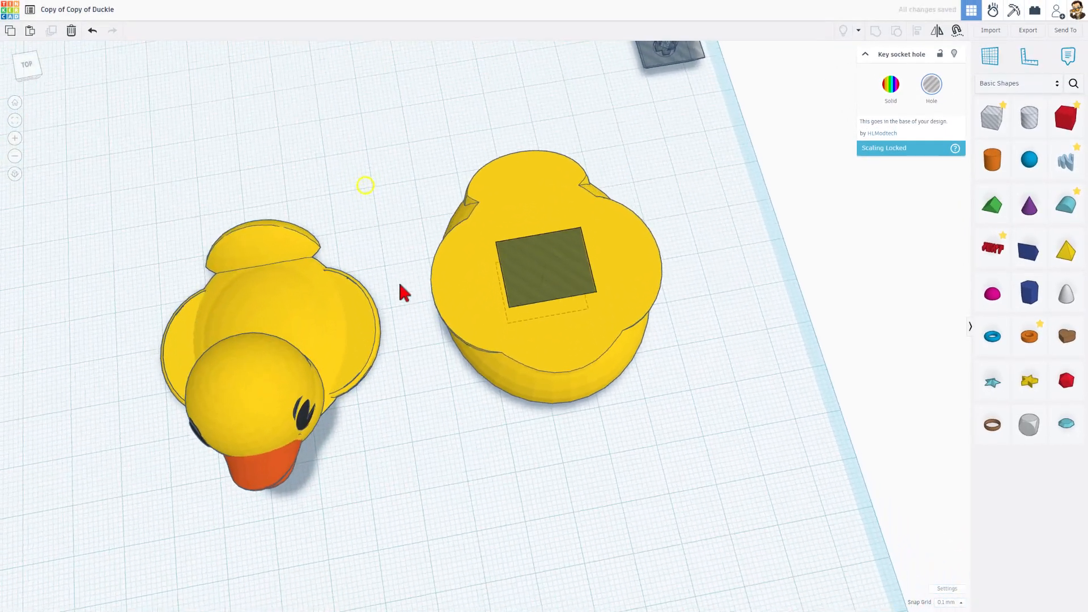
left_click(544, 267)
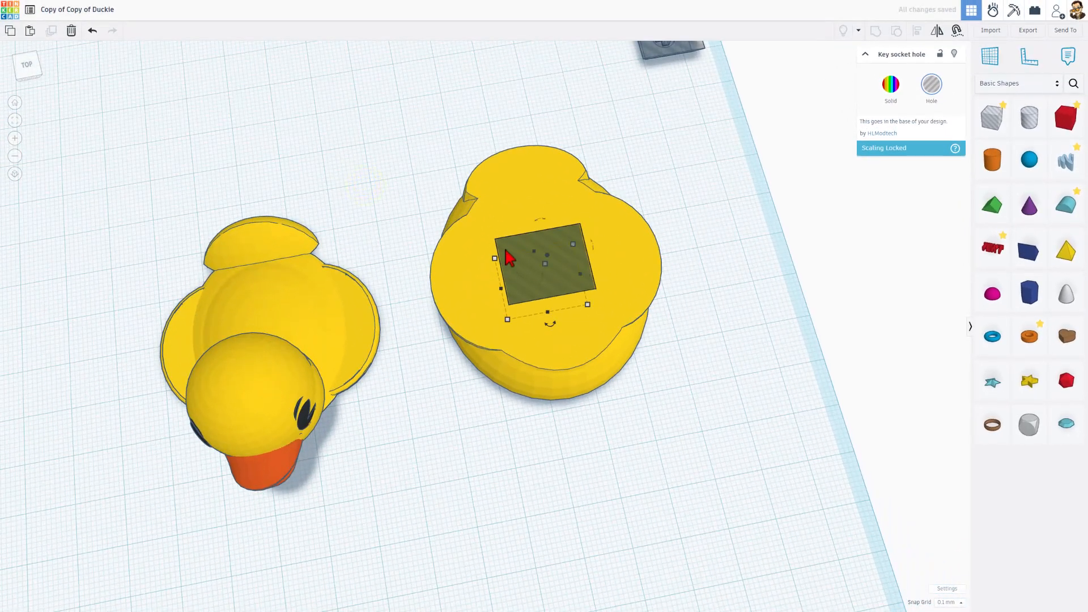
mouse_move(654, 194)
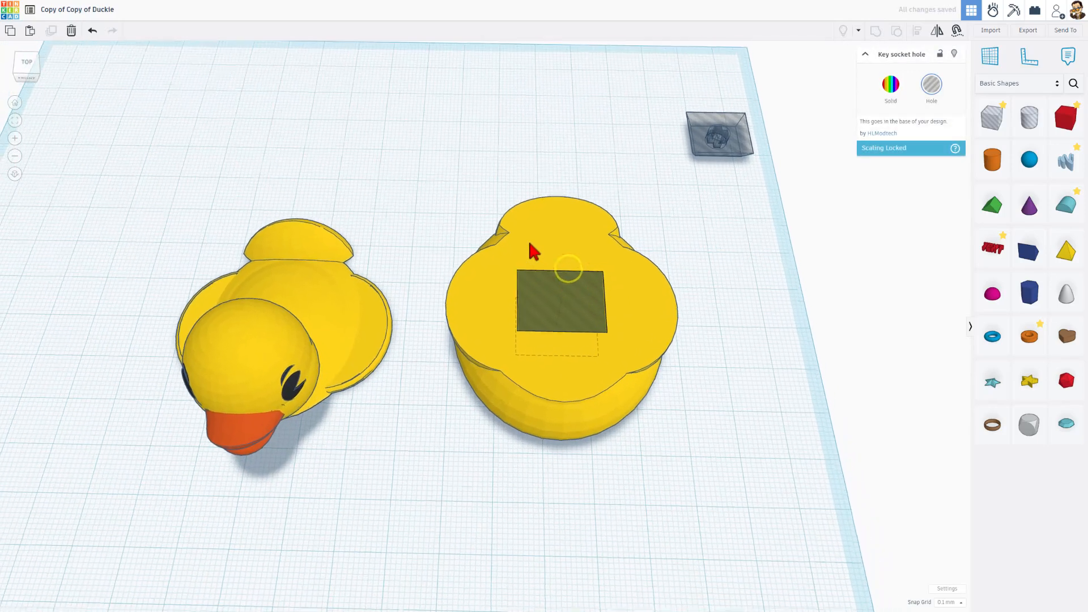
Step: Move the key top hole and centre-align it within the multicolour duck
left_click(718, 136)
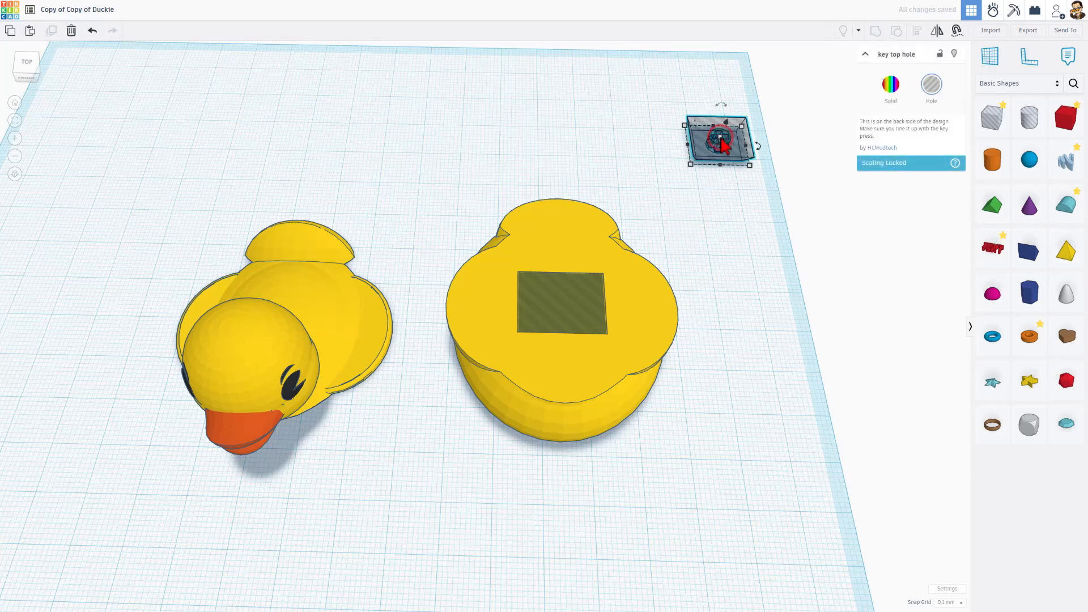
left_click(561, 319)
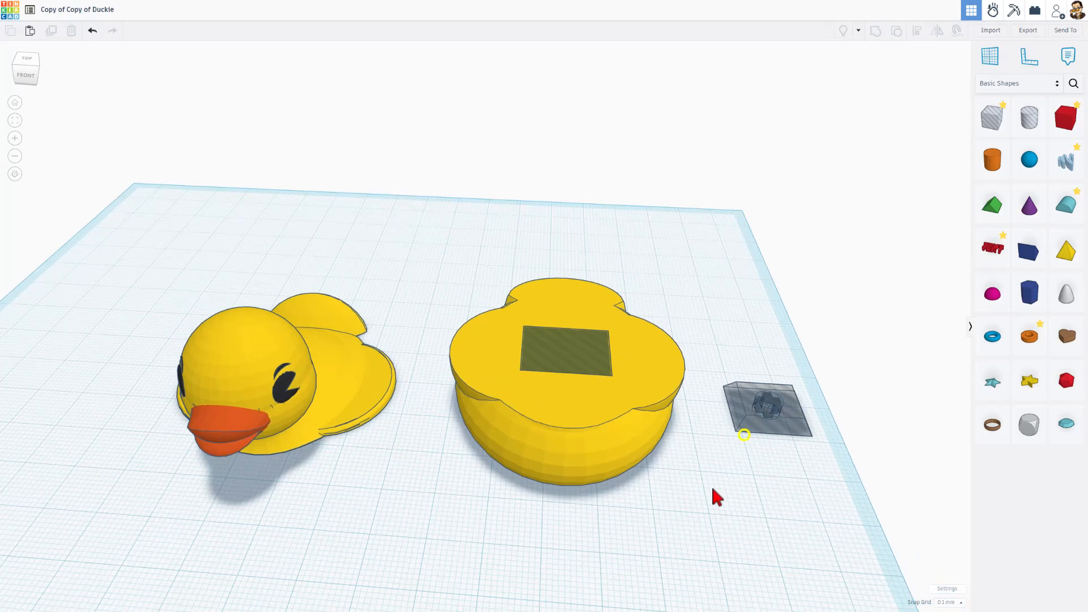
left_click(764, 406)
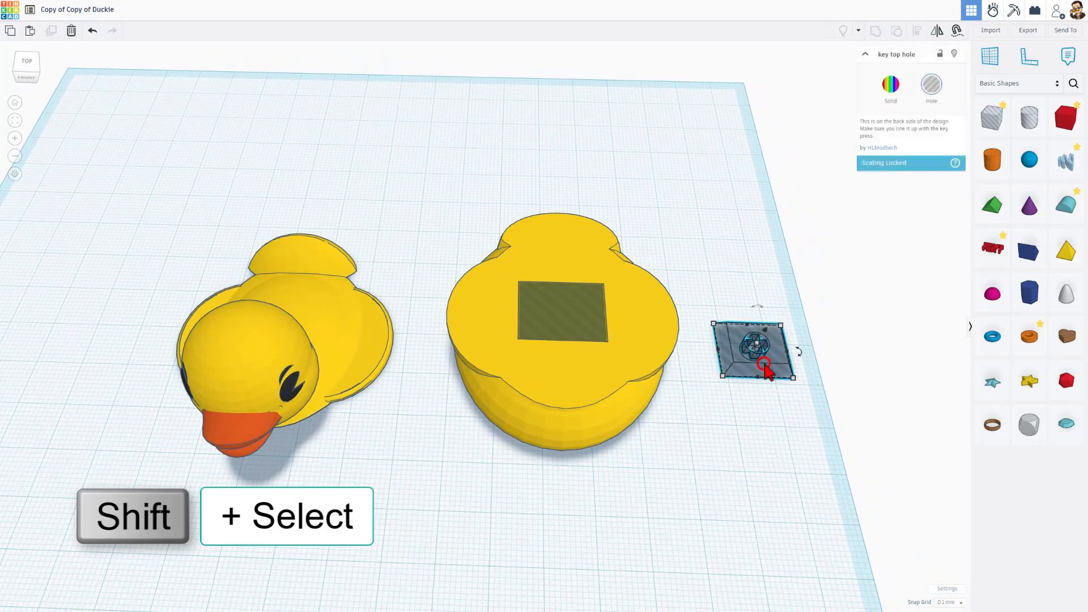
left_click(330, 325)
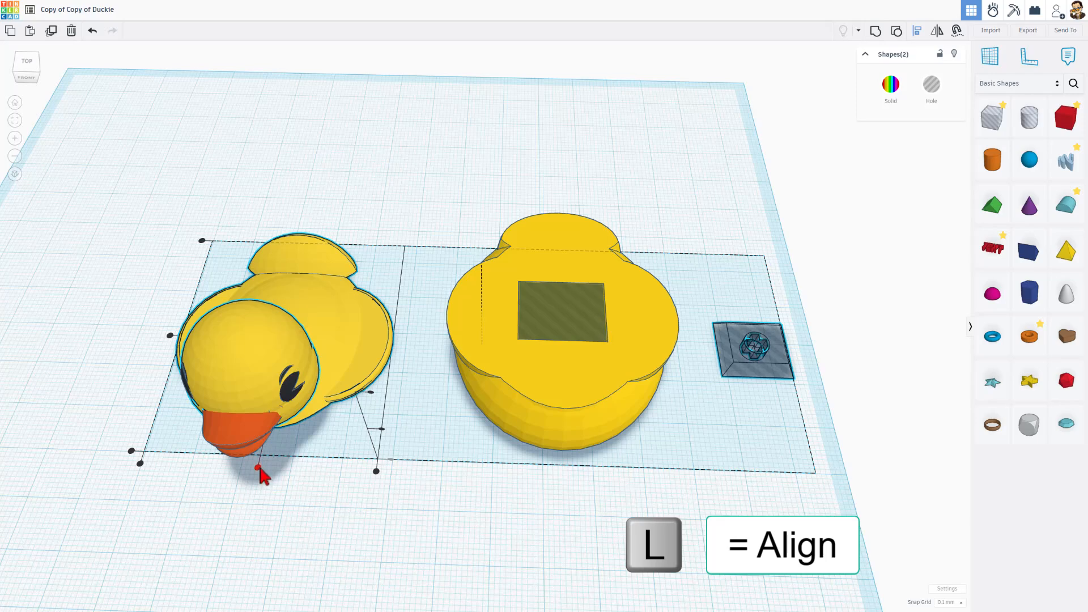
left_click(548, 358)
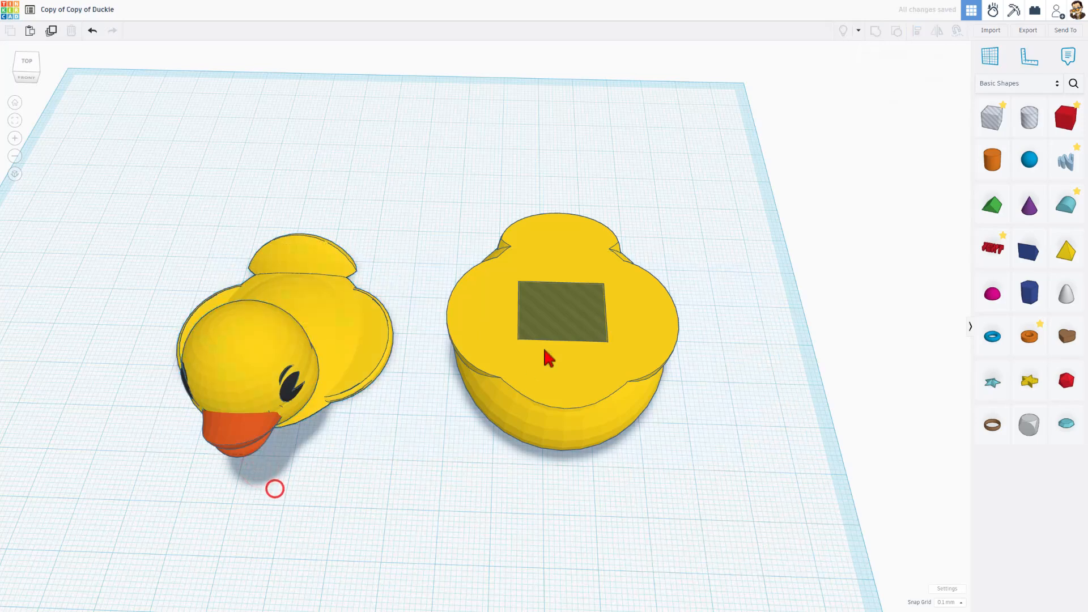
Step: Group the socket hole into the duck base and the key top hole into the duck
key("ctrl+g")
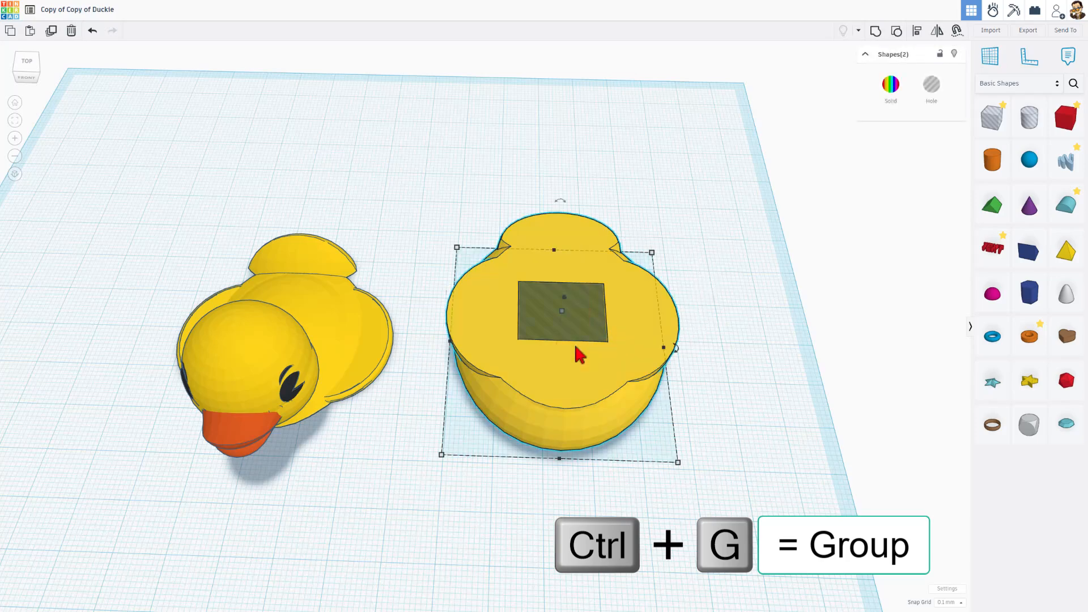
key("ctrl+g")
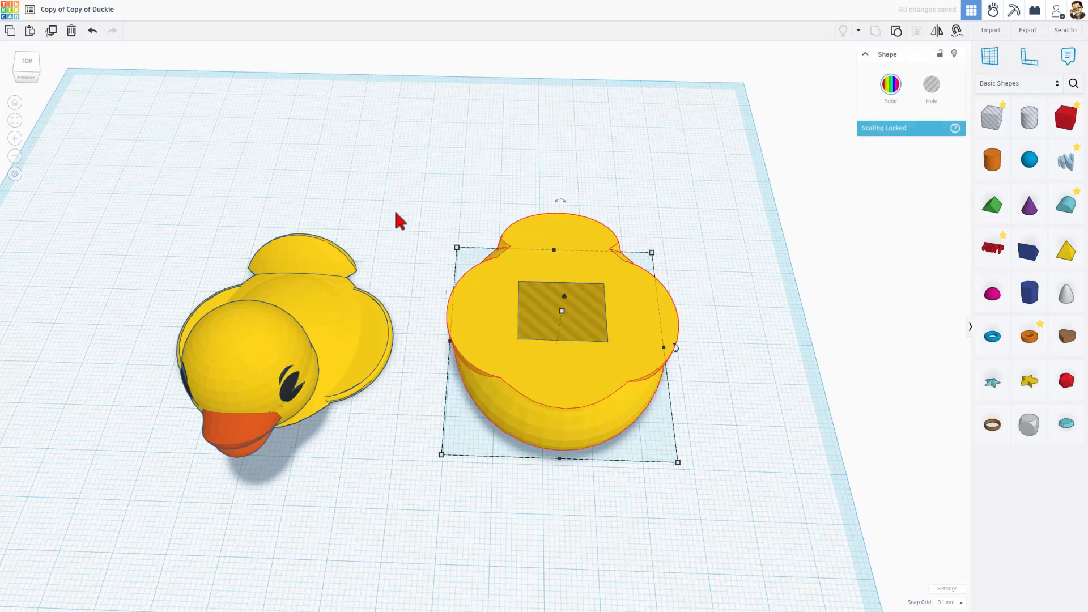
mouse_move(522, 333)
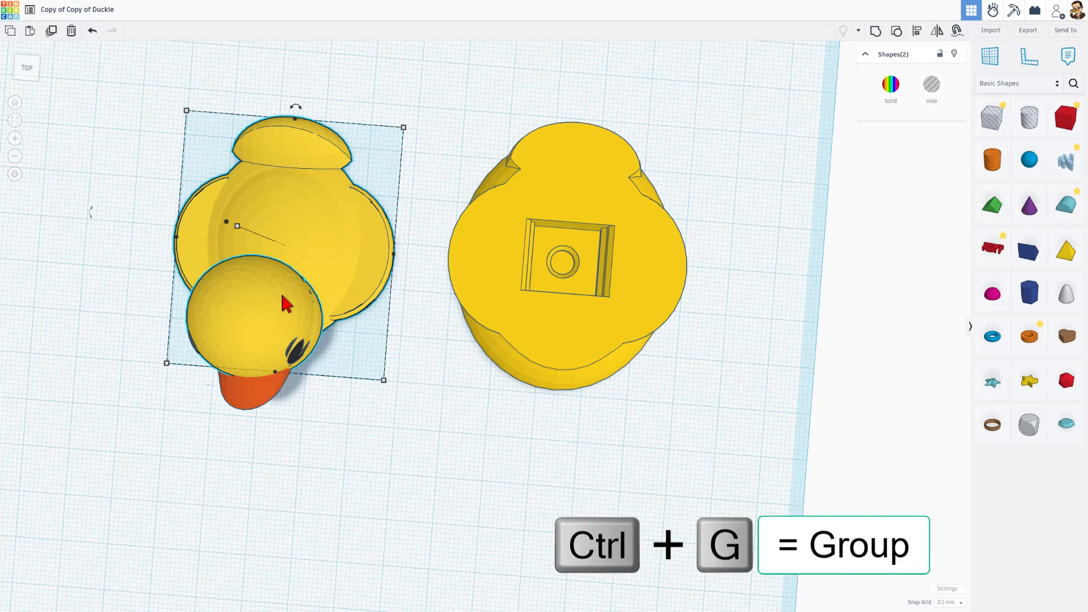
key("ctrl+g")
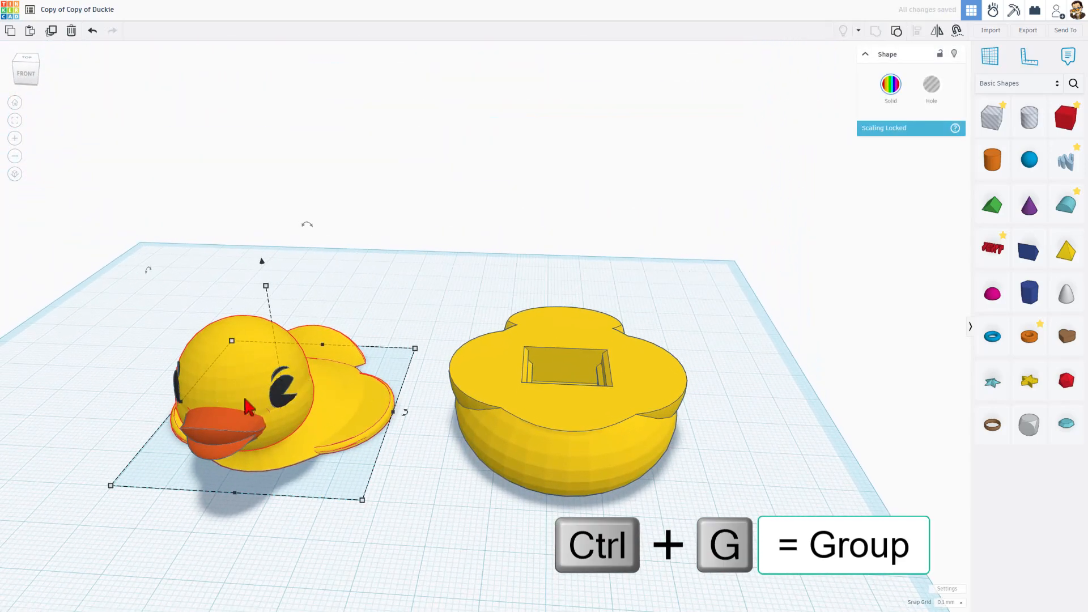
key("ctrl+g")
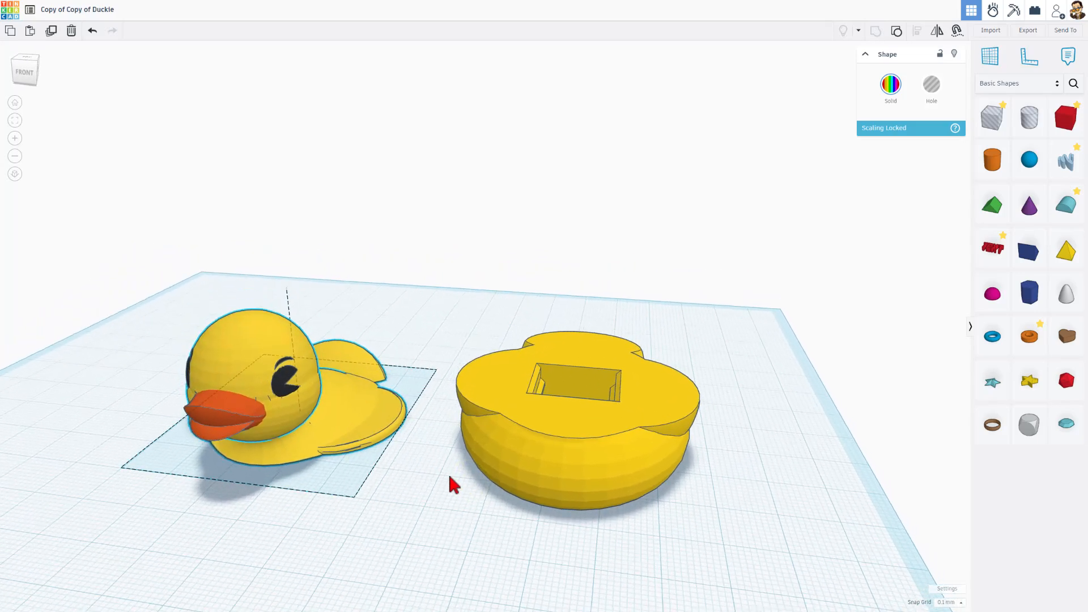
left_click(278, 382)
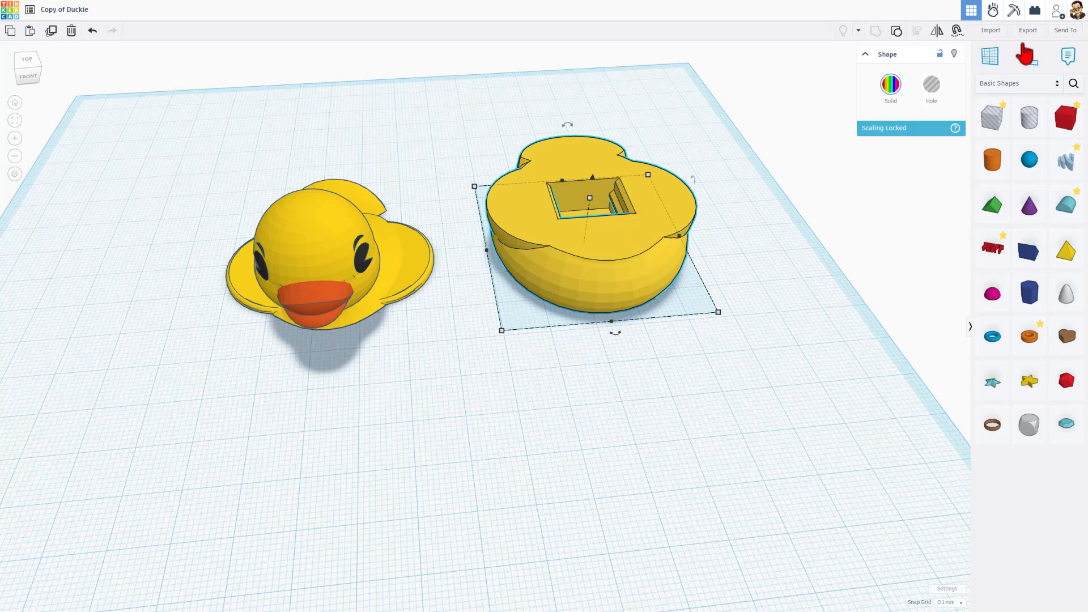
Step: Export the duck base as 'base Duckie.stl'
left_click(1028, 30)
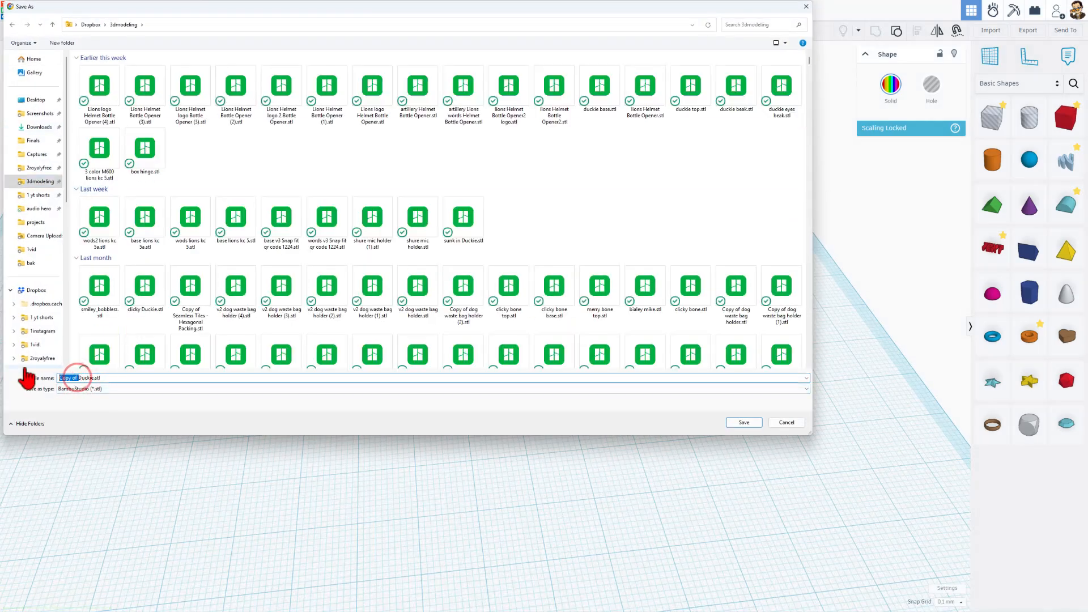
type("base Duckie.stl")
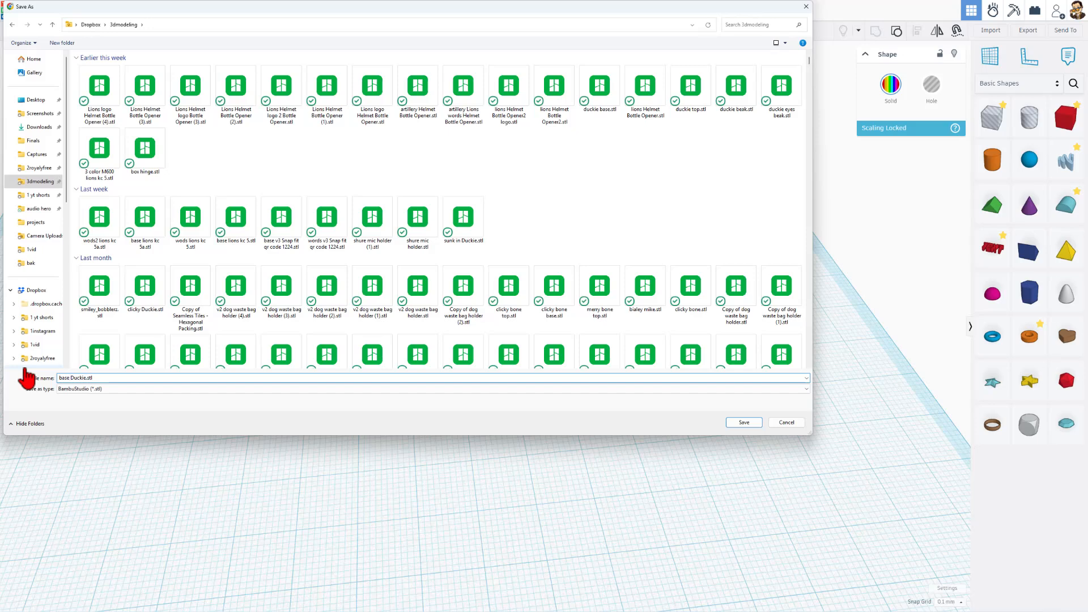
left_click(743, 422)
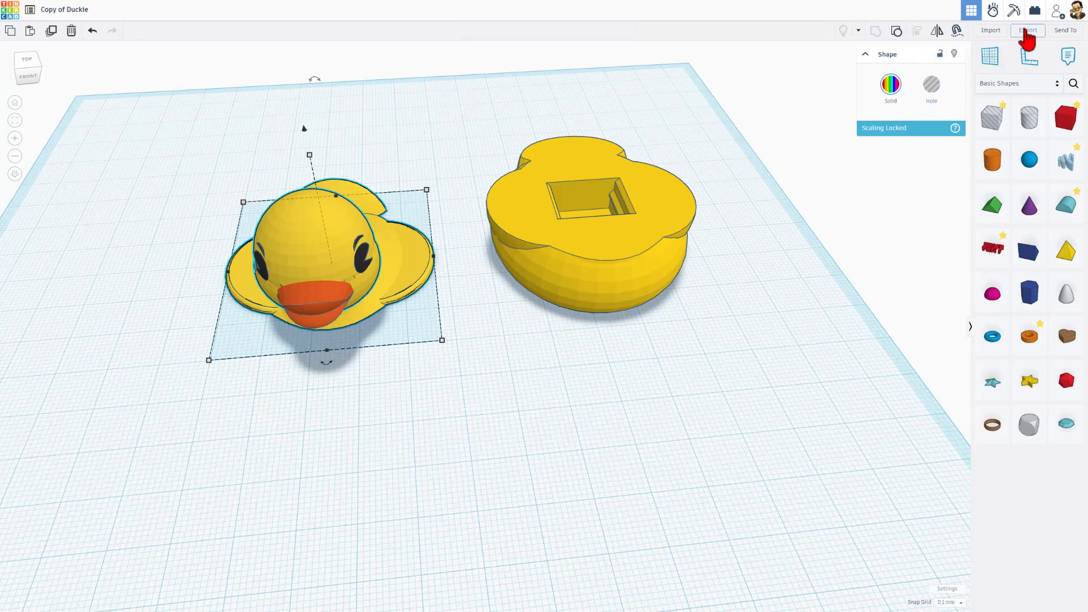
Step: Export the yellow duck body as its own STL in the 3dmodeling folder
left_click(1029, 30)
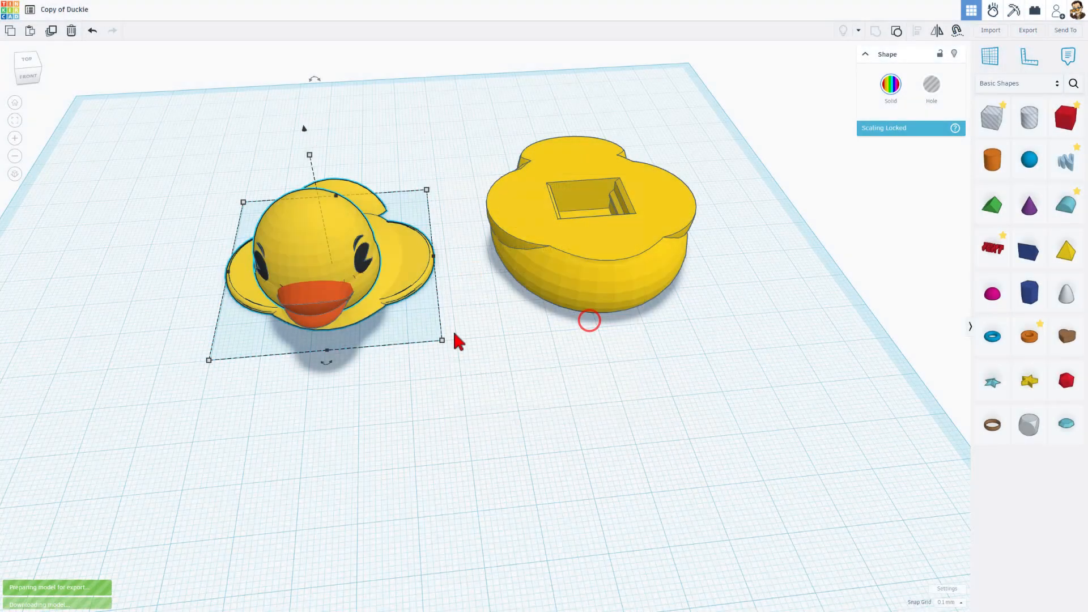
left_click(1028, 30)
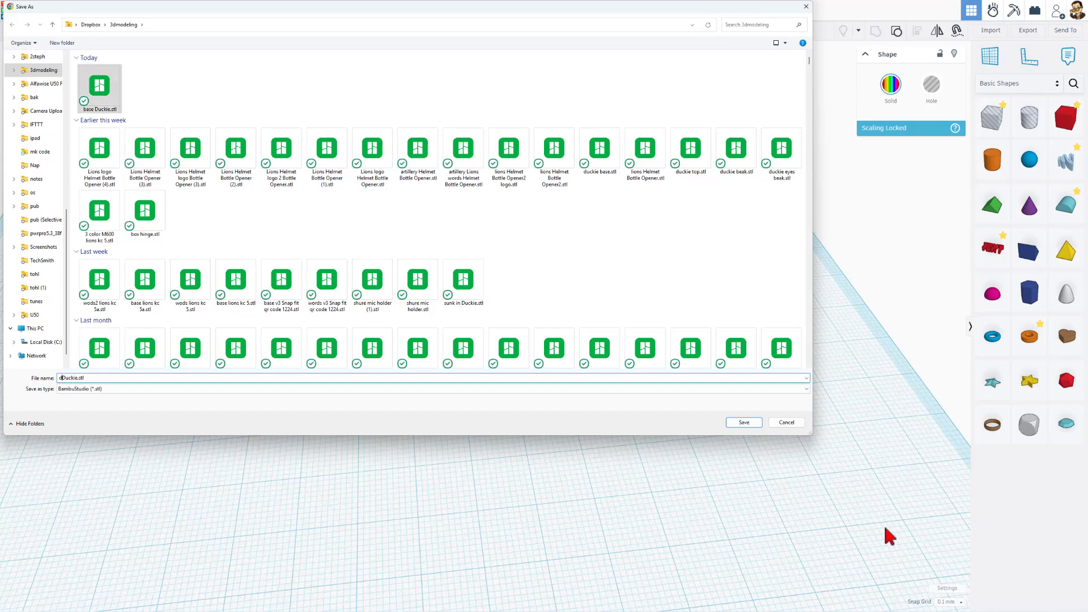
left_click(743, 421)
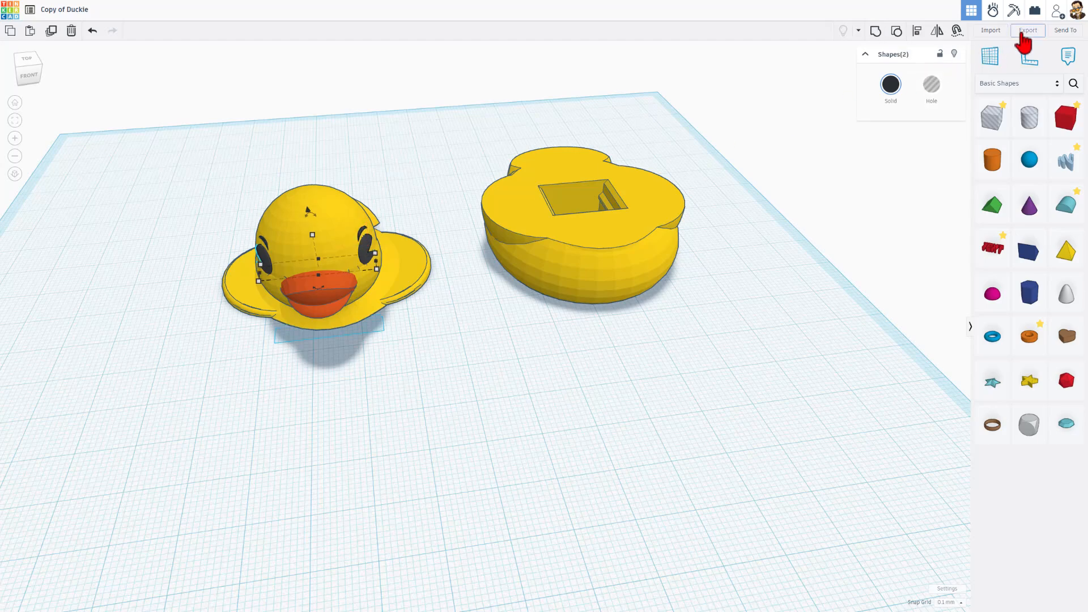
Step: Export the eyes as 'eyese of Duckie.stl'
left_click(1028, 30)
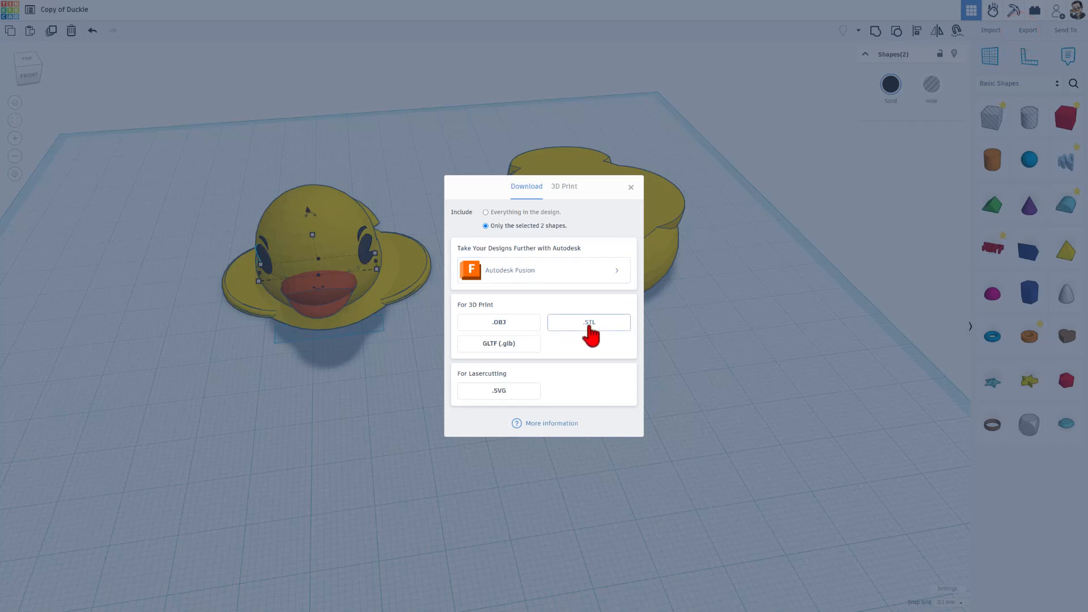
left_click(588, 322)
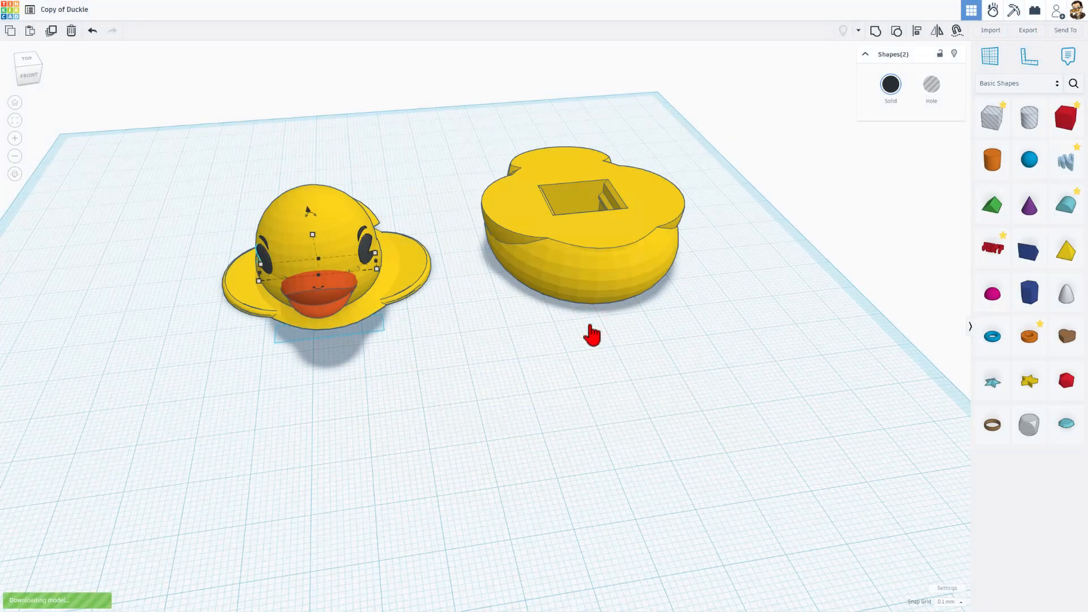
left_click(1028, 30)
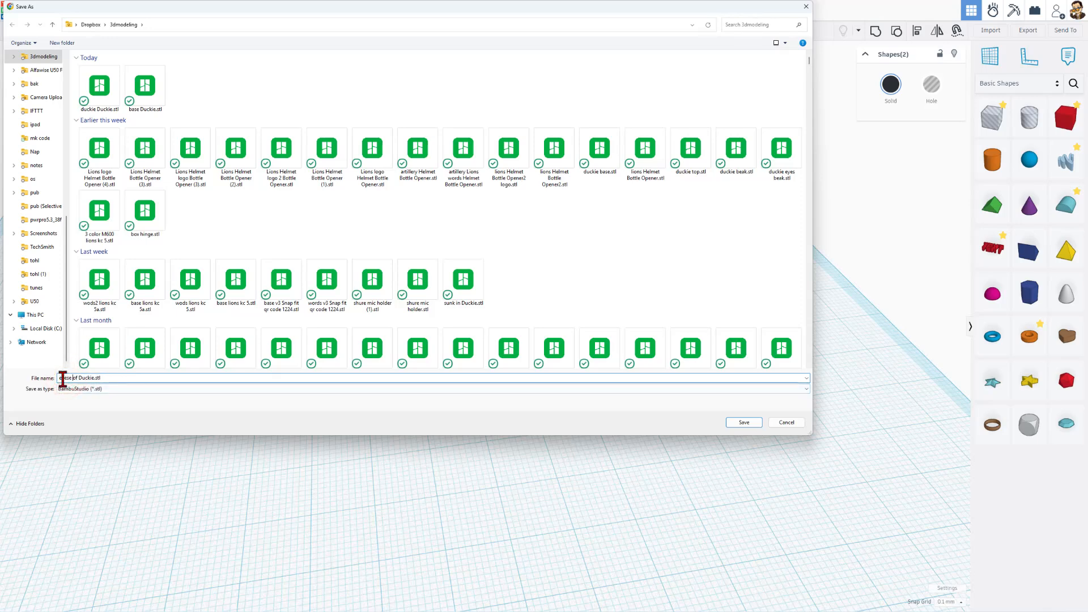
left_click(743, 422)
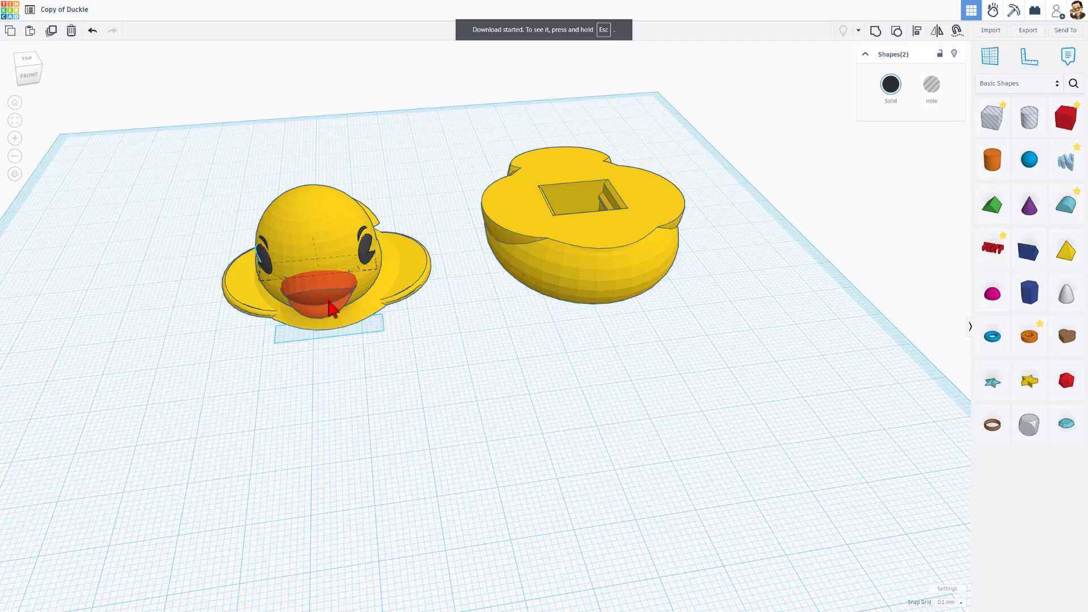
Step: Export the beak as 'beak of Duckie.stl'
left_click(1028, 30)
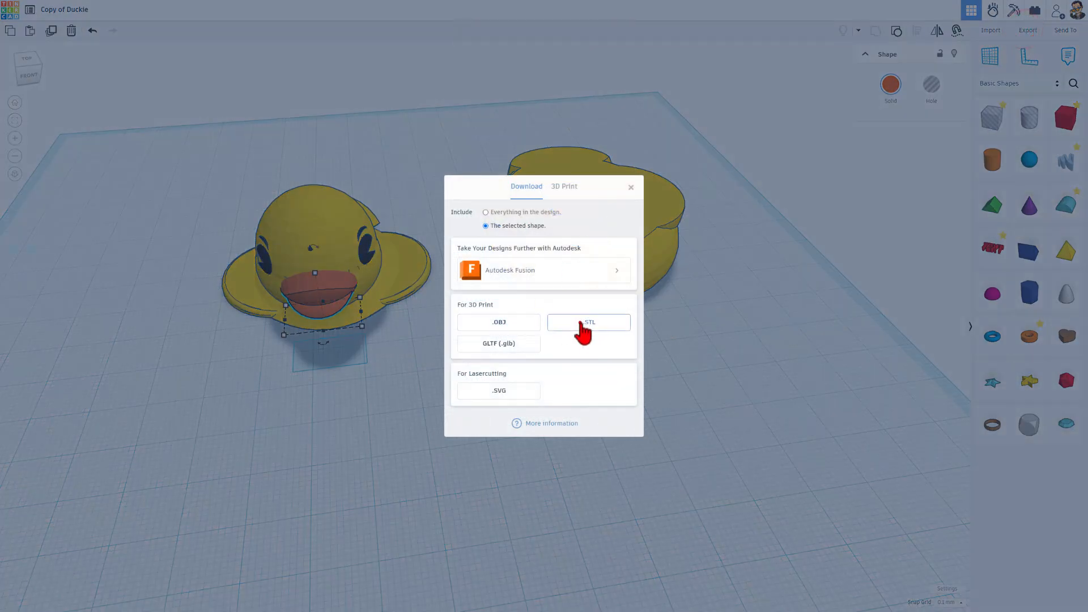
left_click(588, 321)
type("beak of Duckie.stl")
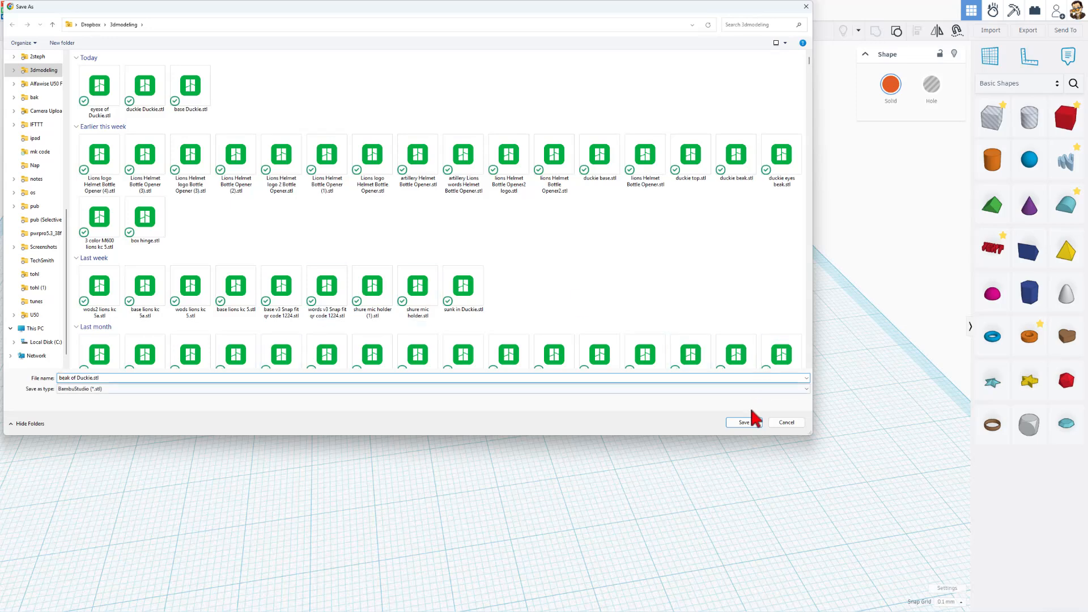
left_click(743, 423)
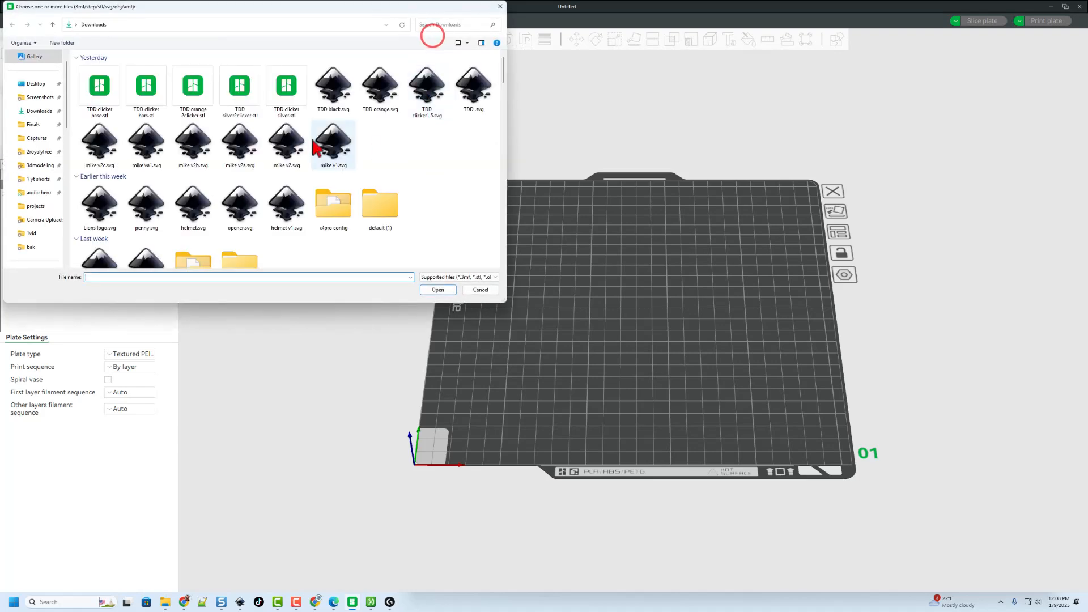
Step: In the 3dmodeling folder, select the beak, eyes and Duckie STL files together
left_click(40, 165)
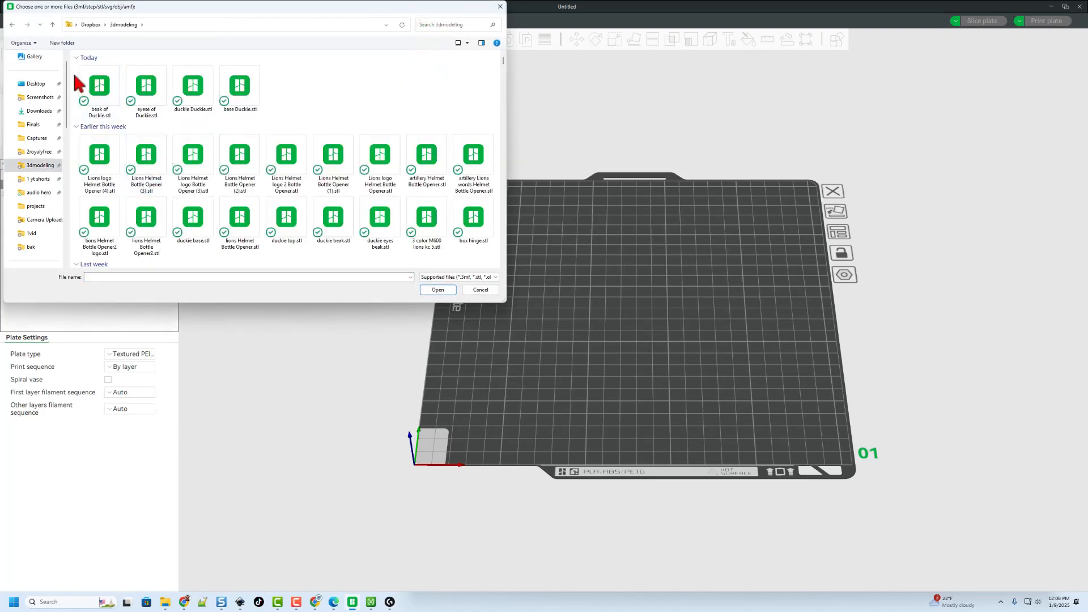
left_click(192, 85)
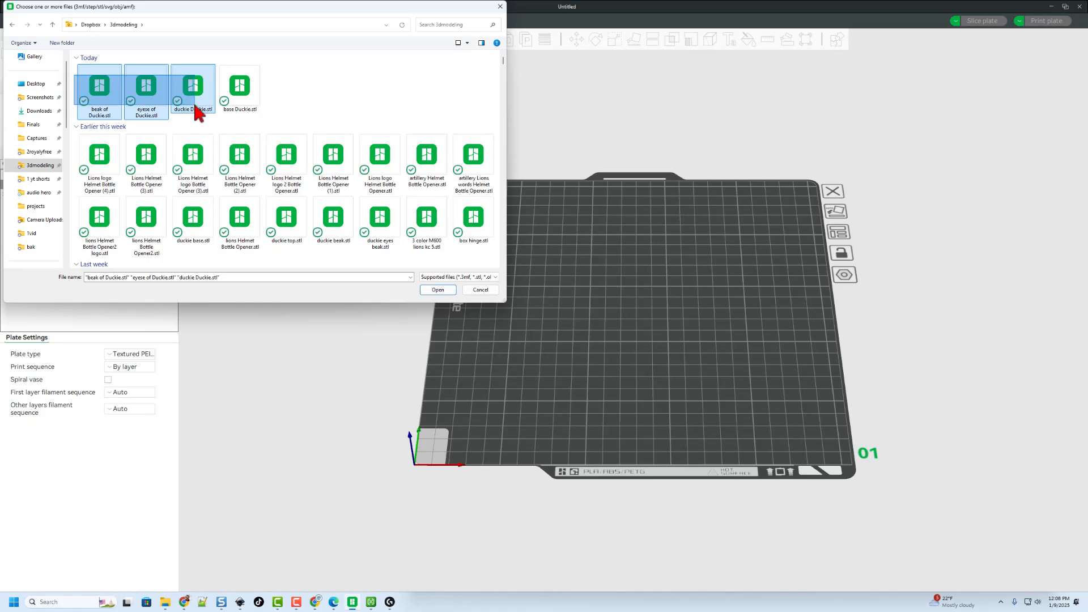
mouse_move(174, 129)
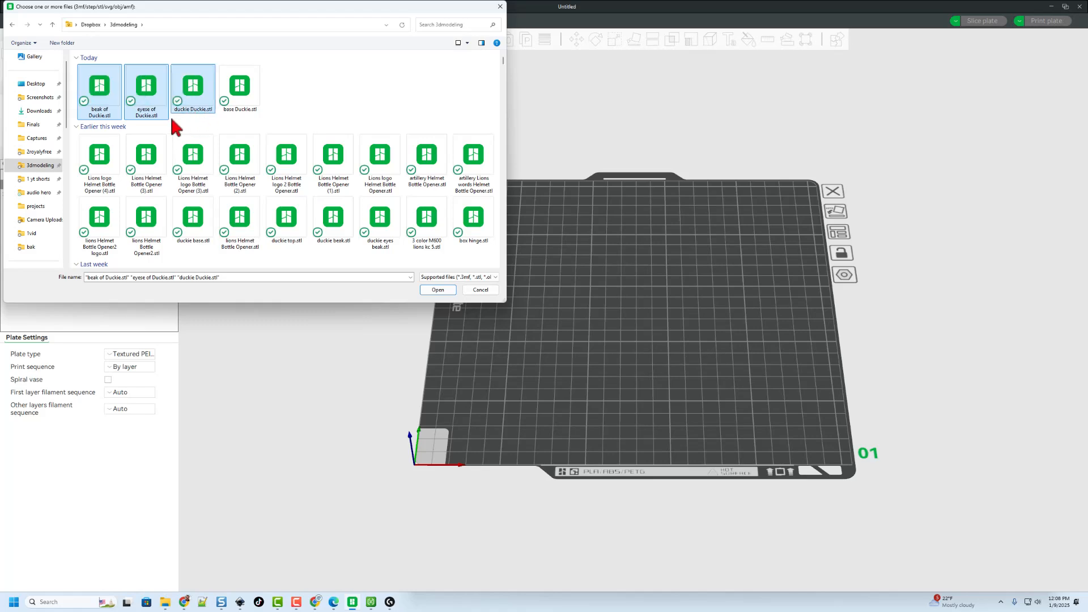
mouse_move(332, 219)
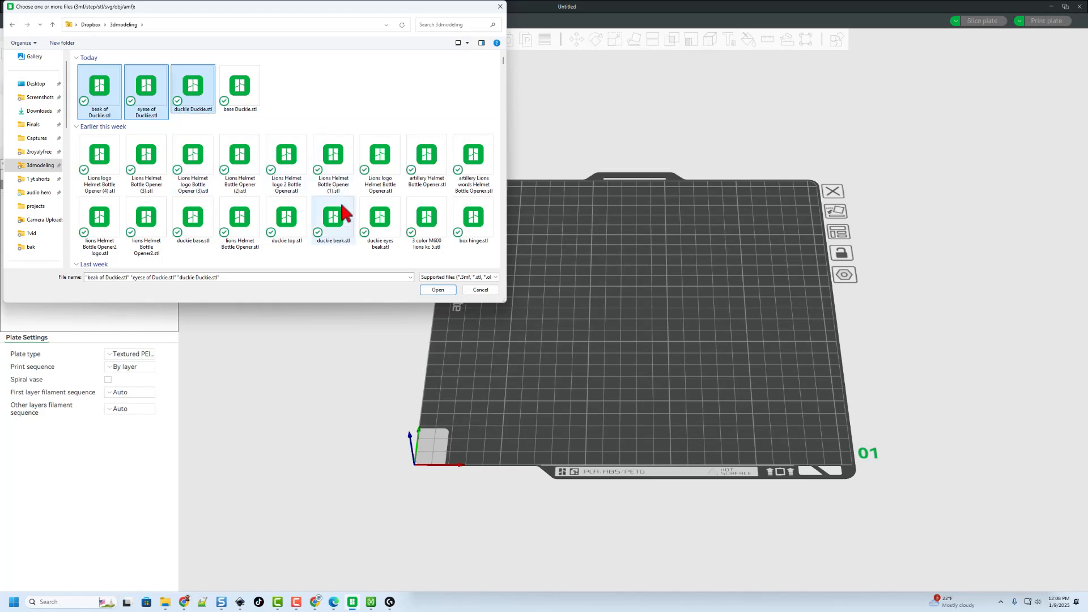
Step: Import the duck STLs as one multi-part object with yellow body and green eyes
left_click(437, 291)
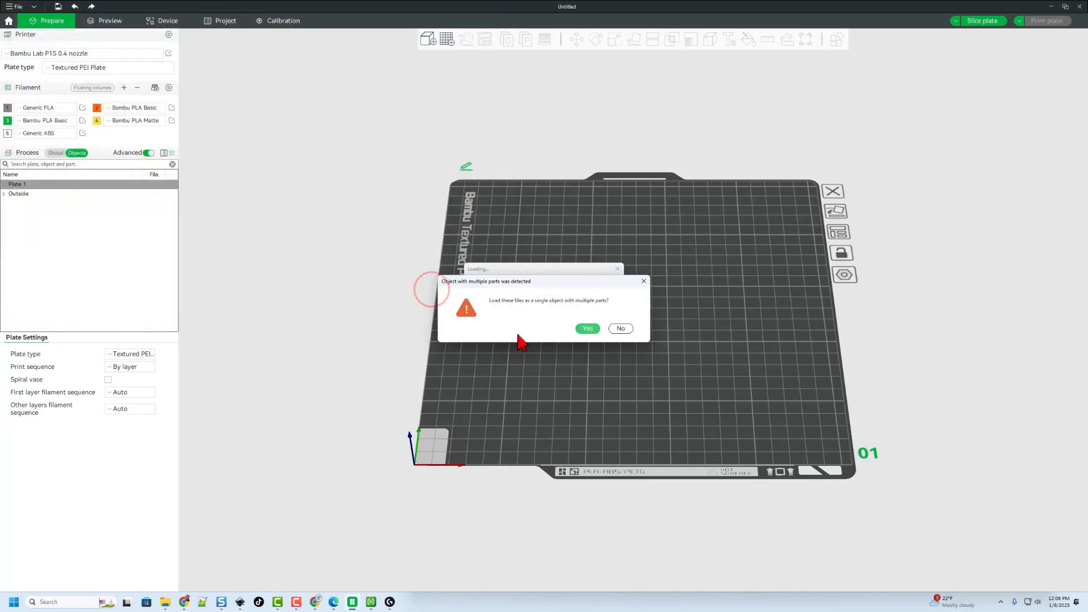
mouse_move(595, 343)
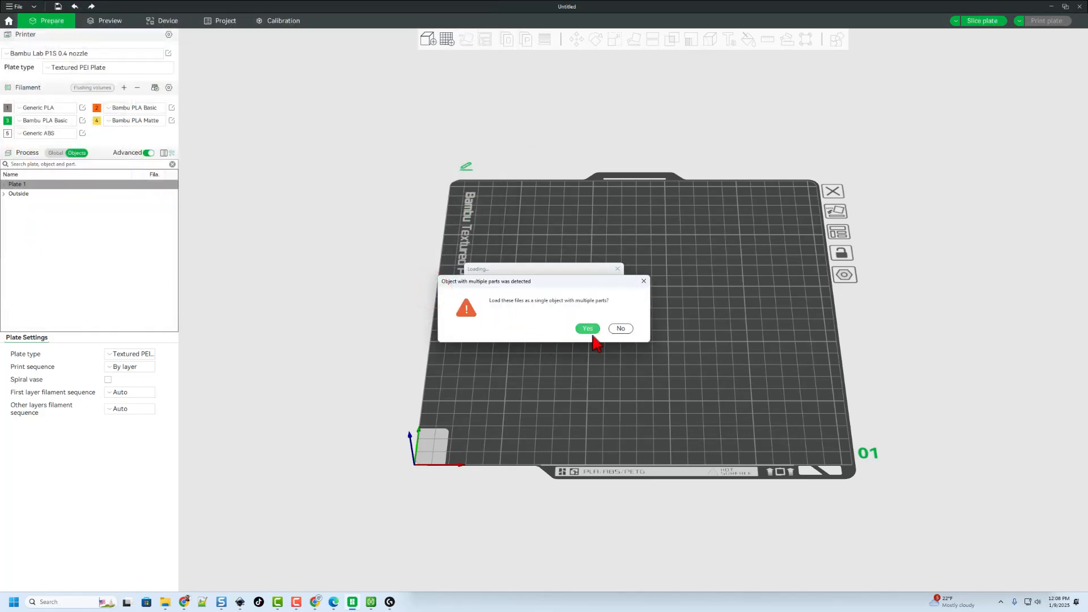
left_click(587, 328)
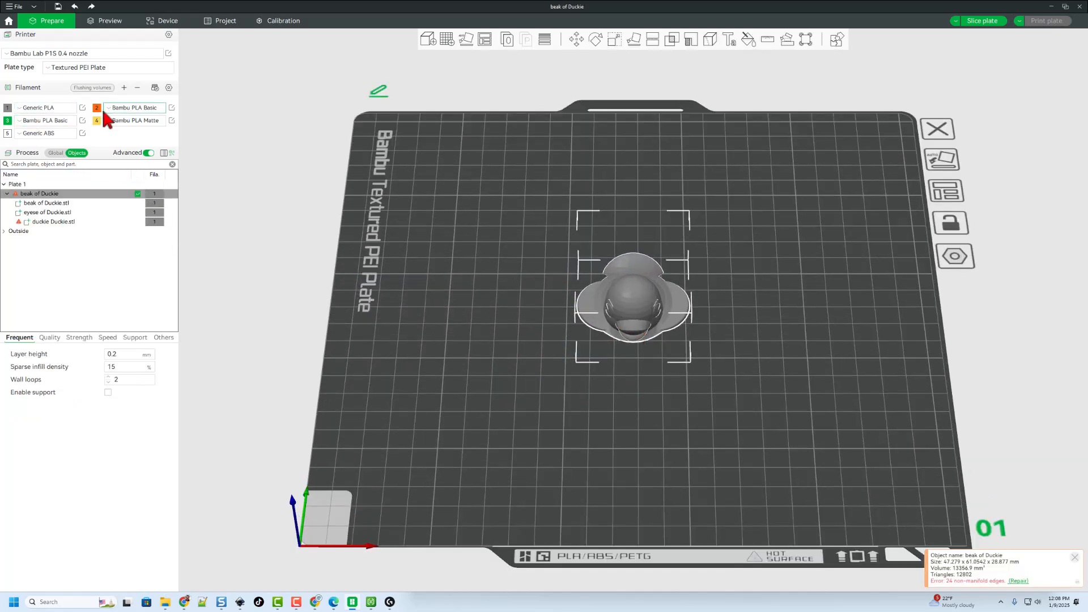
left_click(52, 222)
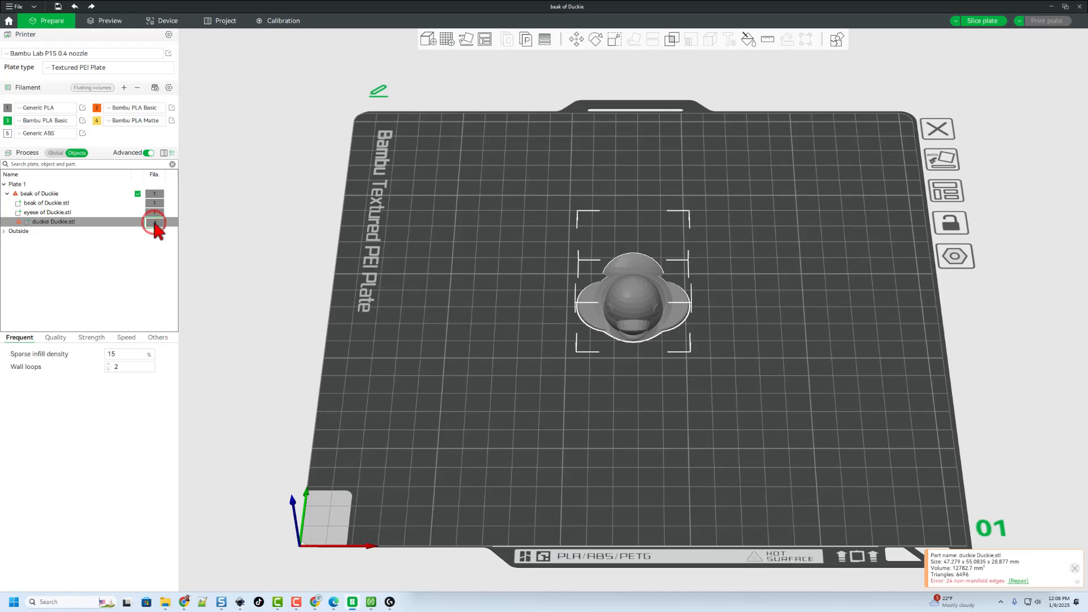
left_click(154, 221)
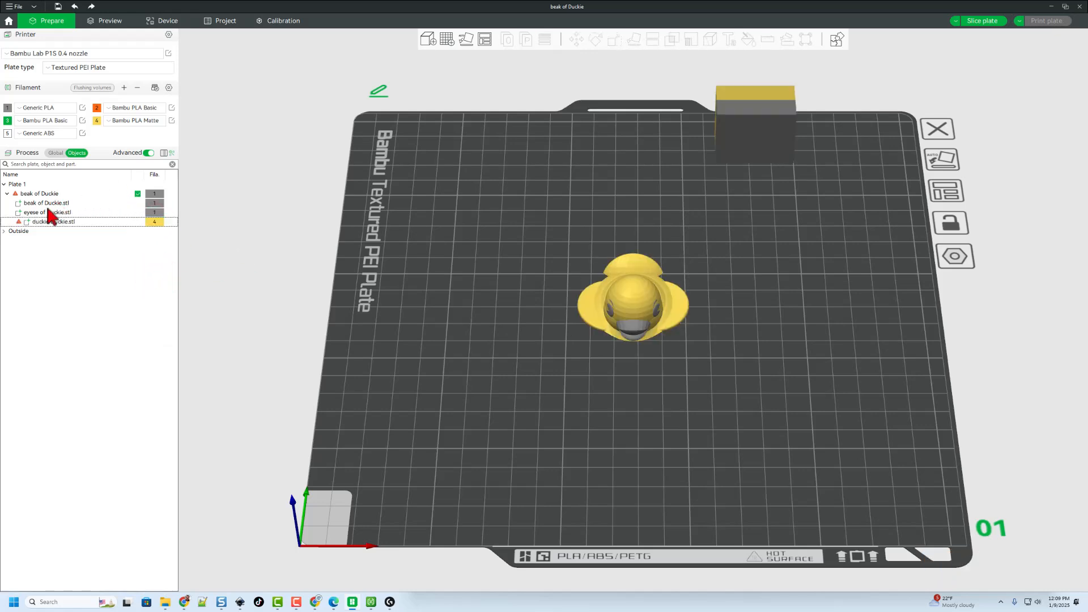
left_click(47, 212)
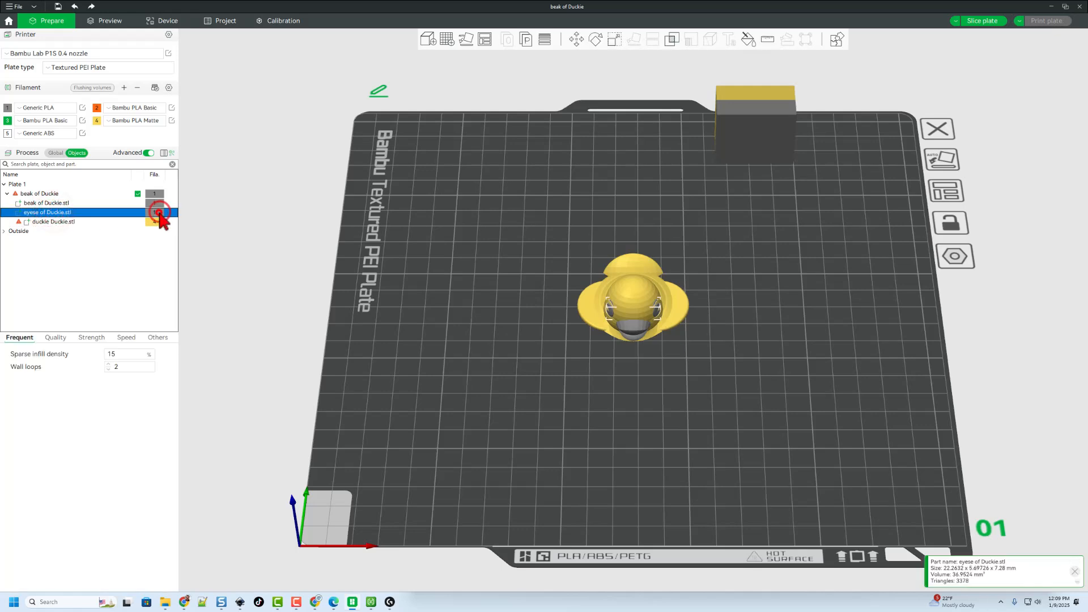
left_click(154, 213)
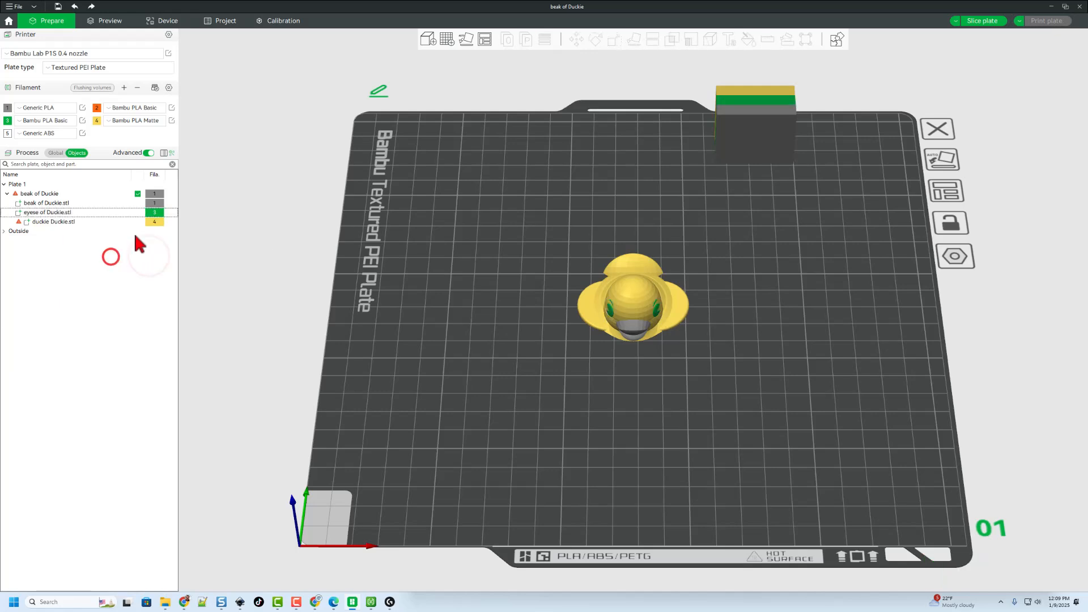
left_click(46, 203)
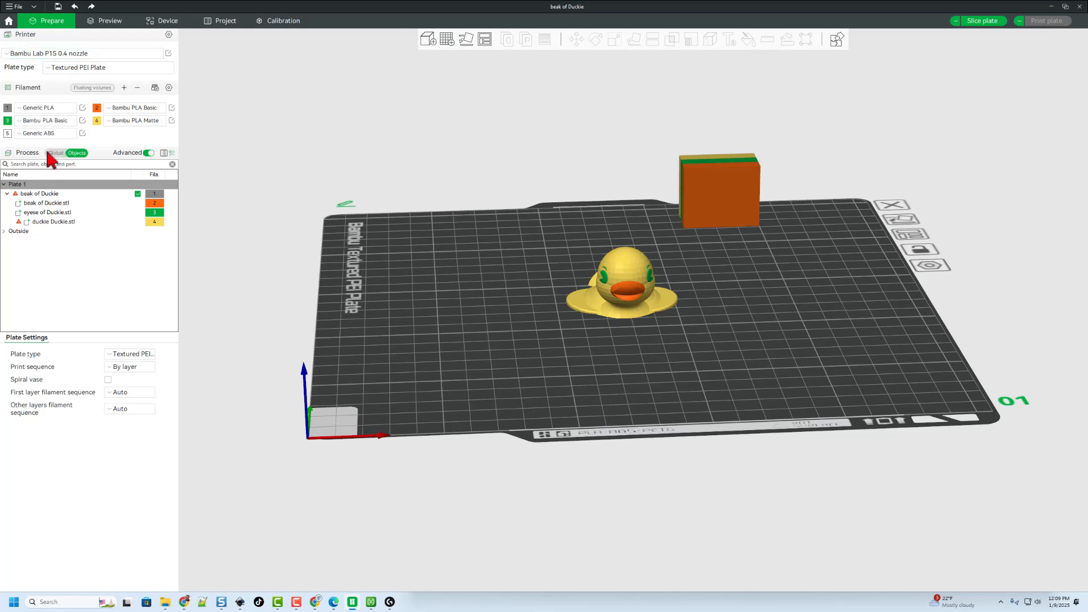
Step: Switch Process to Global and slice the duck plate for time and filament estimates
left_click(56, 153)
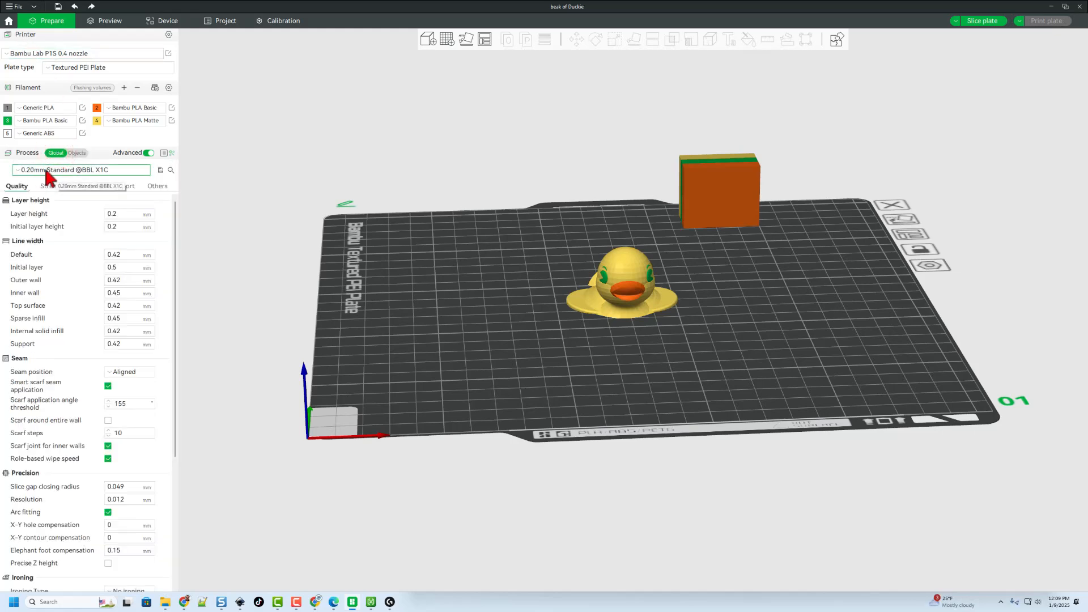
mouse_move(893, 8)
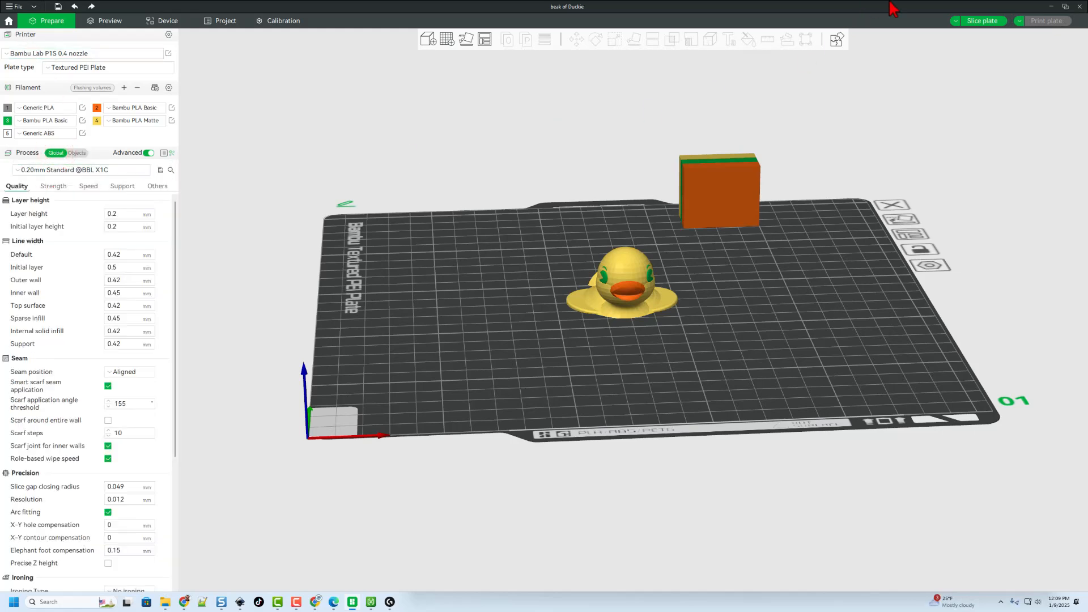
left_click(981, 20)
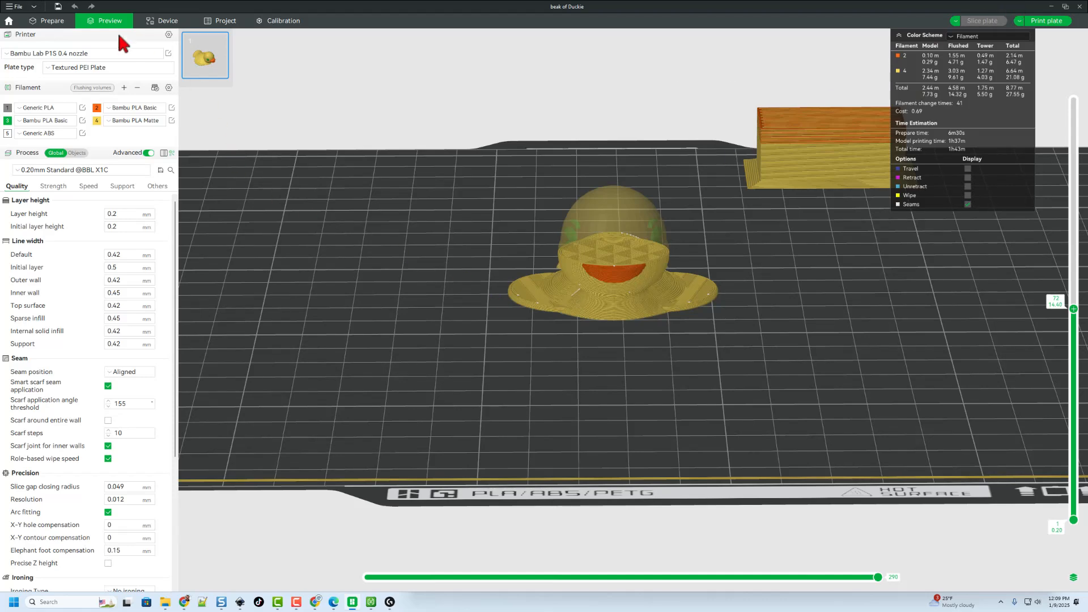
Step: Repair the duck's non-manifold mesh and scale the eyes part uniformly to 105.34%
left_click(47, 21)
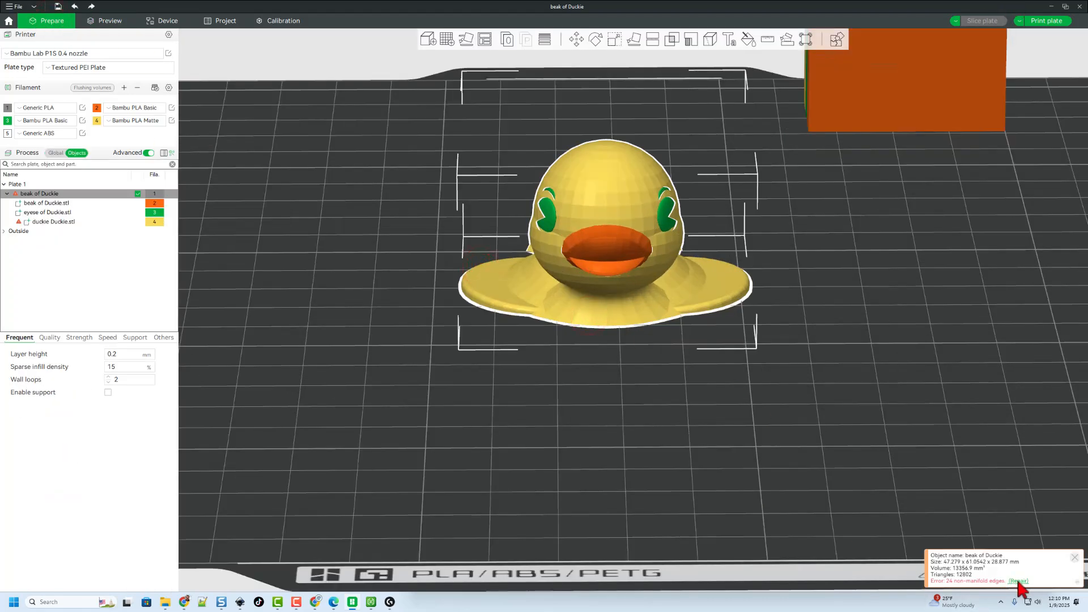
left_click(1018, 582)
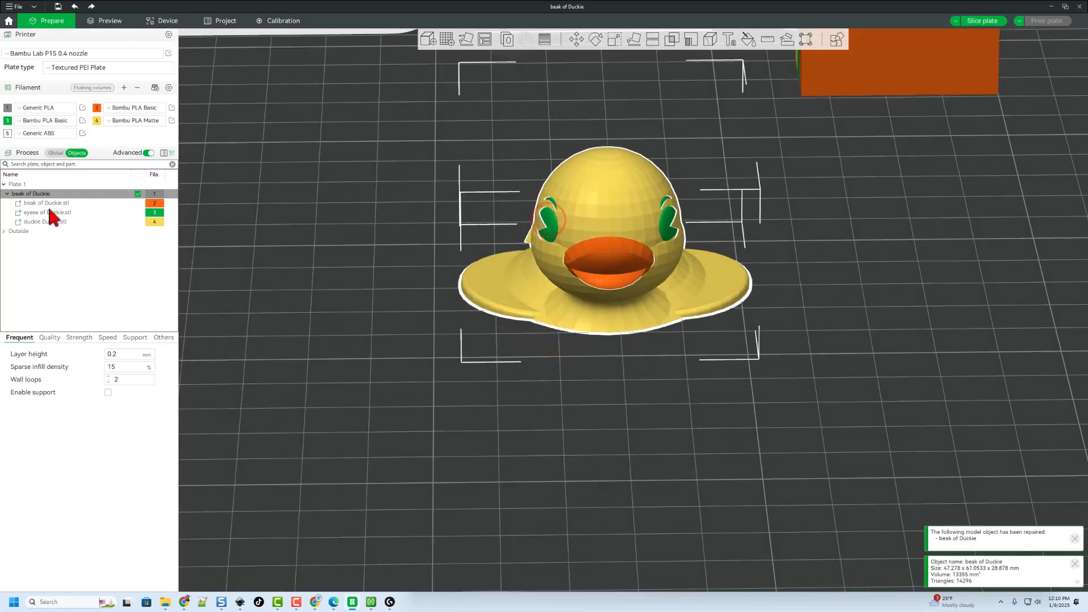
left_click(47, 211)
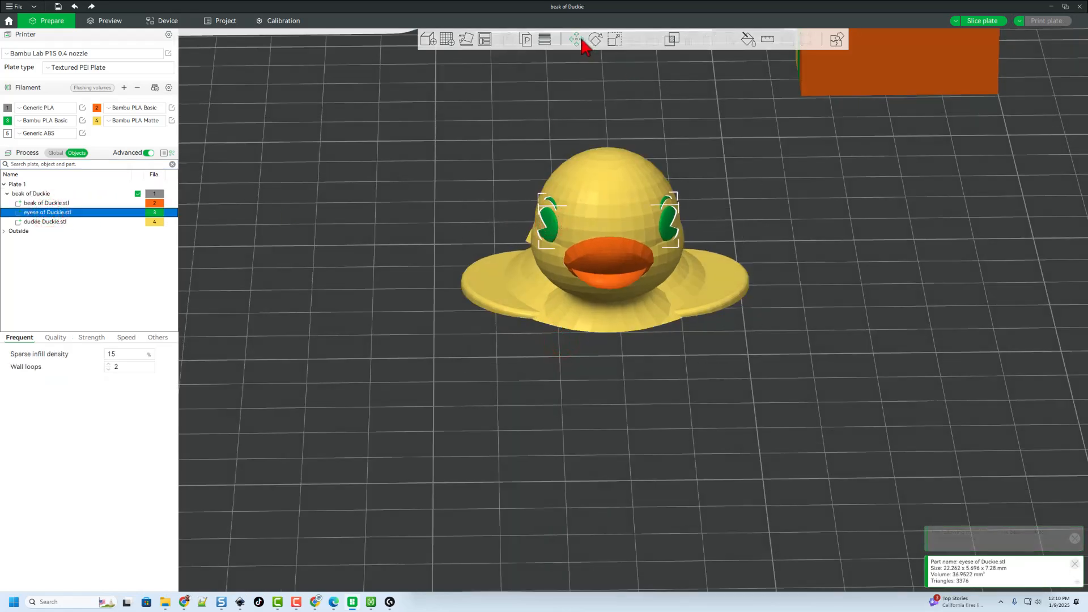
left_click(615, 39)
type("6")
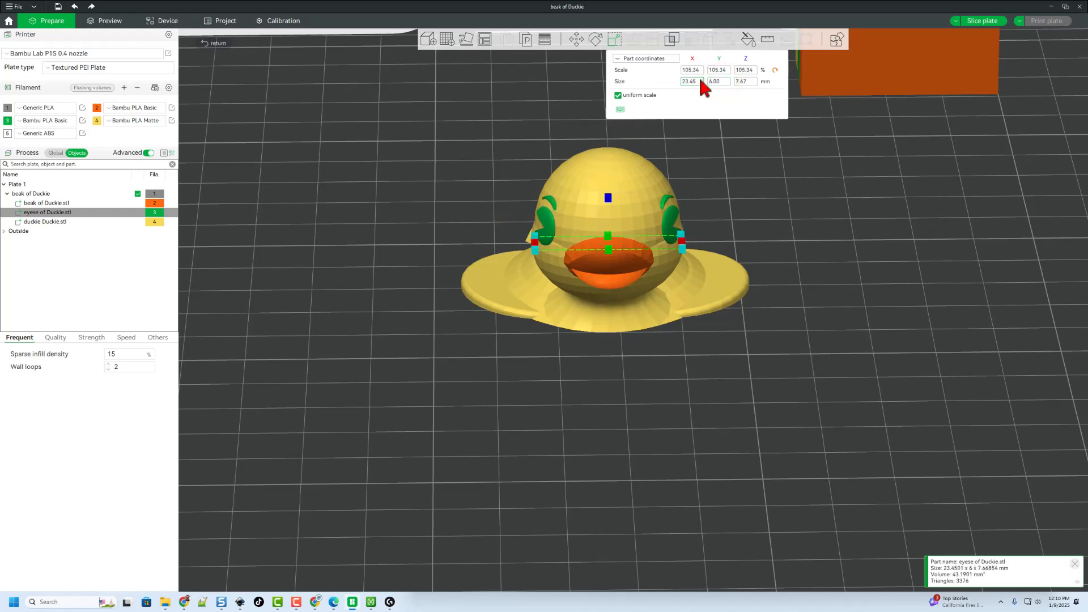
left_click(738, 208)
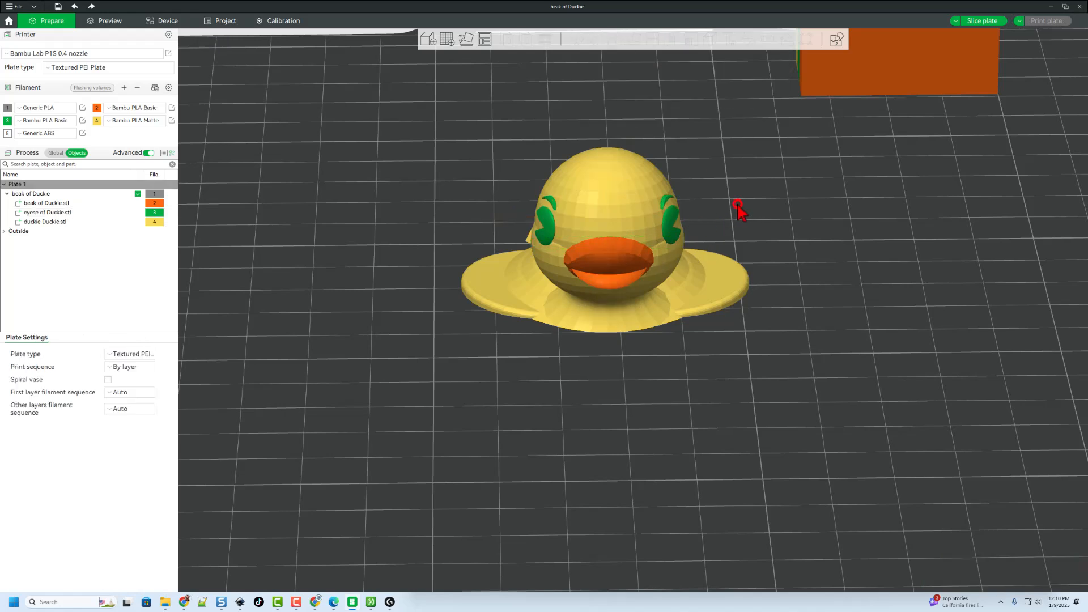
Step: Re-slice the multicolor duck: 75 filament changes, 2h51m total print time
left_click(981, 20)
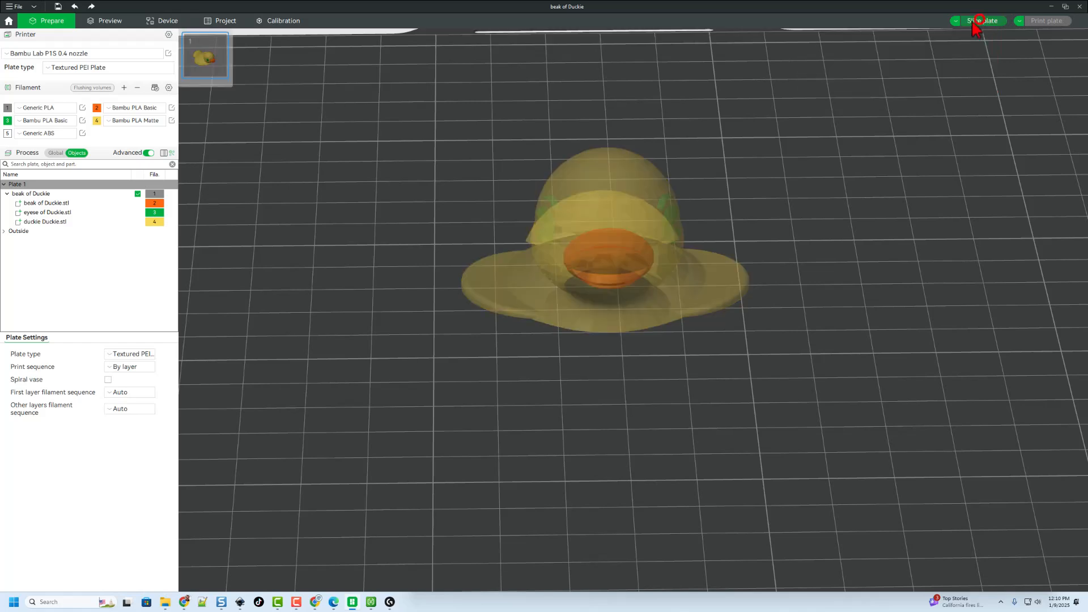
left_click(983, 21)
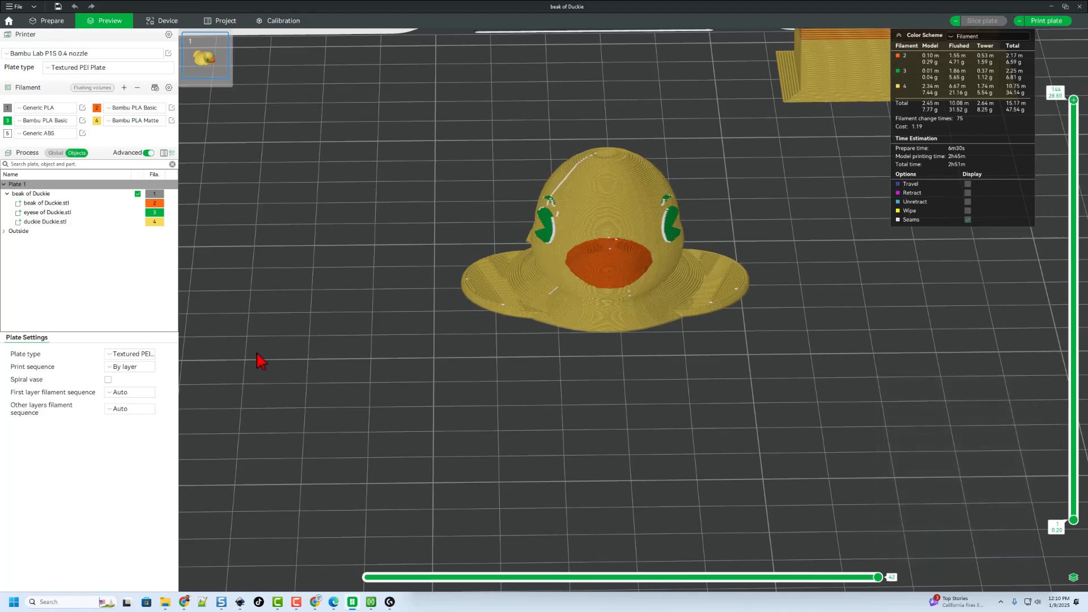
mouse_move(939, 177)
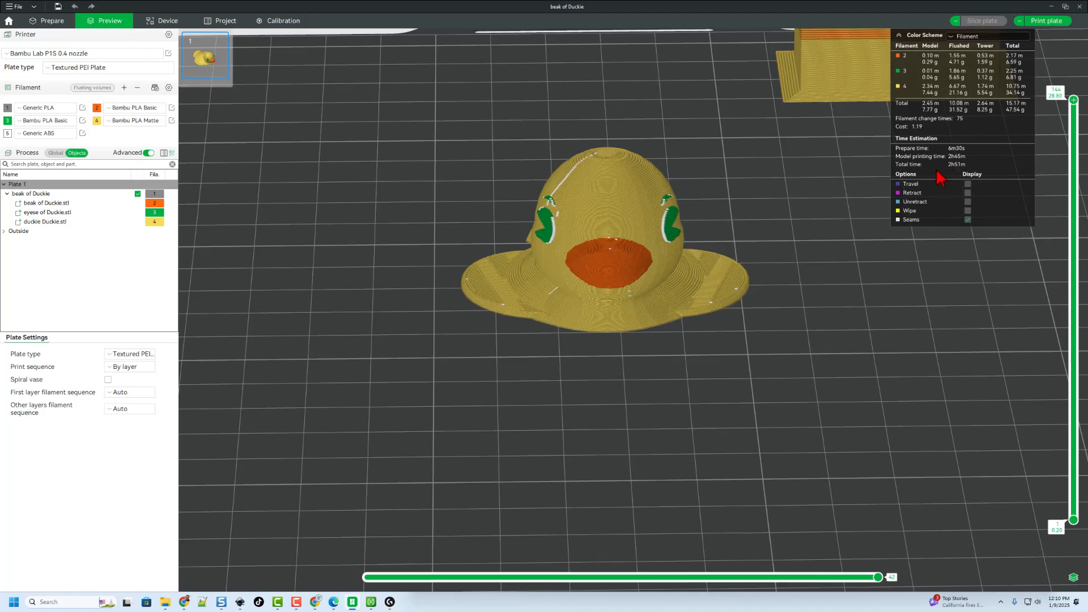
mouse_move(607, 244)
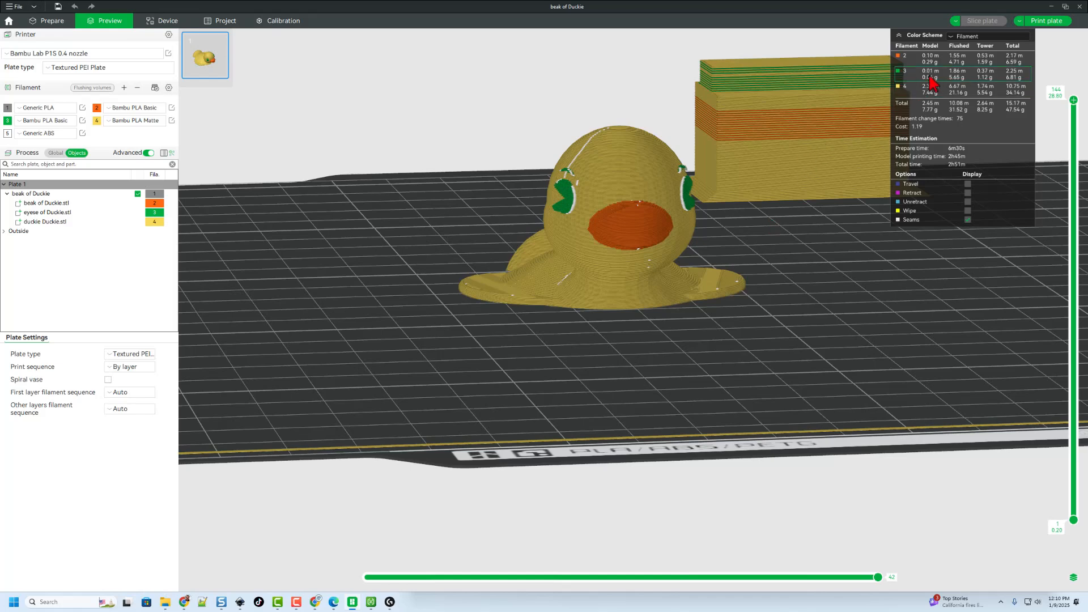
Step: In a new project, import base Duckie.stl in yellow and slice it (~20 minutes)
left_click(51, 20)
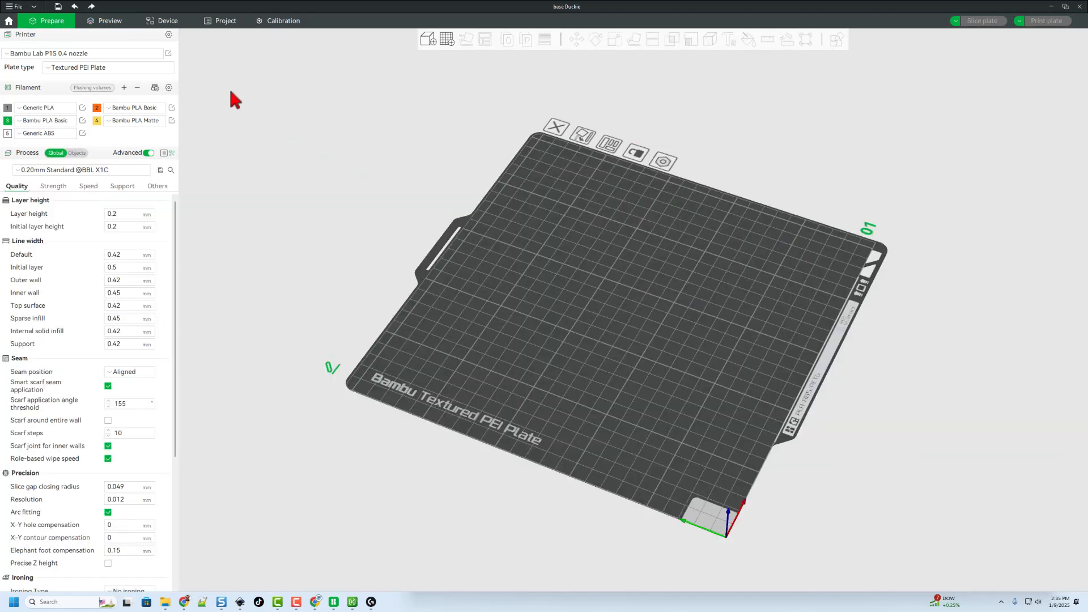
left_click(16, 7)
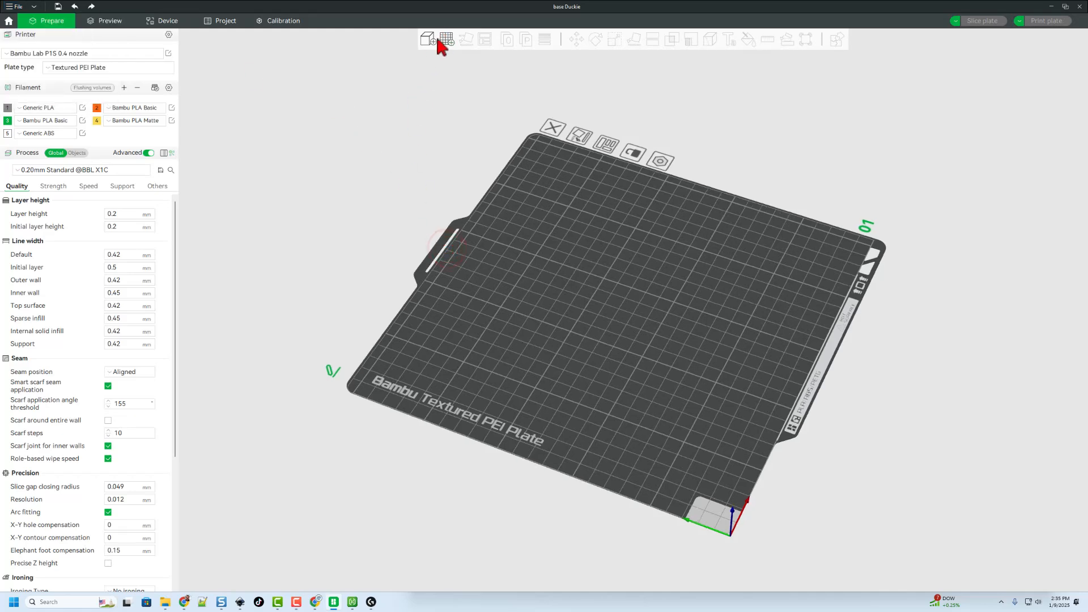
left_click(429, 39)
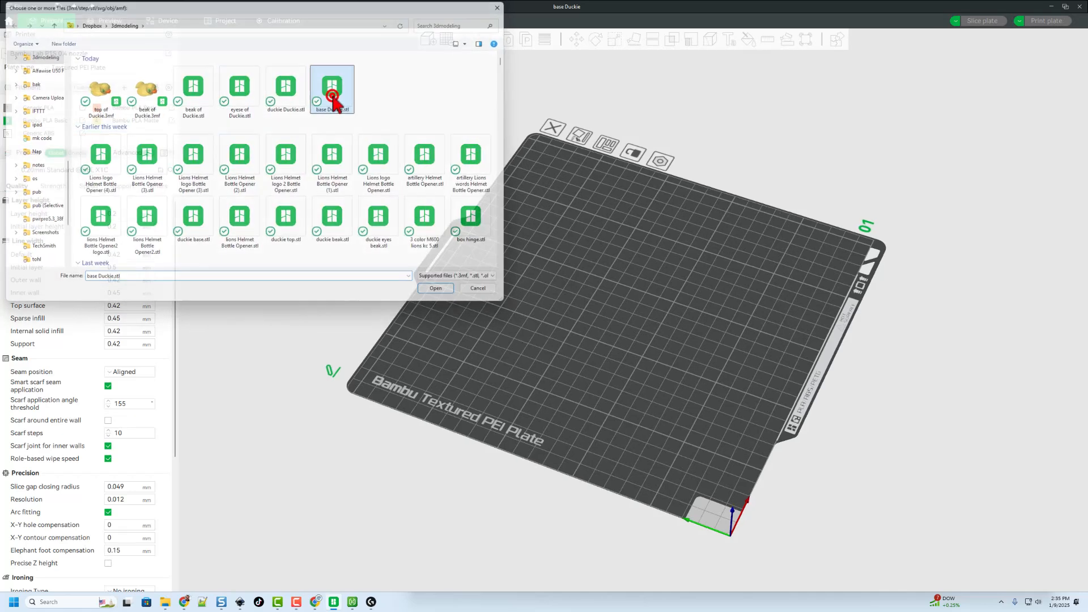
left_click(435, 288)
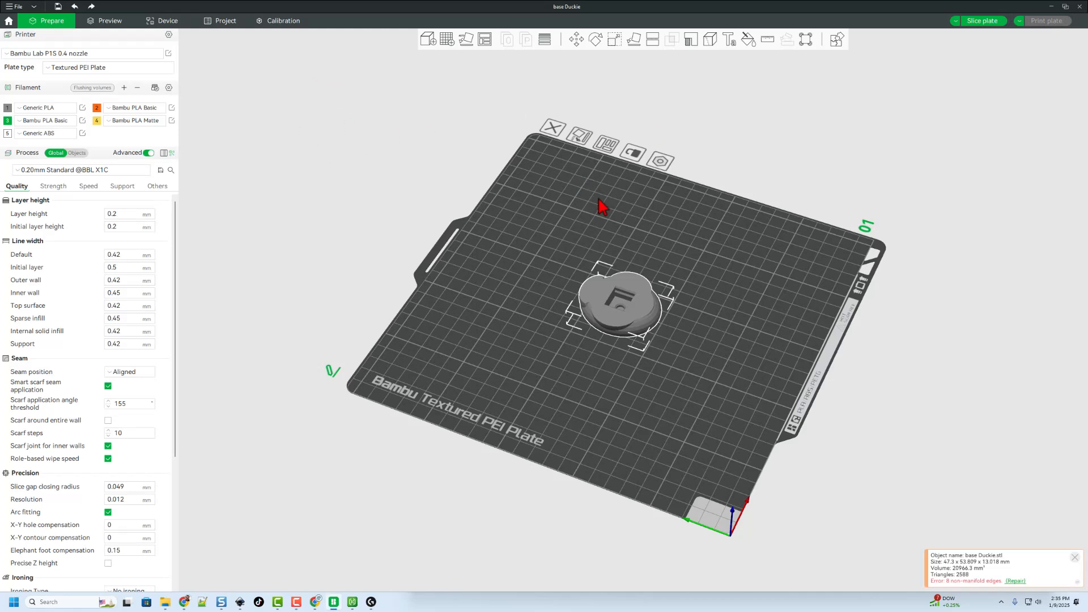
right_click(618, 302)
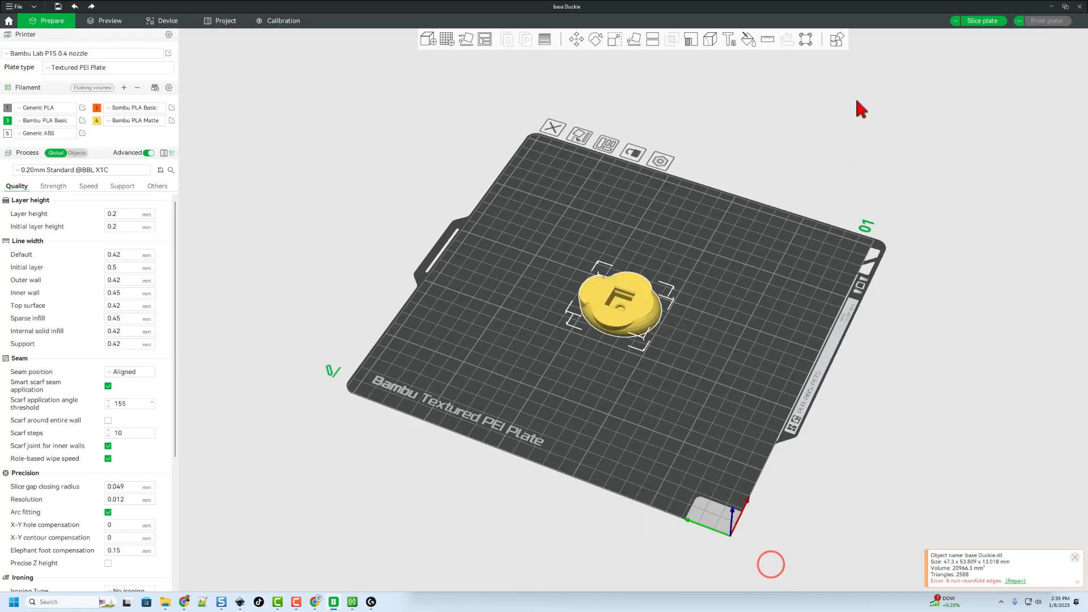
mouse_move(984, 21)
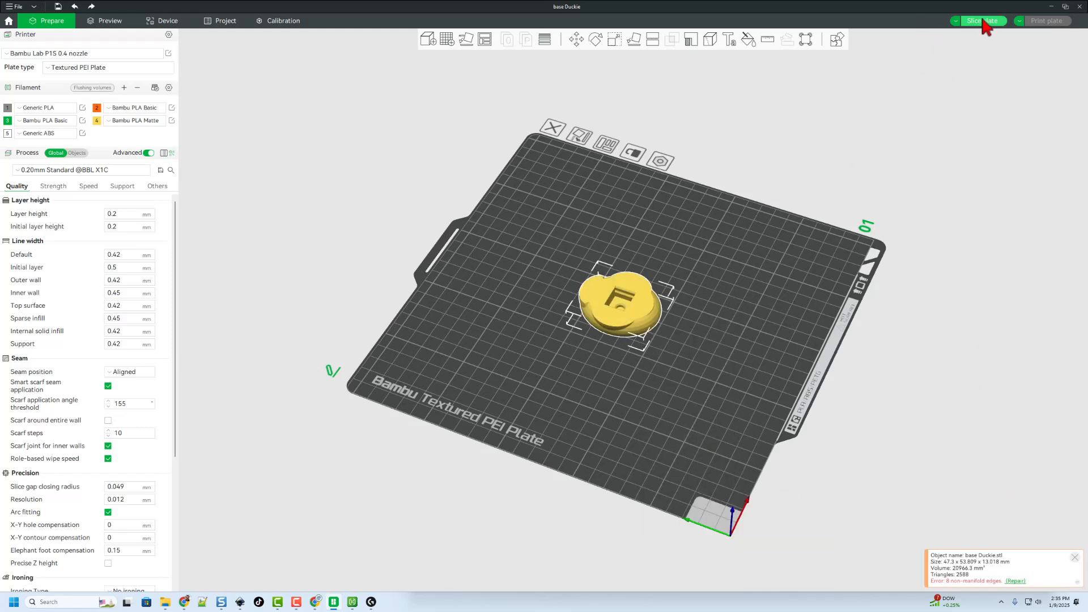
left_click(981, 20)
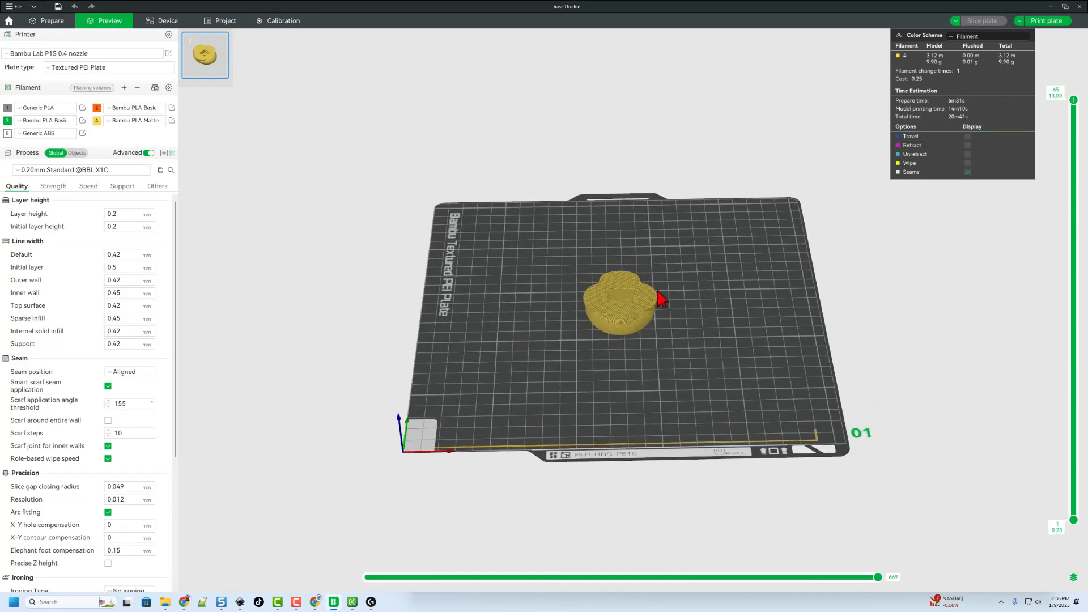
left_click(47, 21)
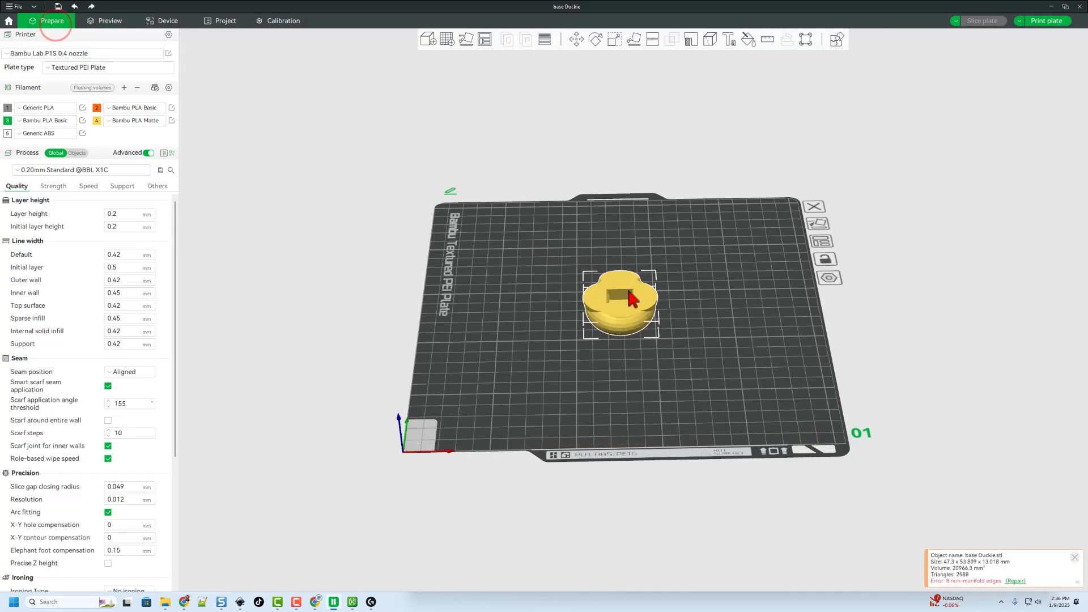
Step: Delete the base and import beak, eyes and Duckie STLs as one multi-part object
key("Delete")
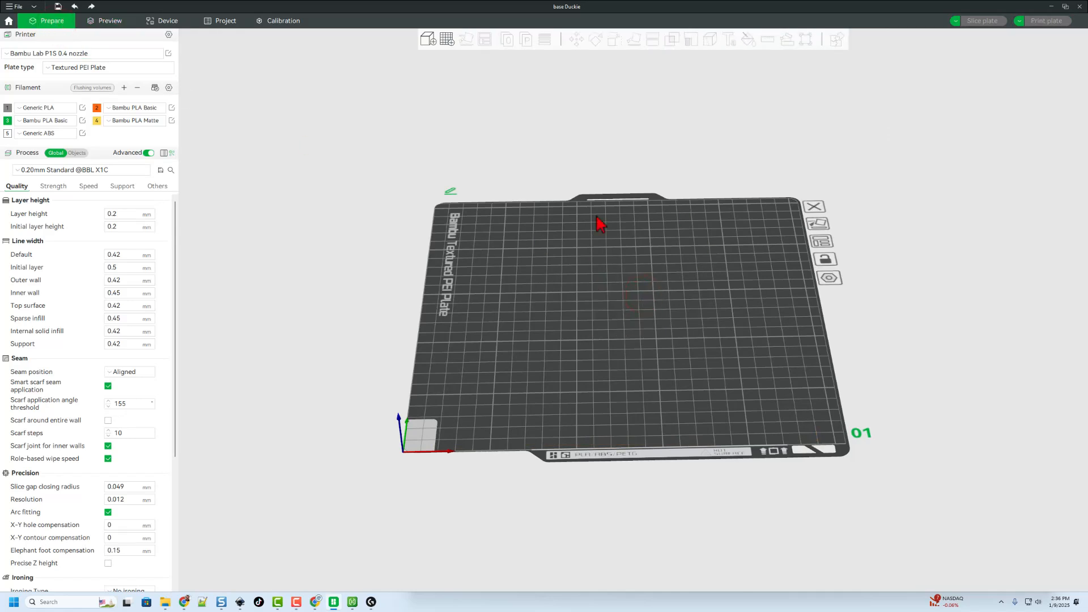
mouse_move(374, 133)
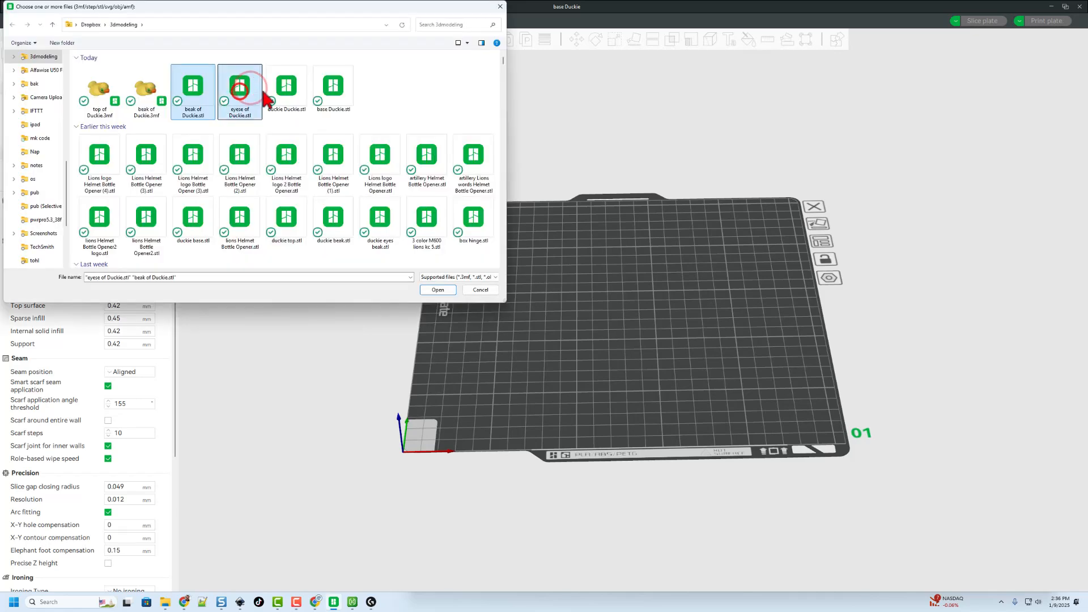
left_click(285, 85)
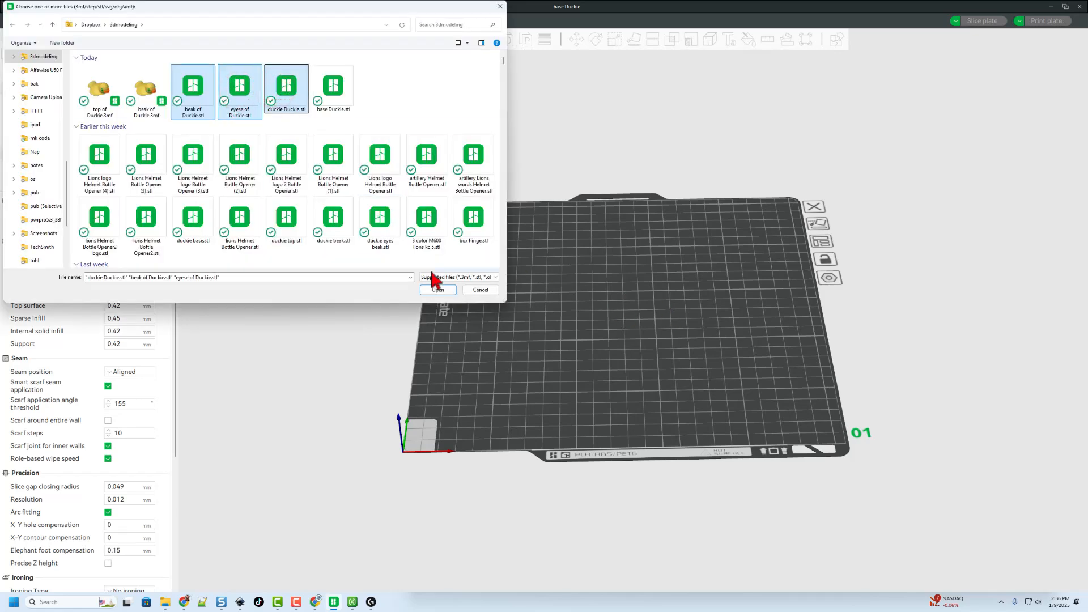
left_click(437, 289)
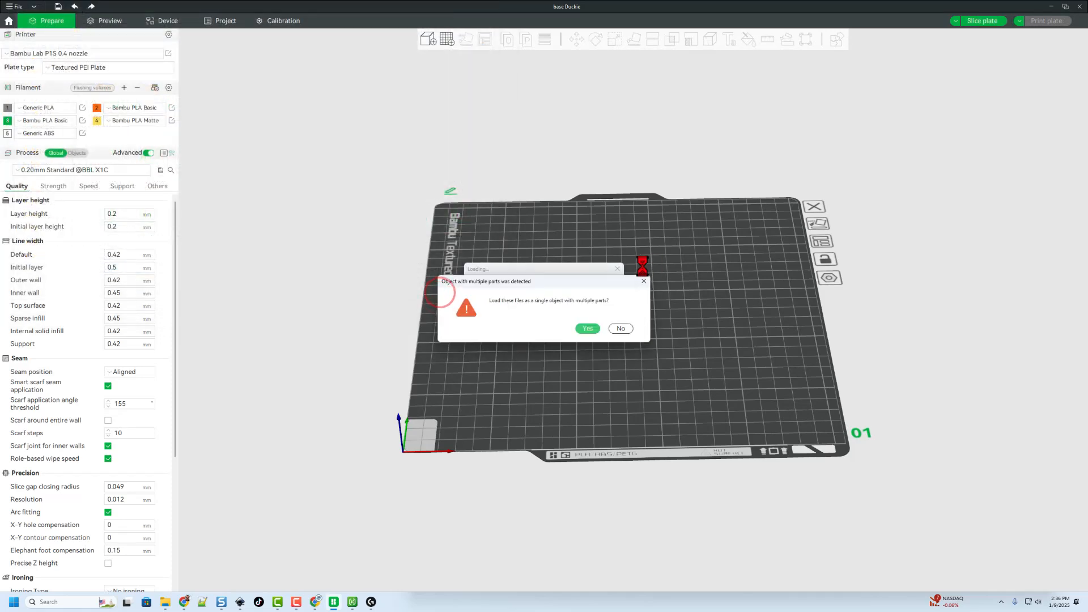
left_click(588, 328)
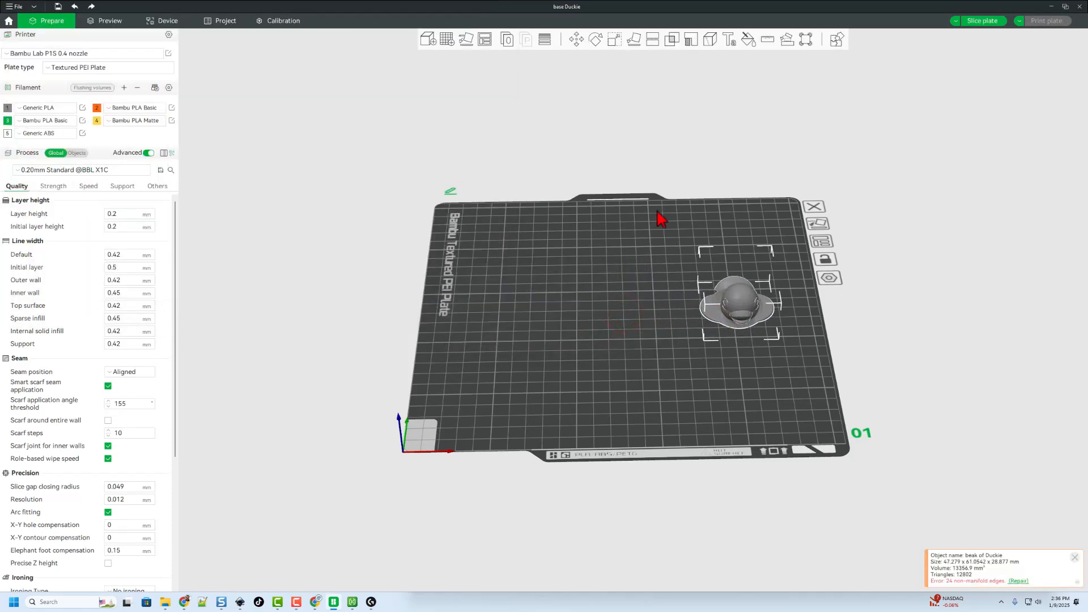
Step: Import base Duckie.stl again alongside the multi-part duck top
left_click(427, 39)
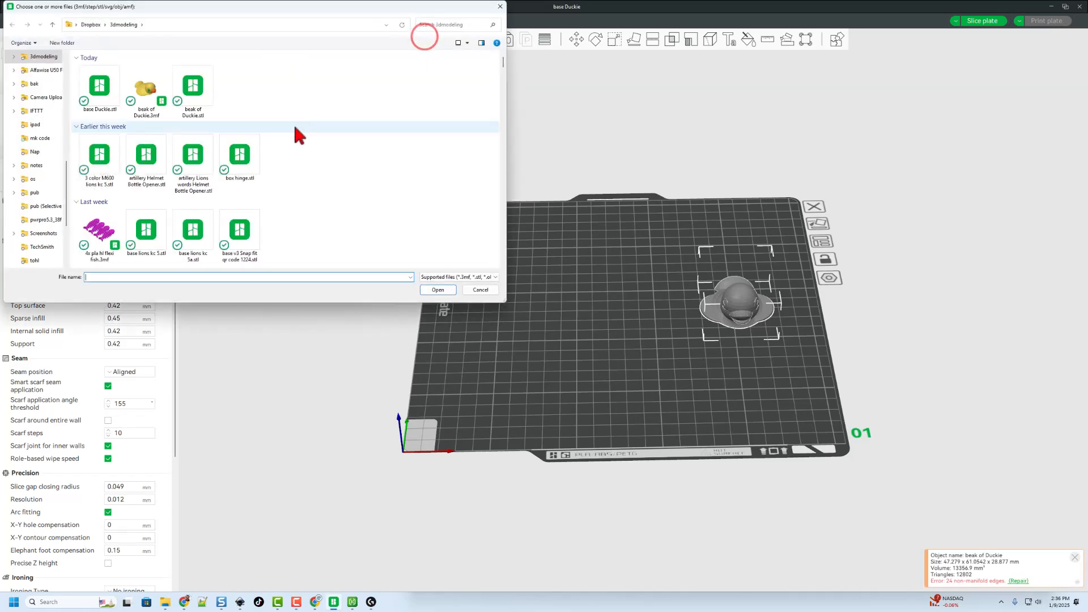
left_click(333, 85)
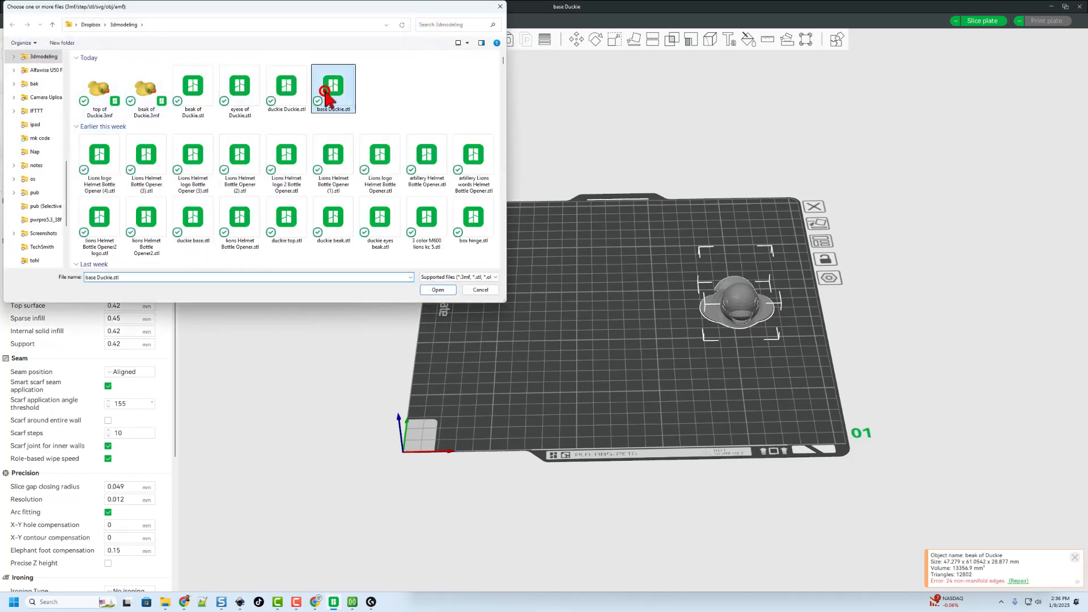
left_click(437, 290)
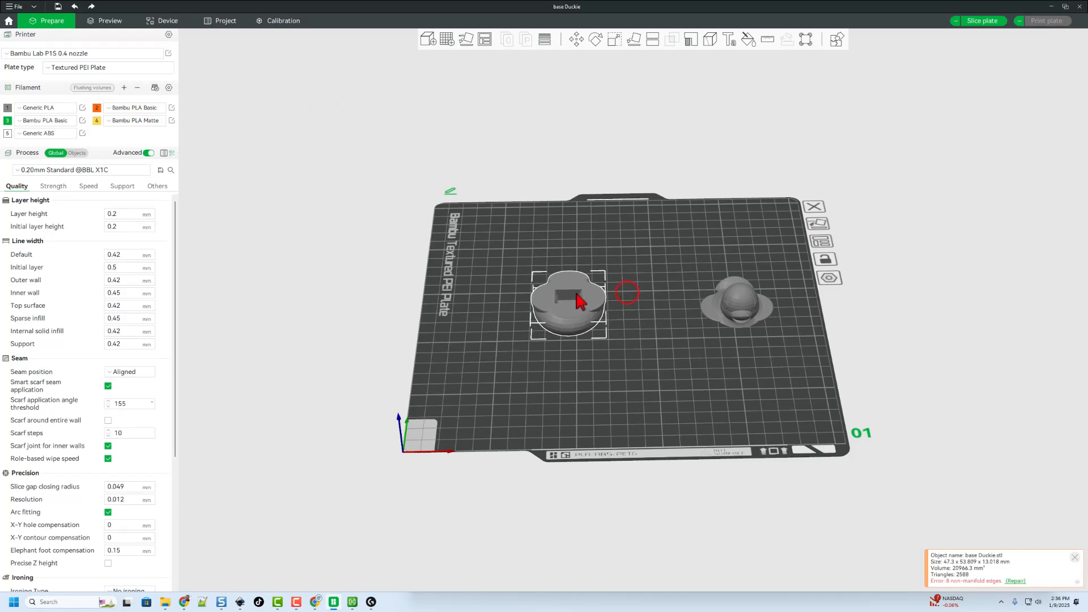
left_click(735, 302)
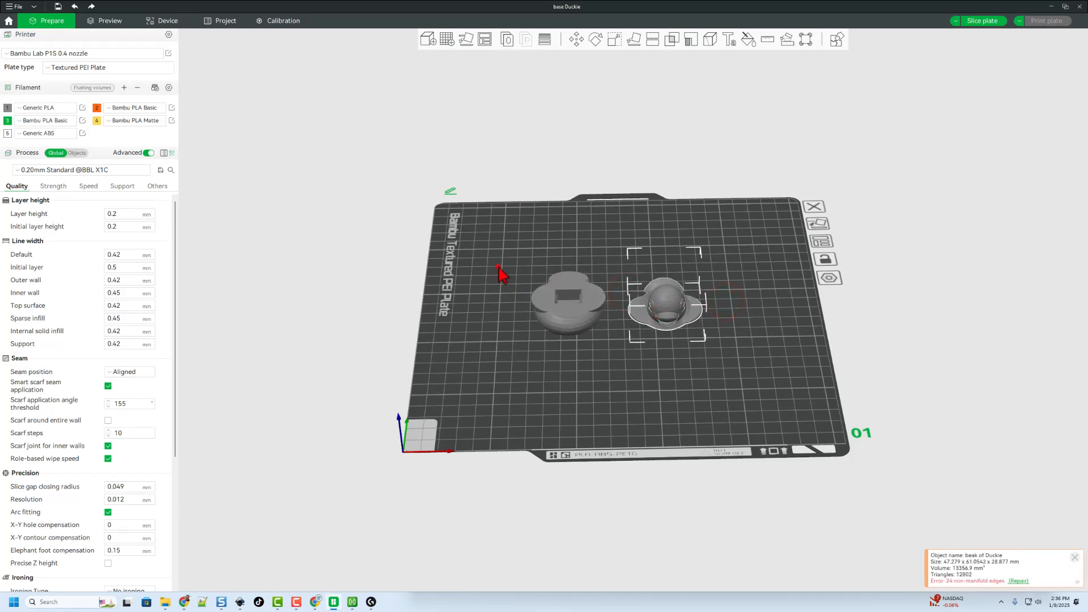
Step: Set both duck pieces to yellow filament and slice: about 38 minutes, 17.5 g
key("ctrl+a")
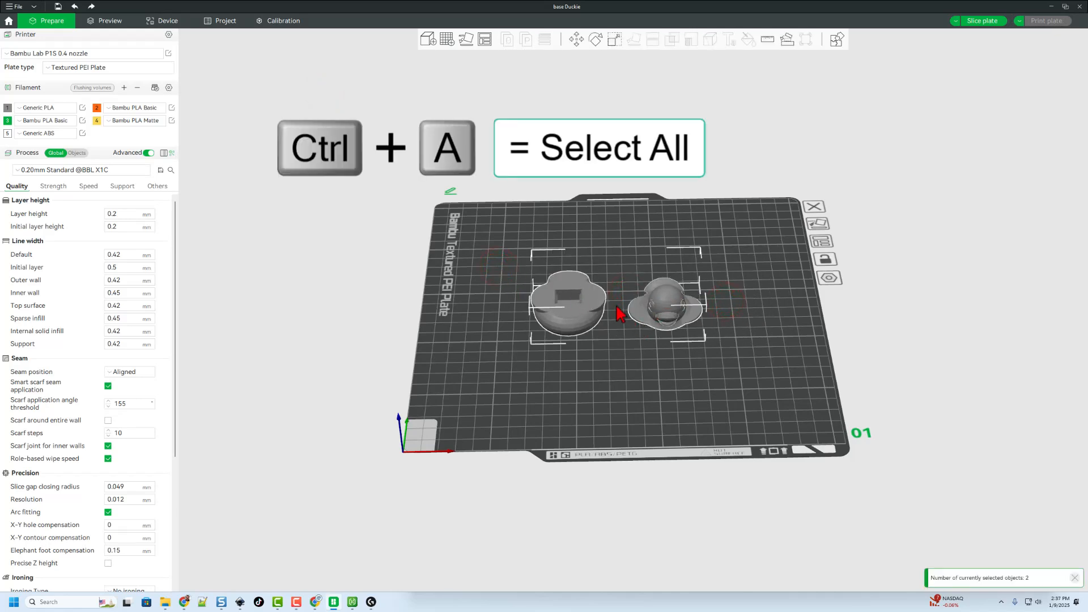
right_click(618, 314)
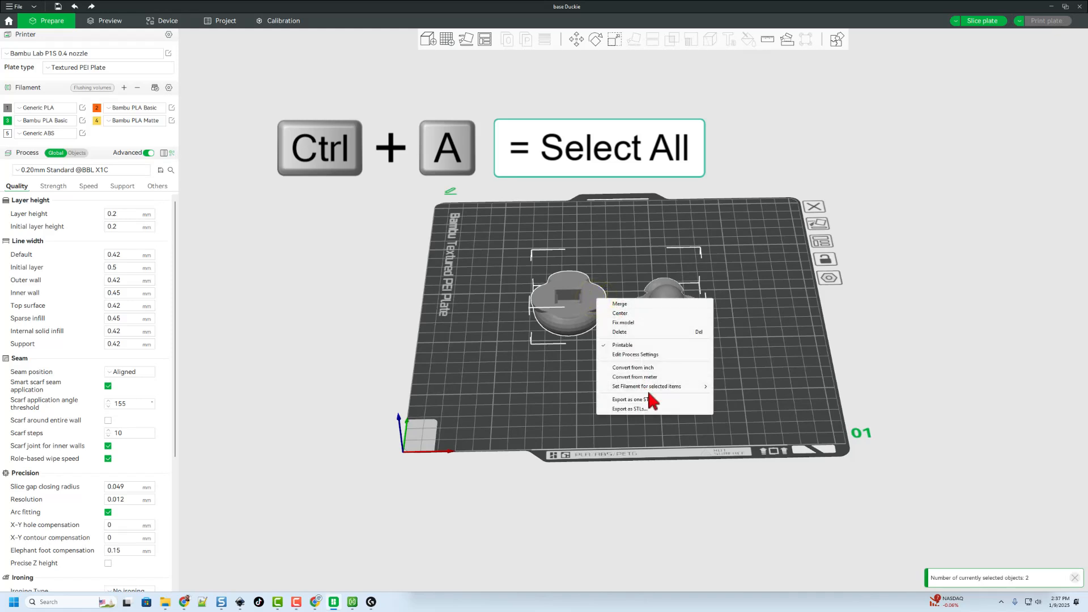
left_click(734, 420)
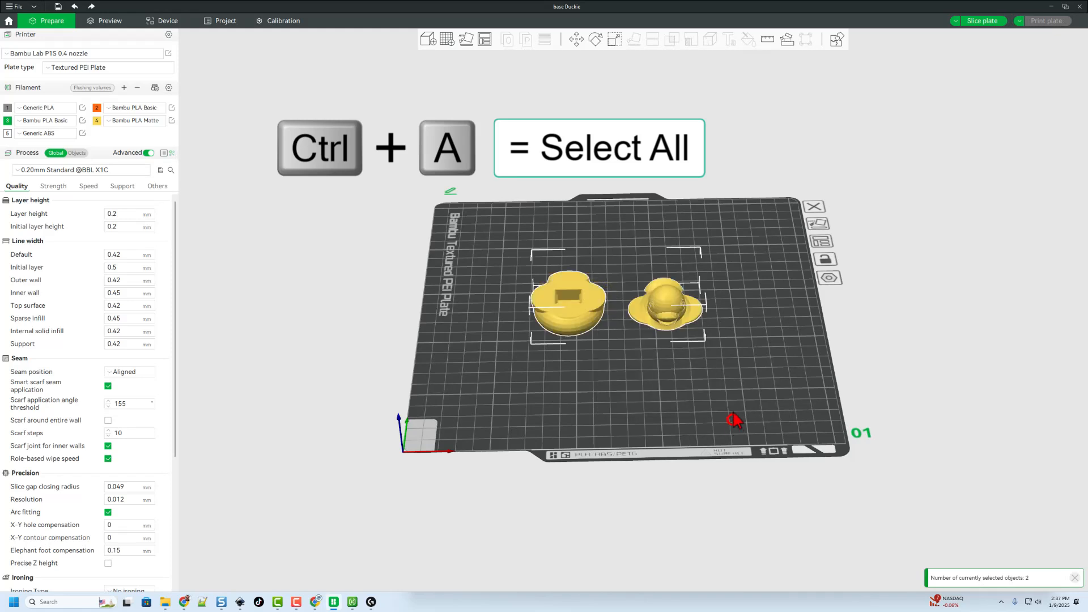
left_click(982, 21)
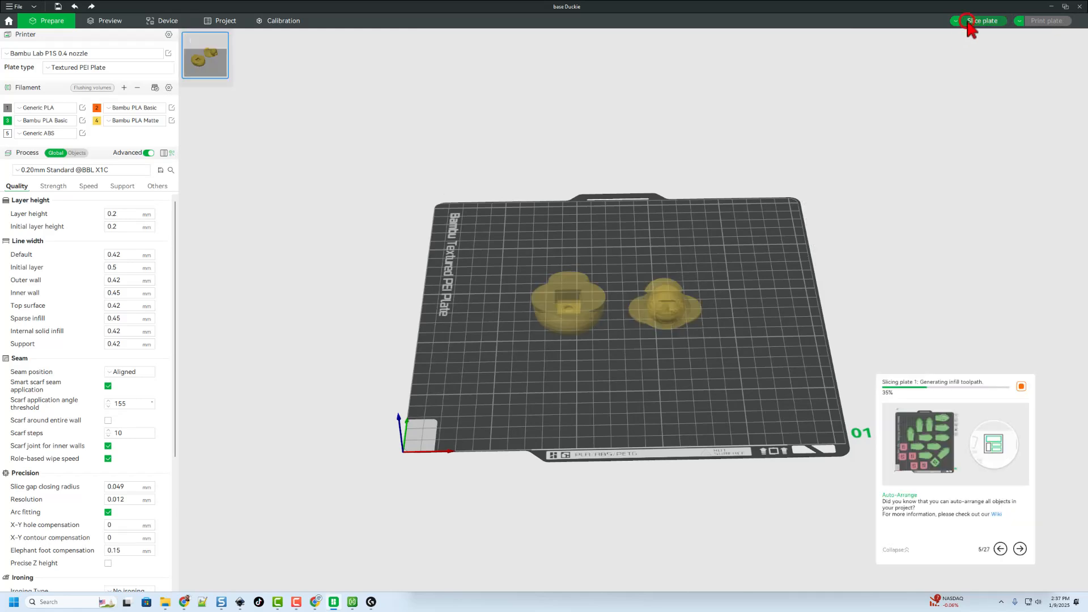
left_click(981, 20)
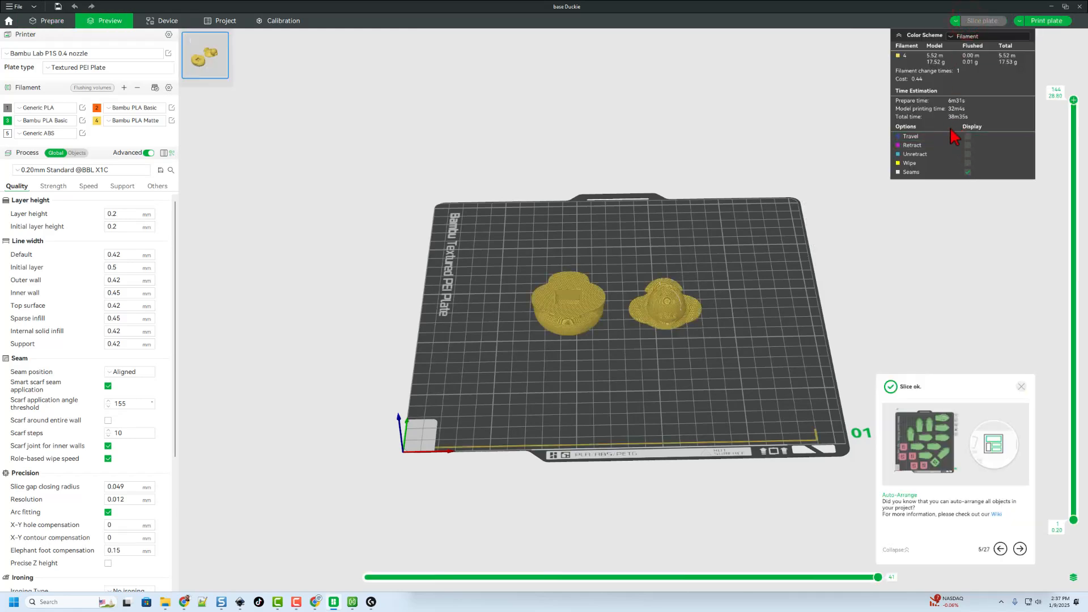